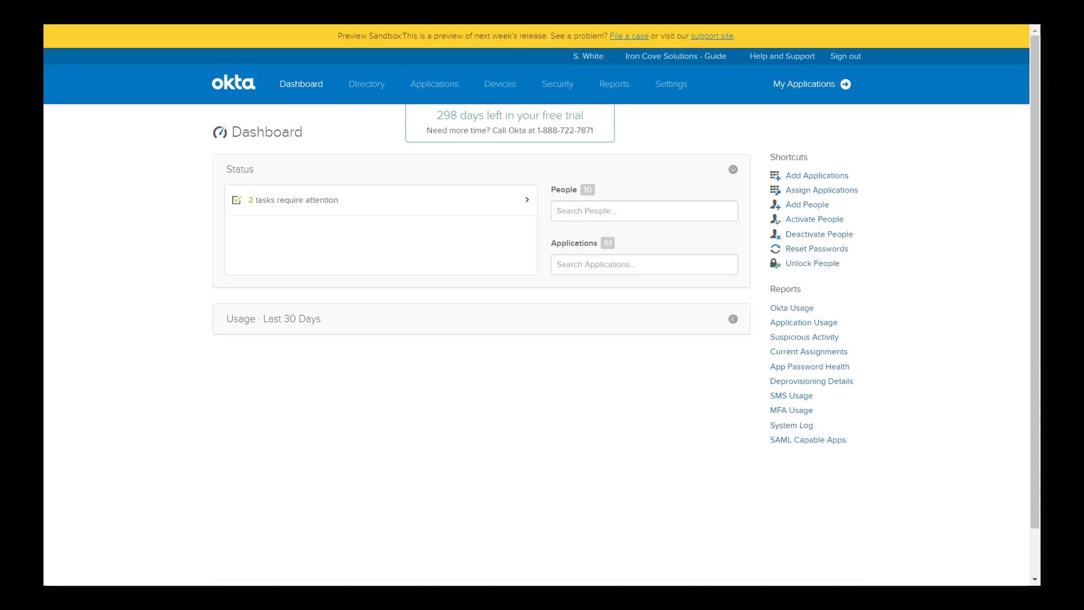
mouse_move(553, 352)
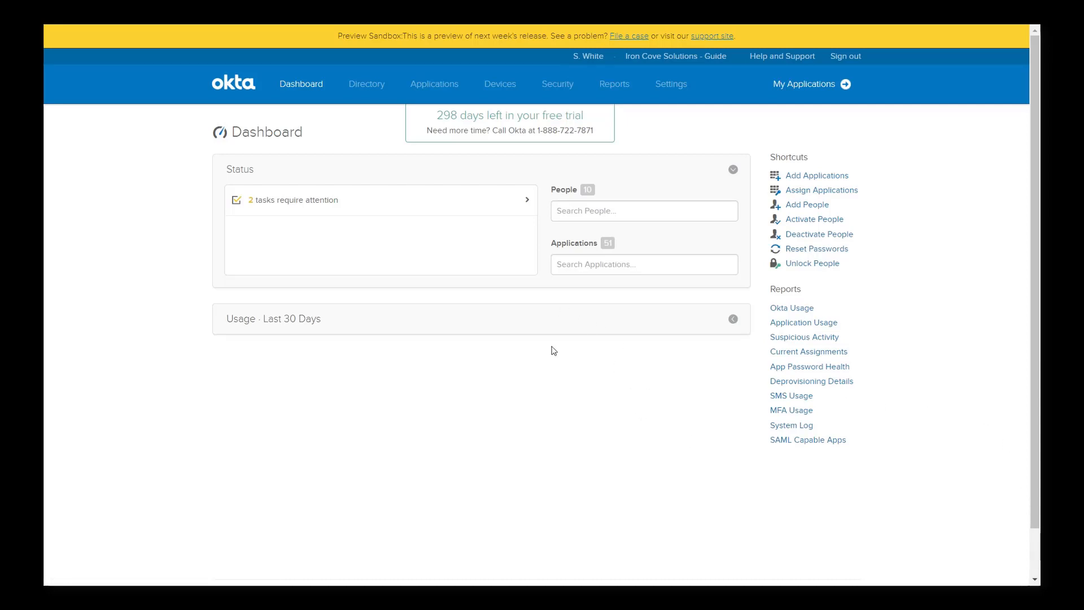
- Search the applications list for 'book like', confirm no match, and clear the search
left_click(434, 84)
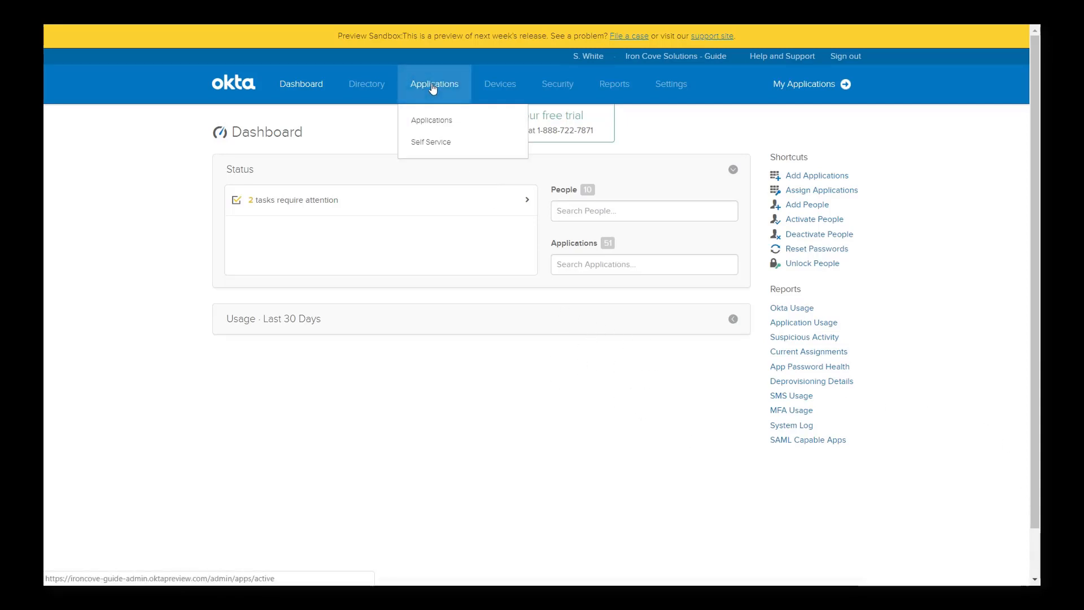
left_click(432, 119)
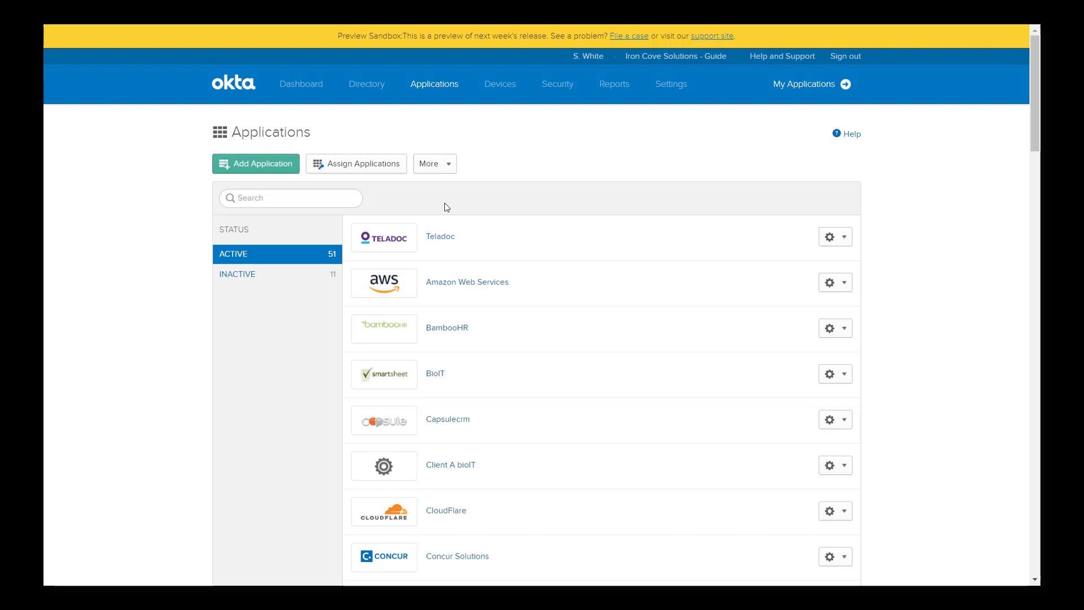
type("b")
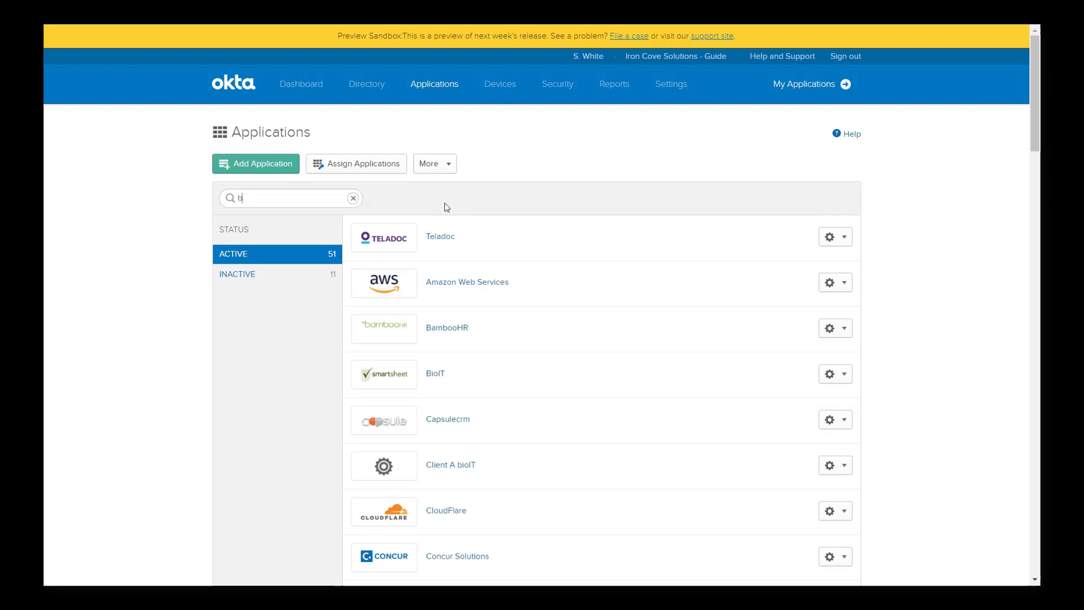
type("ook like")
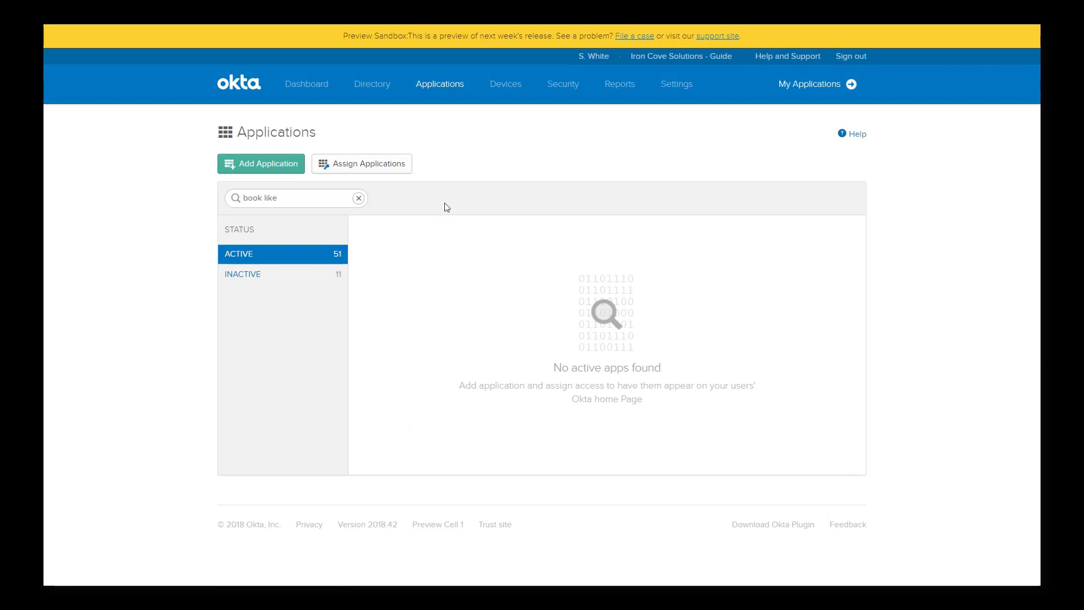
left_click(358, 198)
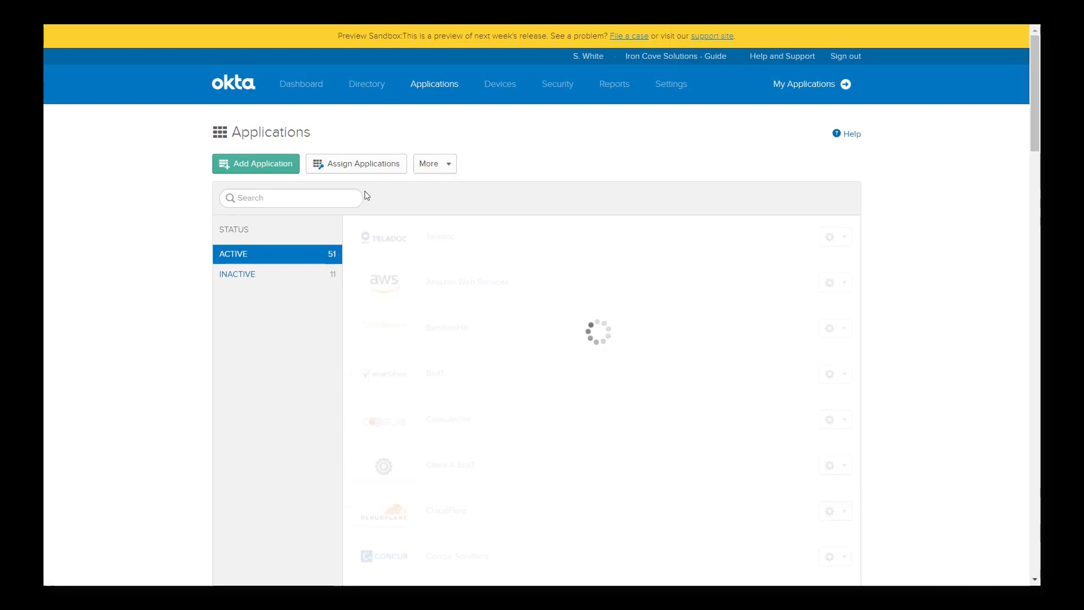
left_click(255, 163)
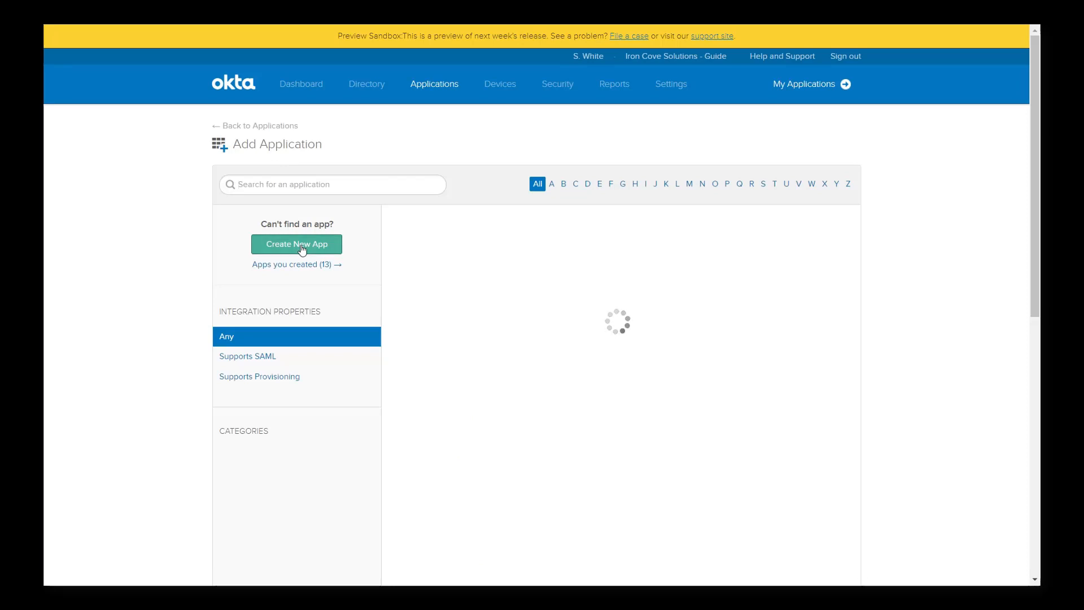
- Begin a custom app integration with Web platform and SWA sign-on
left_click(297, 244)
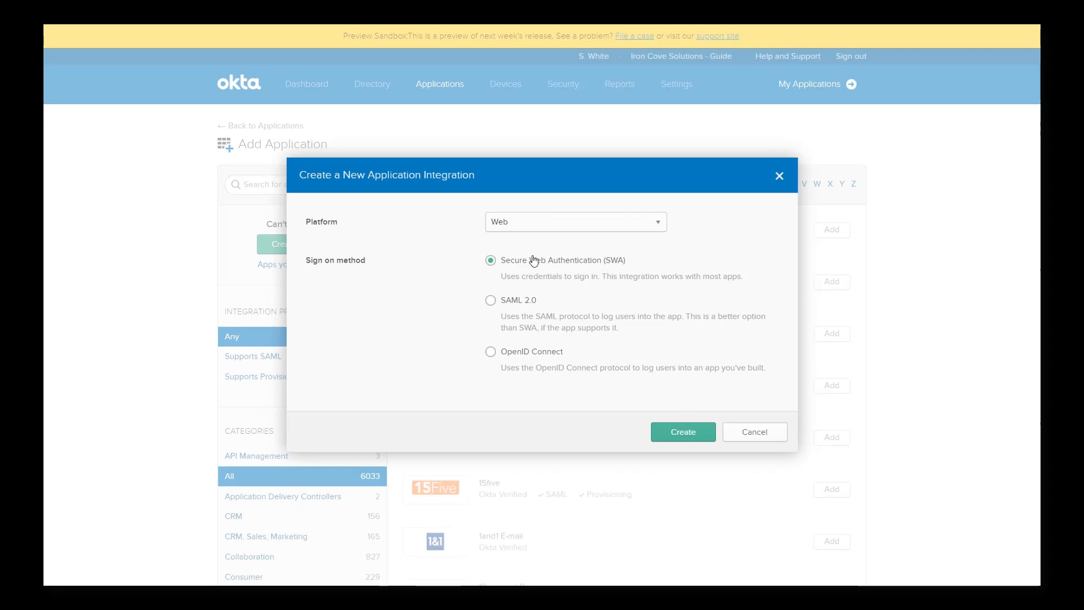
mouse_move(698, 357)
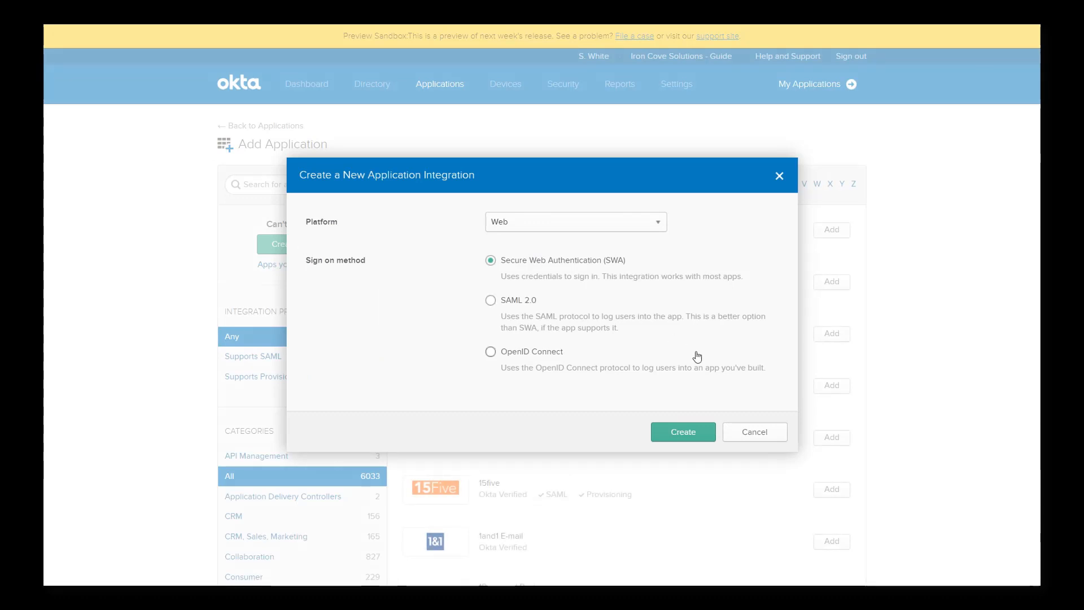
mouse_move(706, 339)
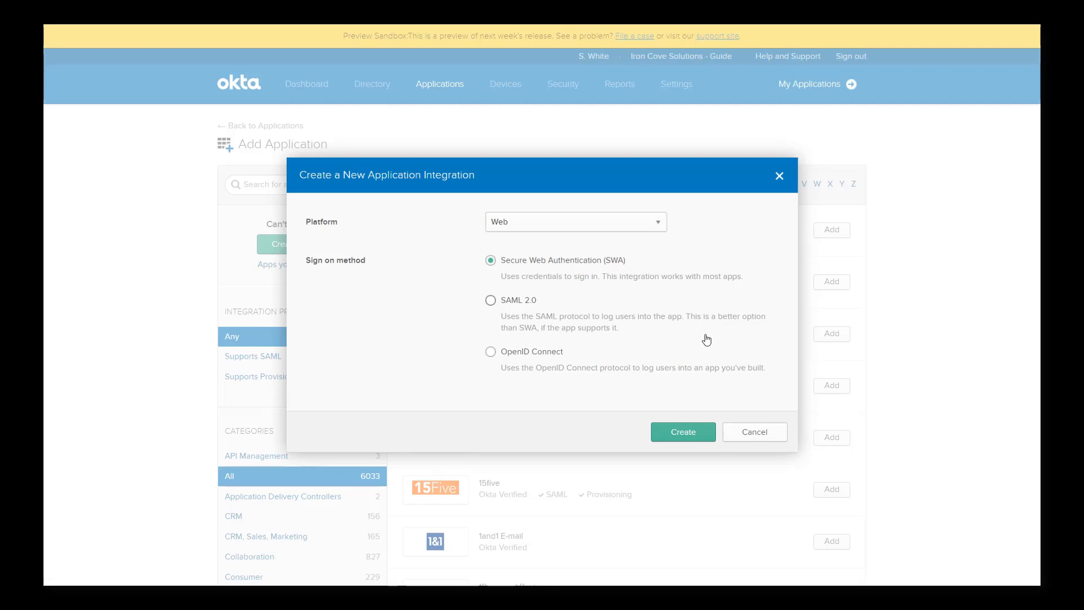
mouse_move(709, 365)
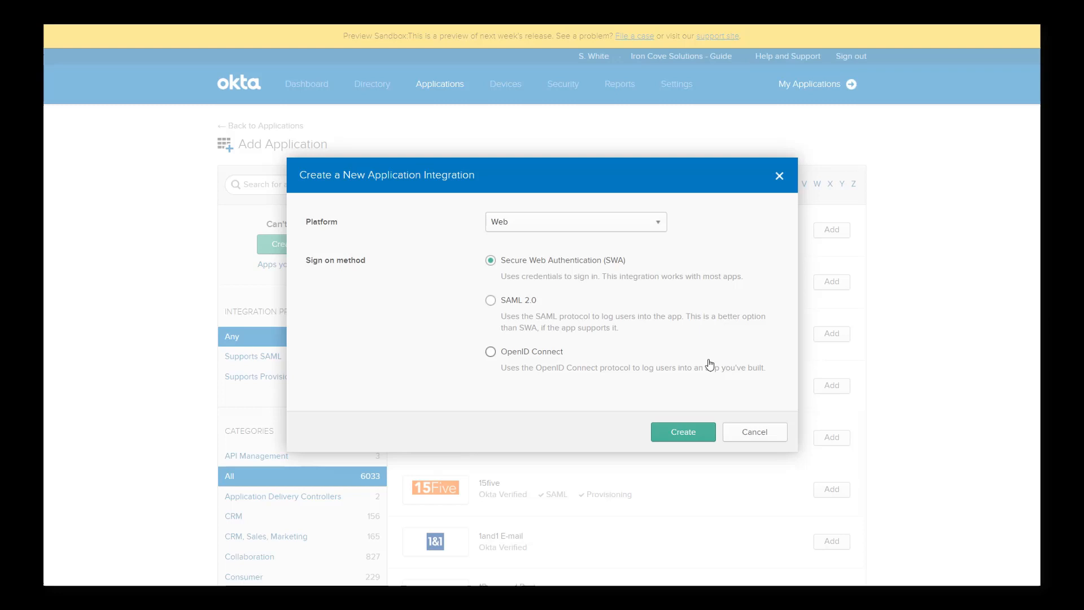
- Create the SWA integration and enter 'Book Like A Boss' as the app name
left_click(682, 431)
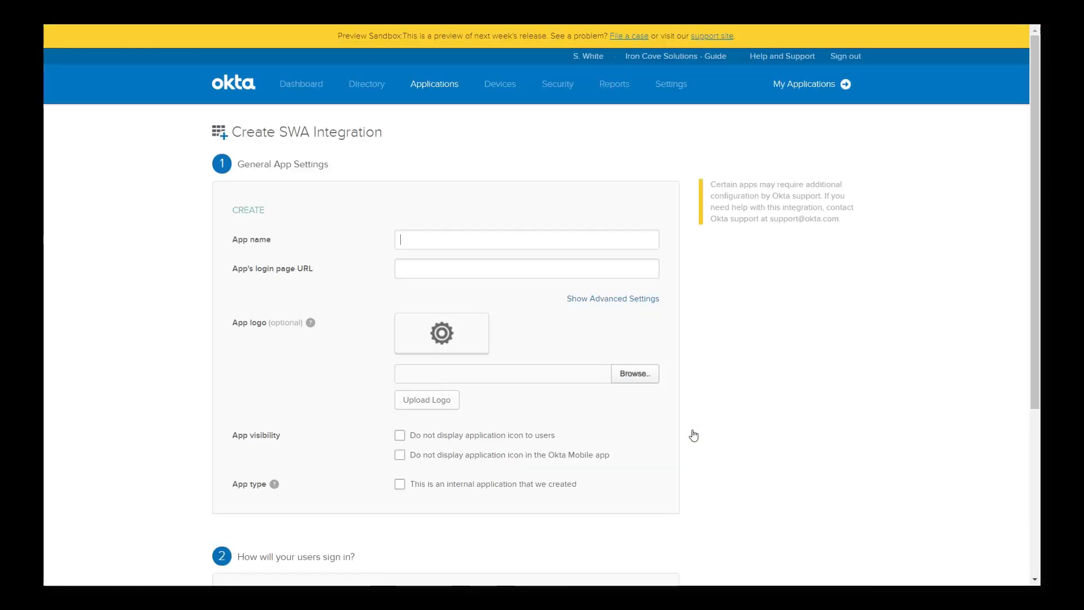
type("Bo")
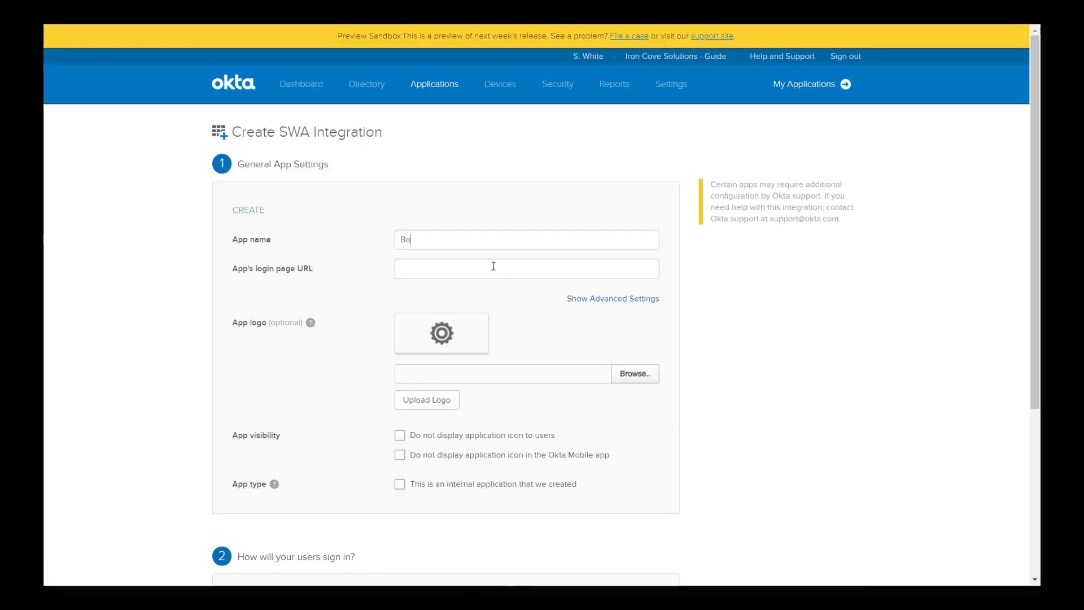
type("ok Like A")
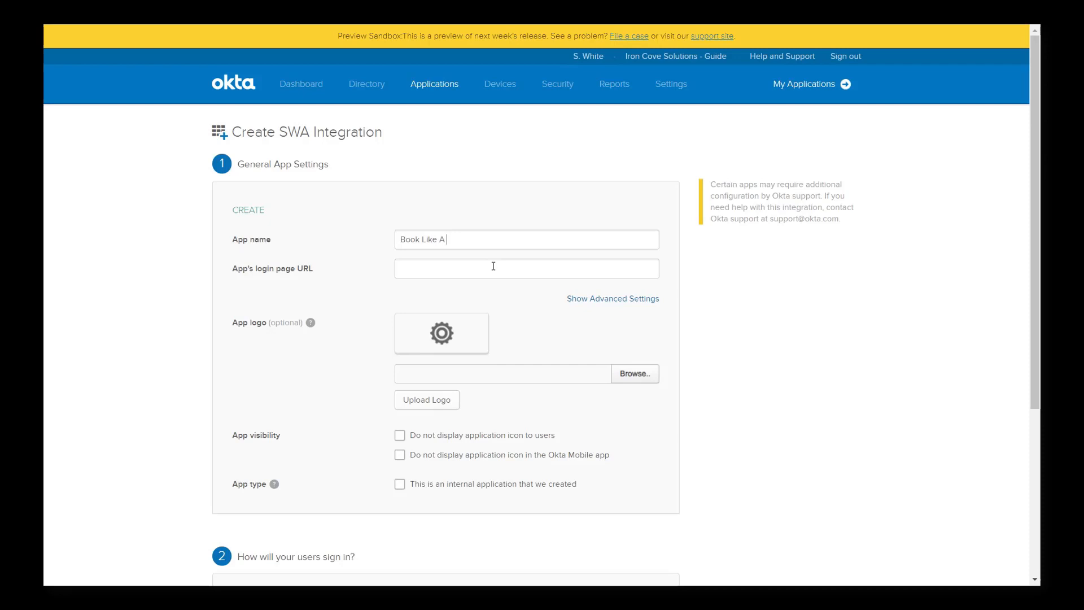
type("Boss")
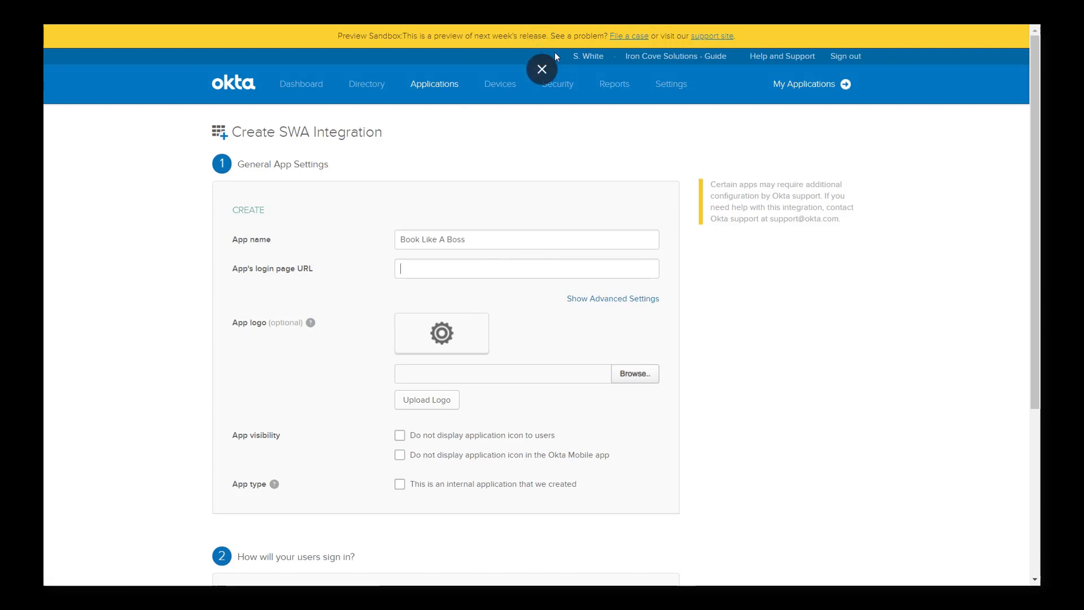
left_click(542, 68)
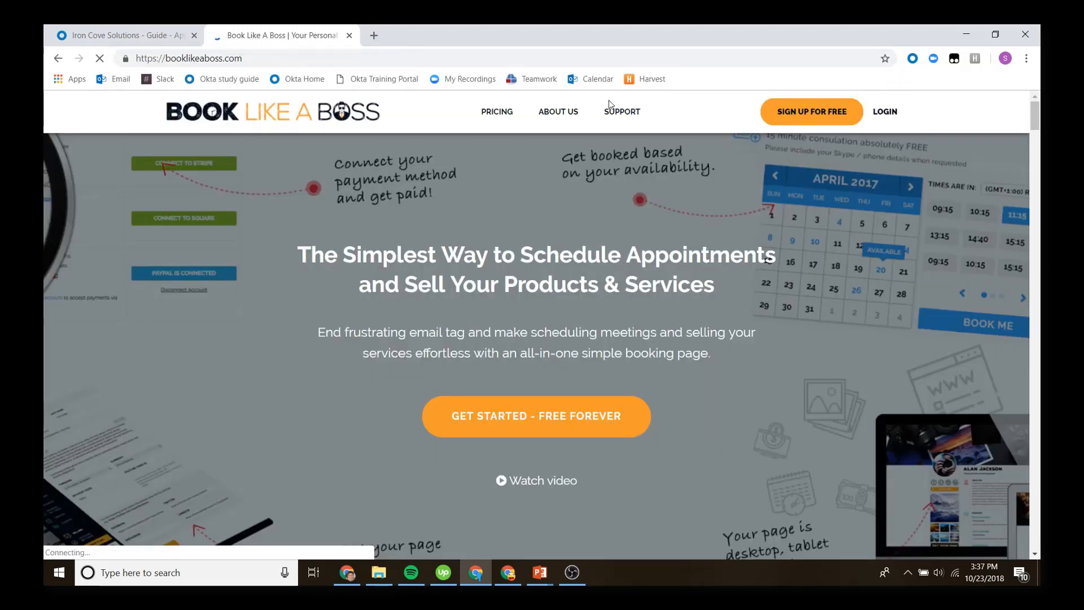
- Open booklikeaboss.com's login page to get its URL, then return to Okta
left_click(883, 112)
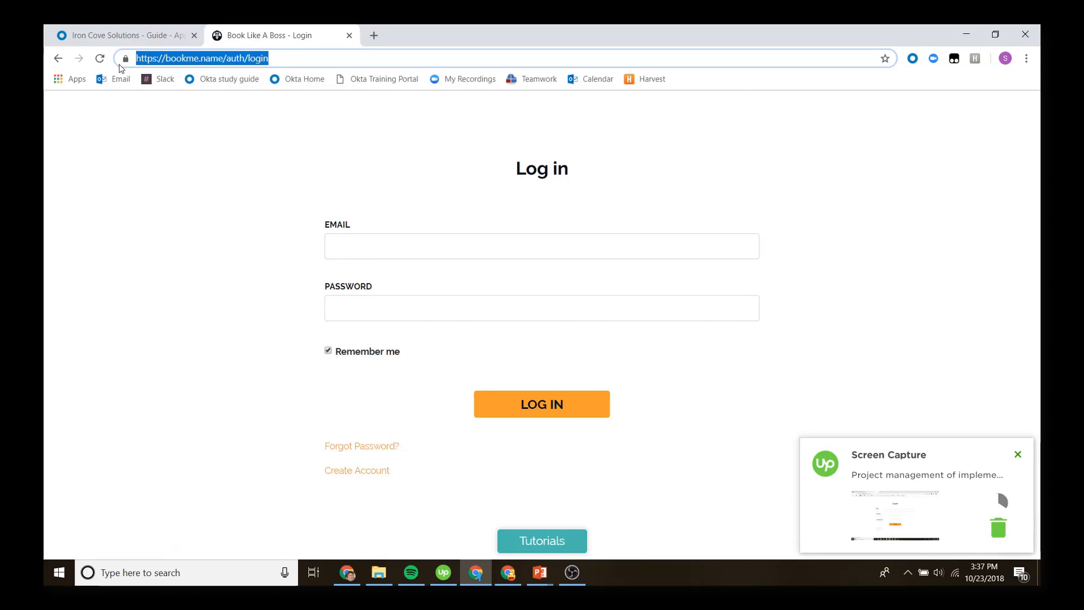
left_click(124, 35)
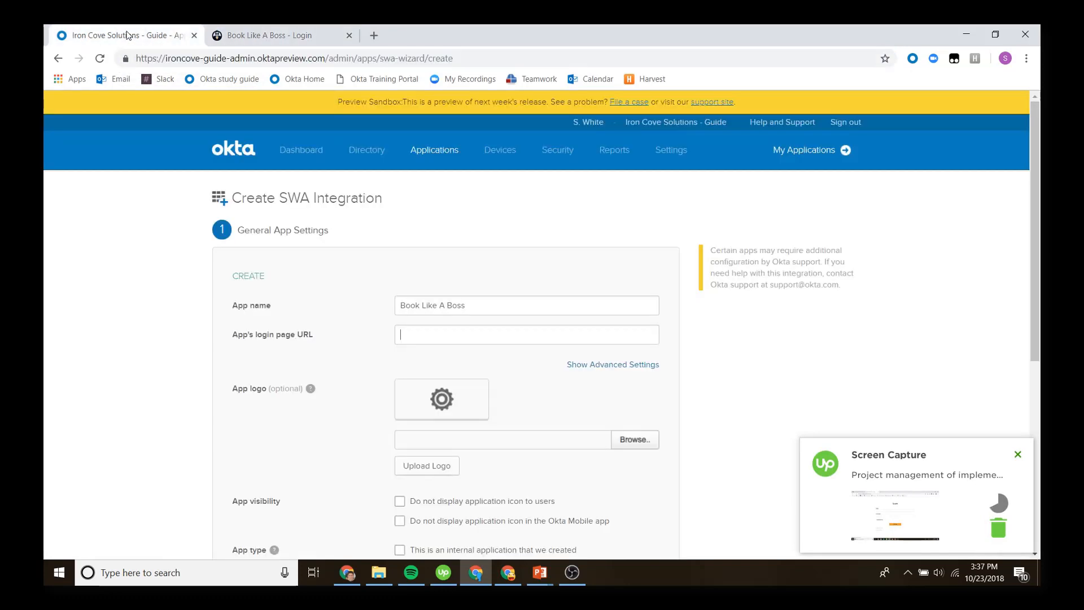
type("https://bookme.name/auth/login")
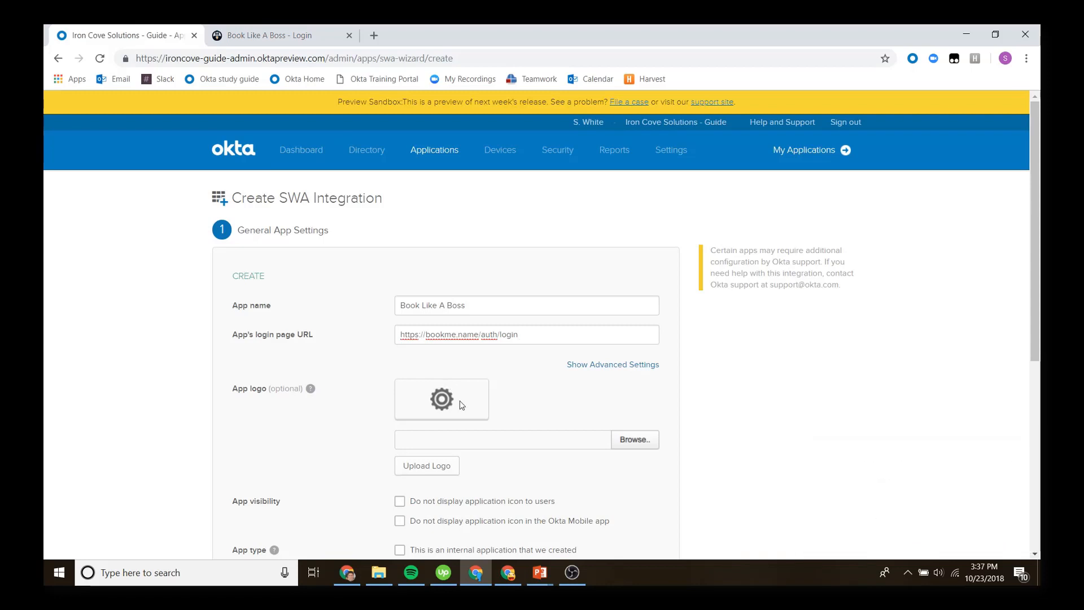
mouse_move(441, 399)
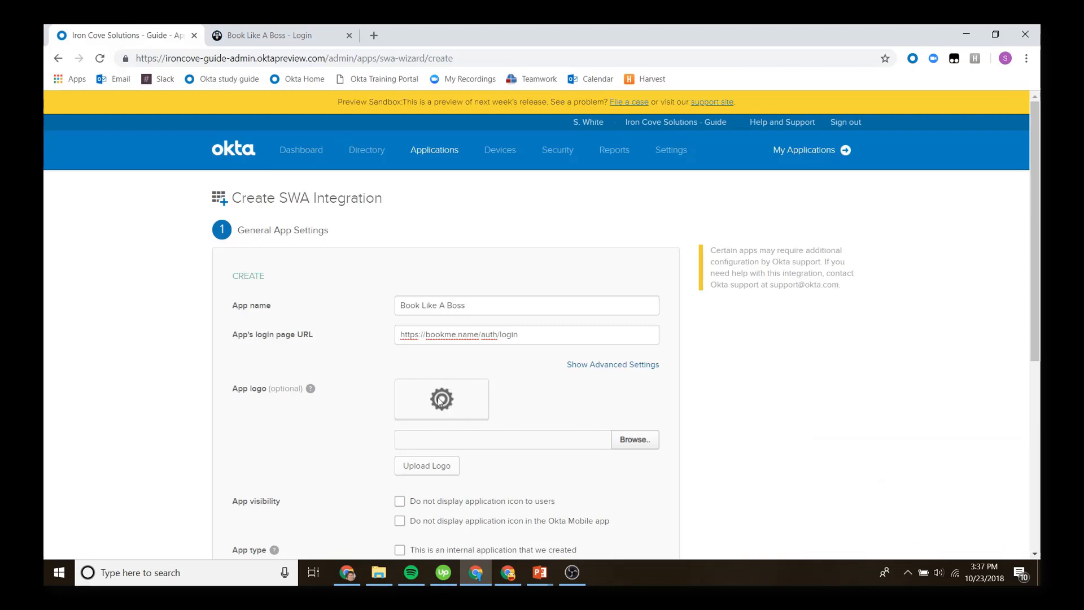
scroll("down", 3)
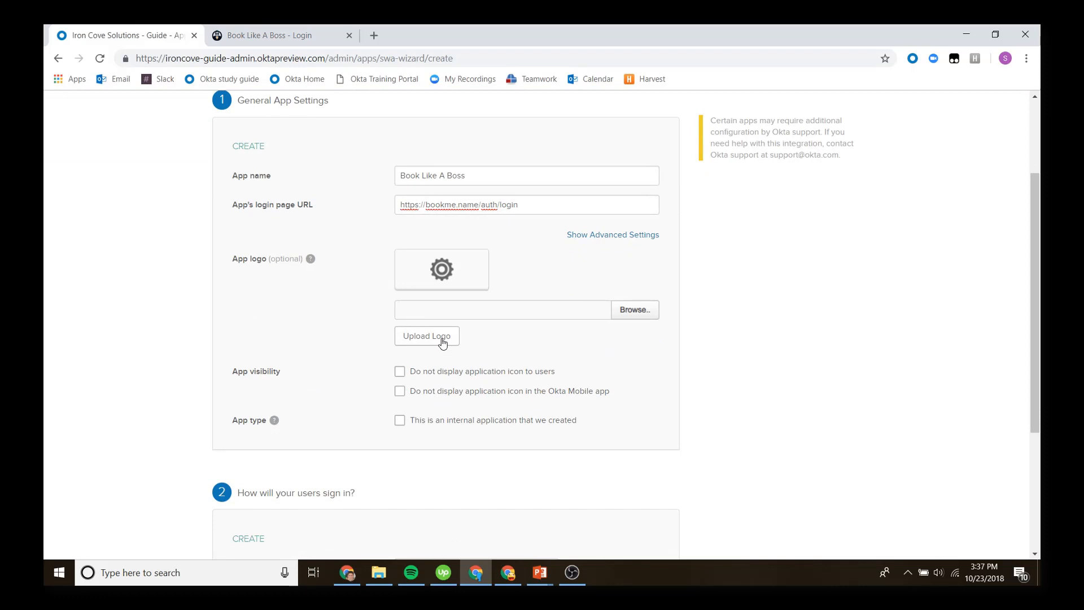
scroll("down", 3)
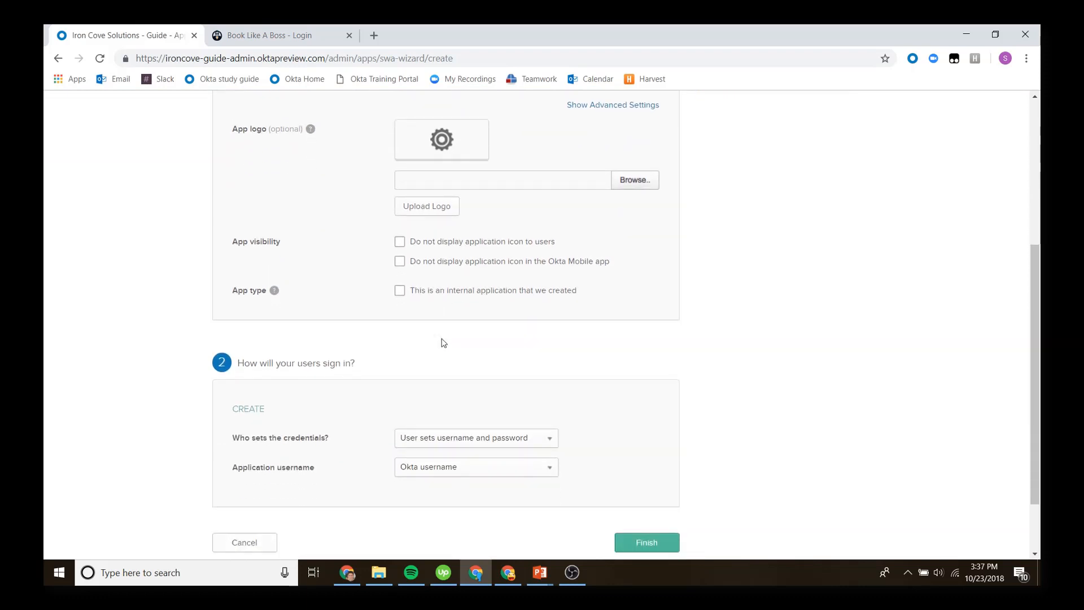
scroll("down", 3)
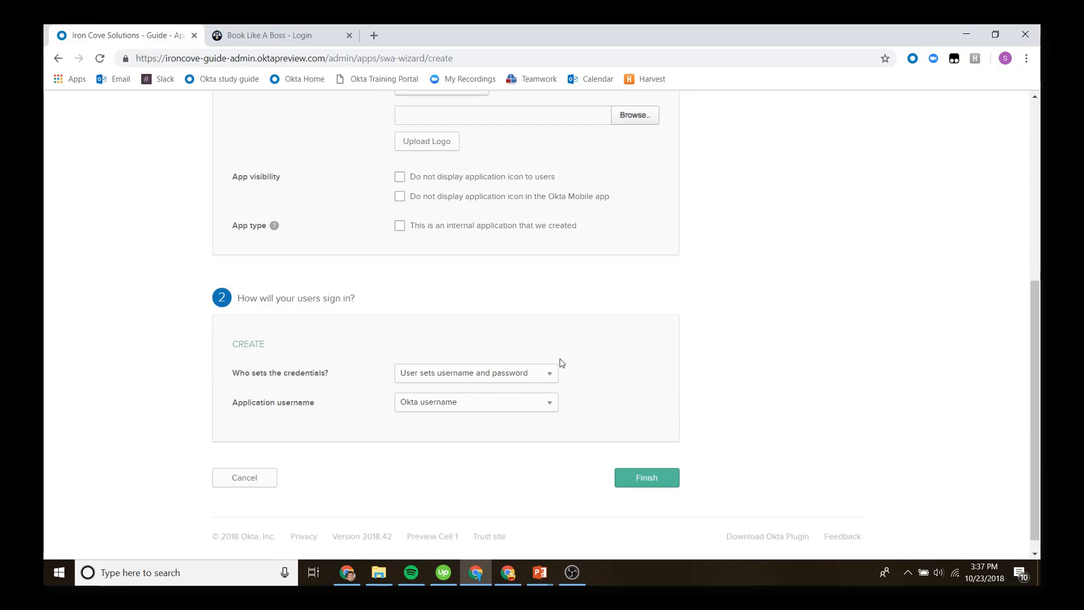
left_click(475, 401)
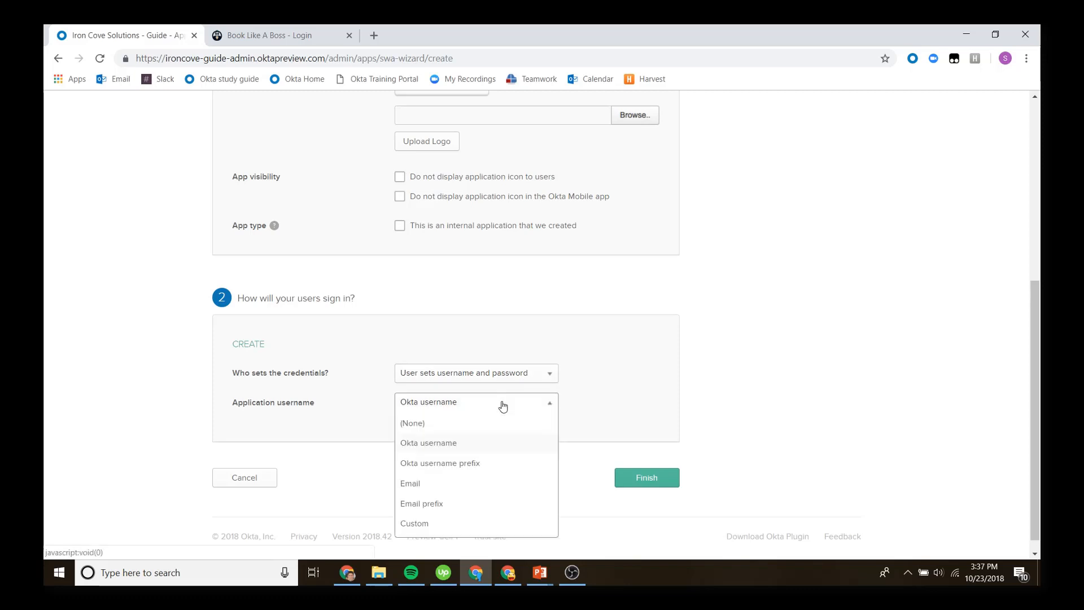
mouse_move(445, 425)
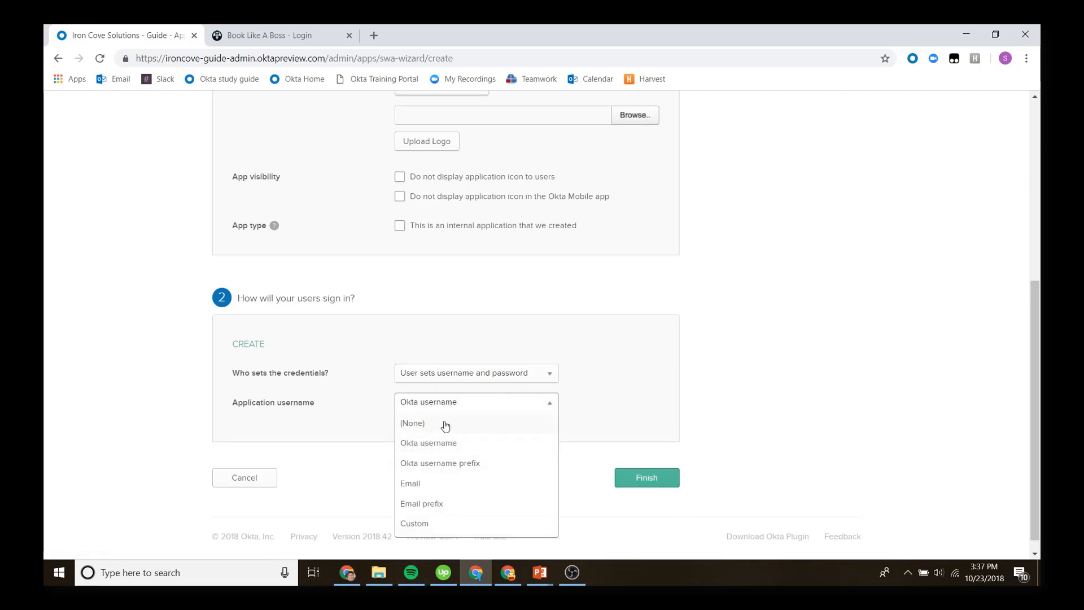
left_click(412, 423)
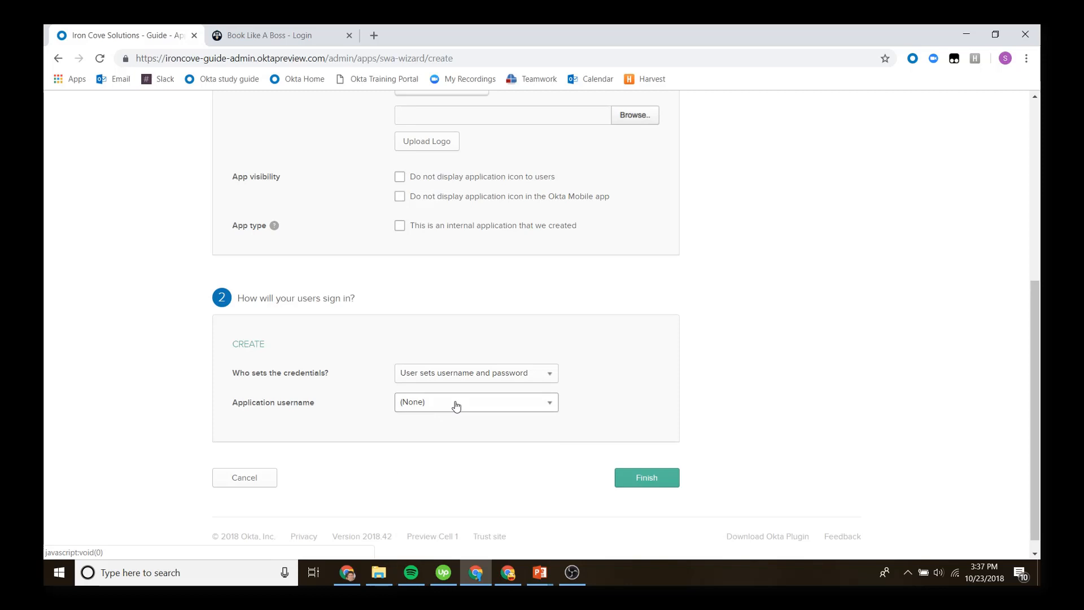
left_click(646, 477)
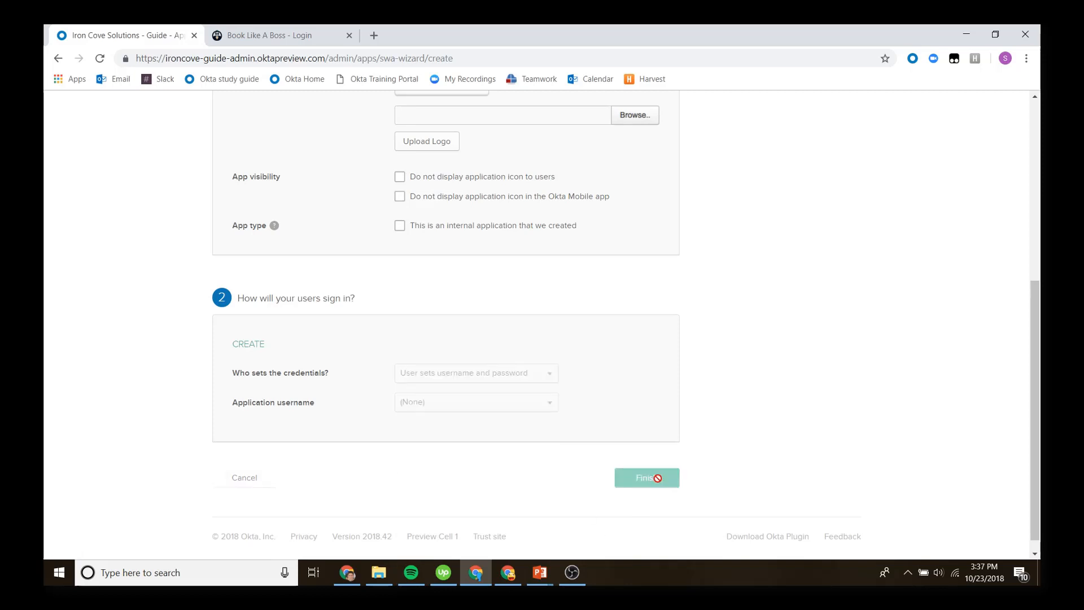
left_click(646, 478)
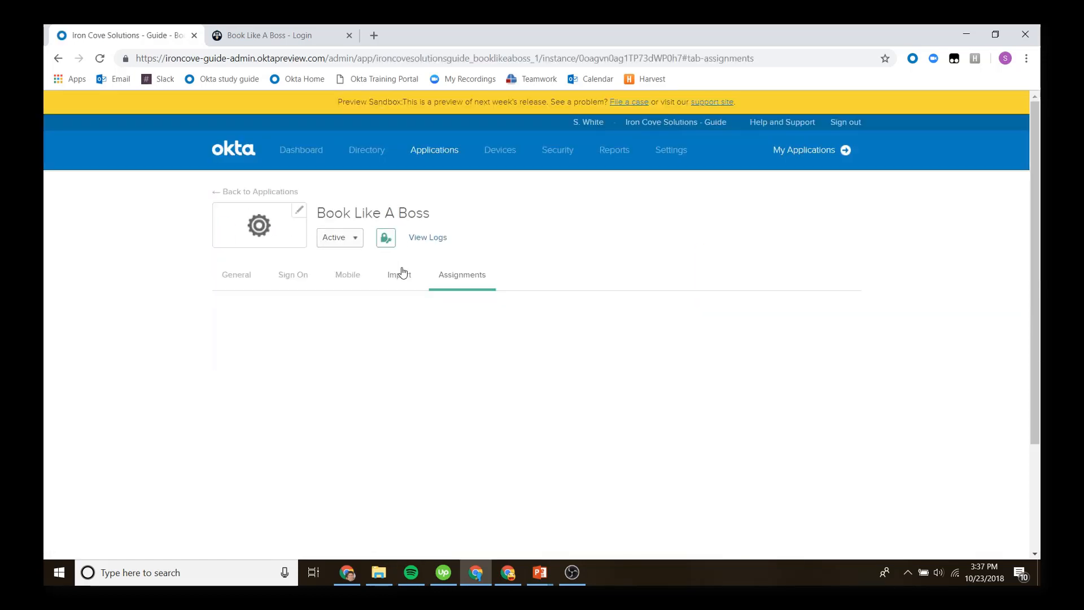
left_click(462, 274)
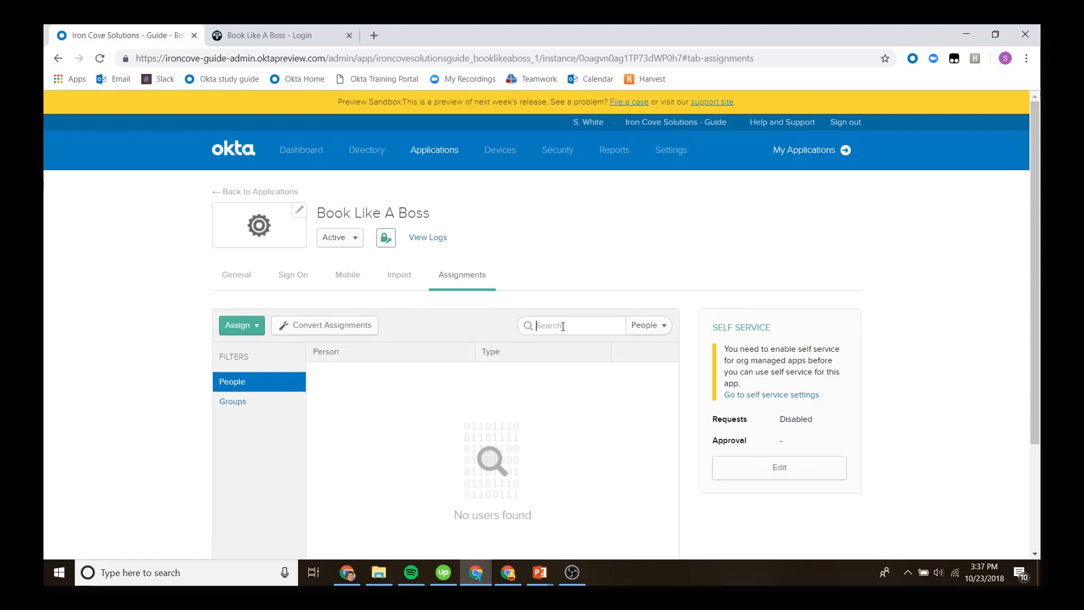
type("shane")
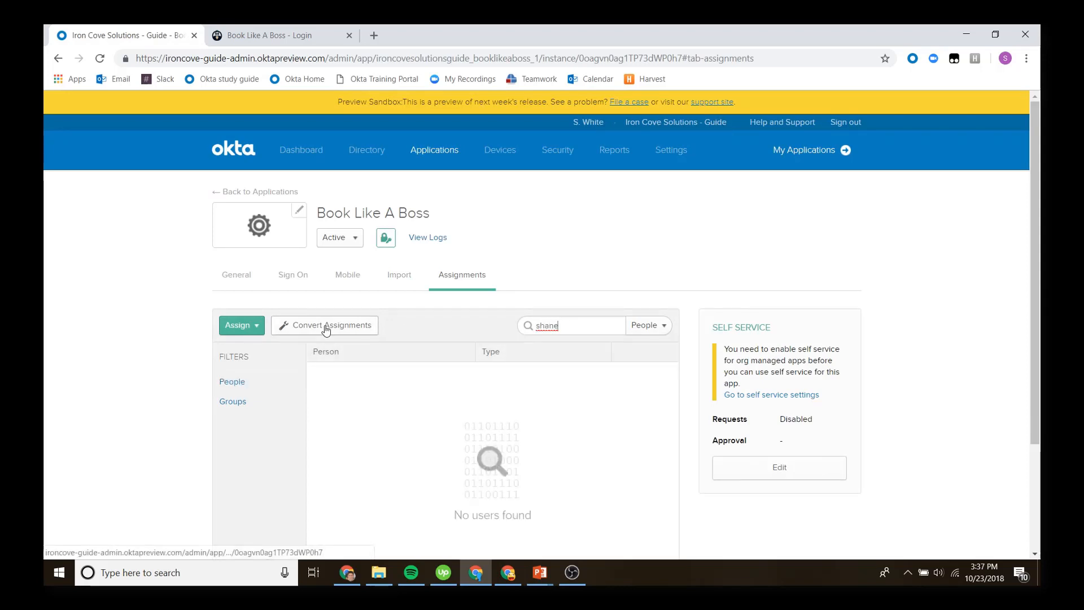
left_click(238, 325)
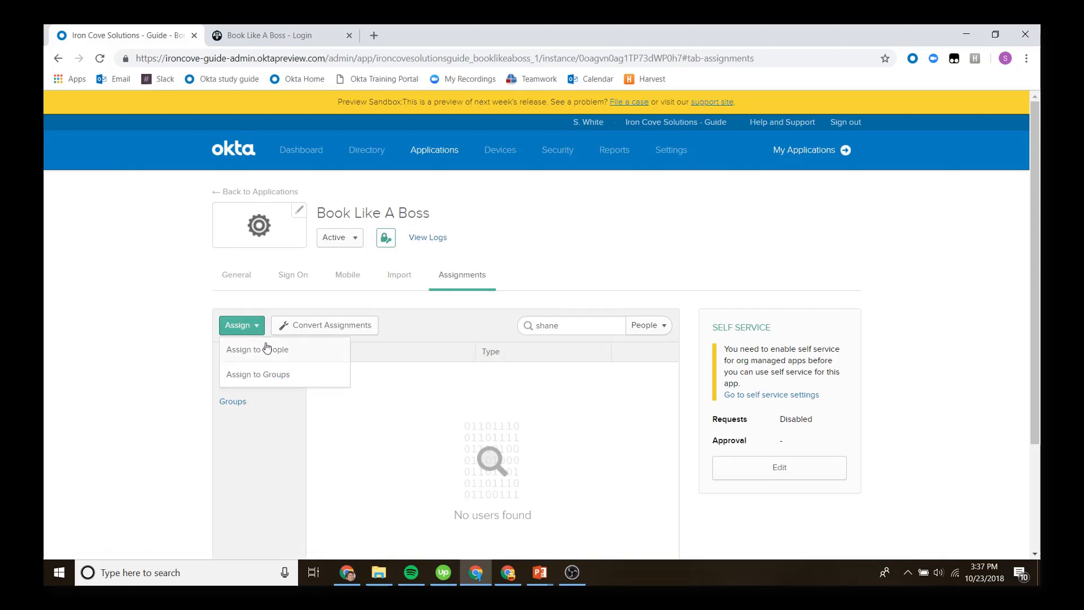
left_click(258, 349)
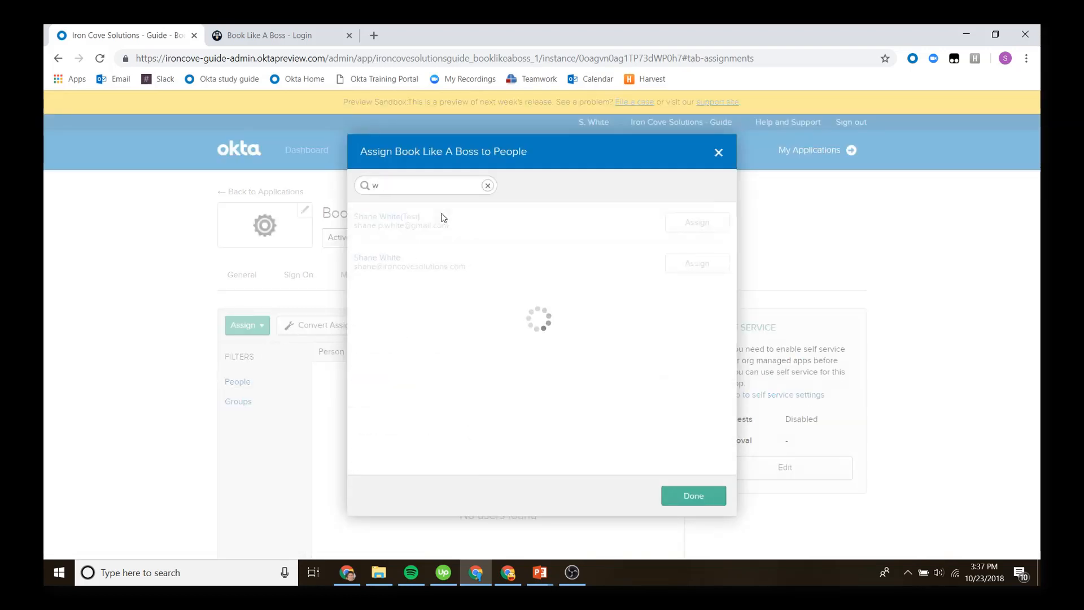
type("ha")
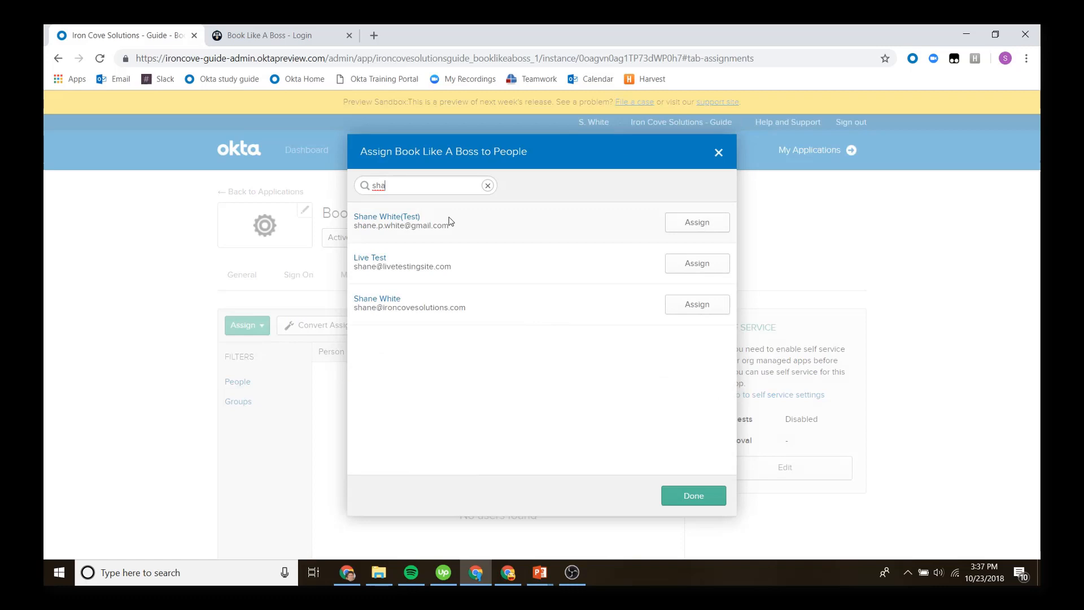
left_click(696, 304)
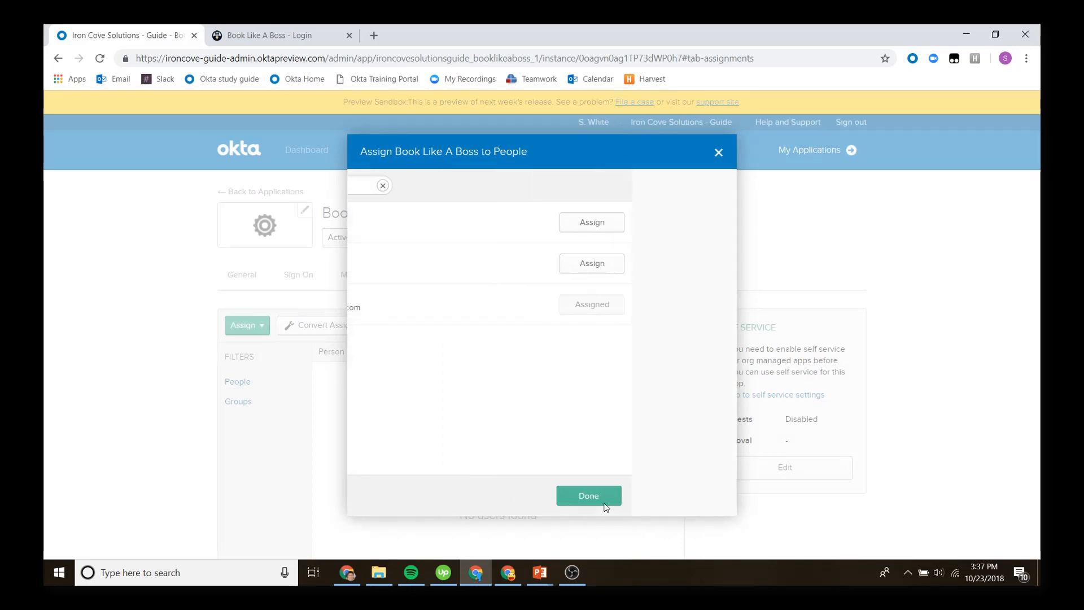
type("sha")
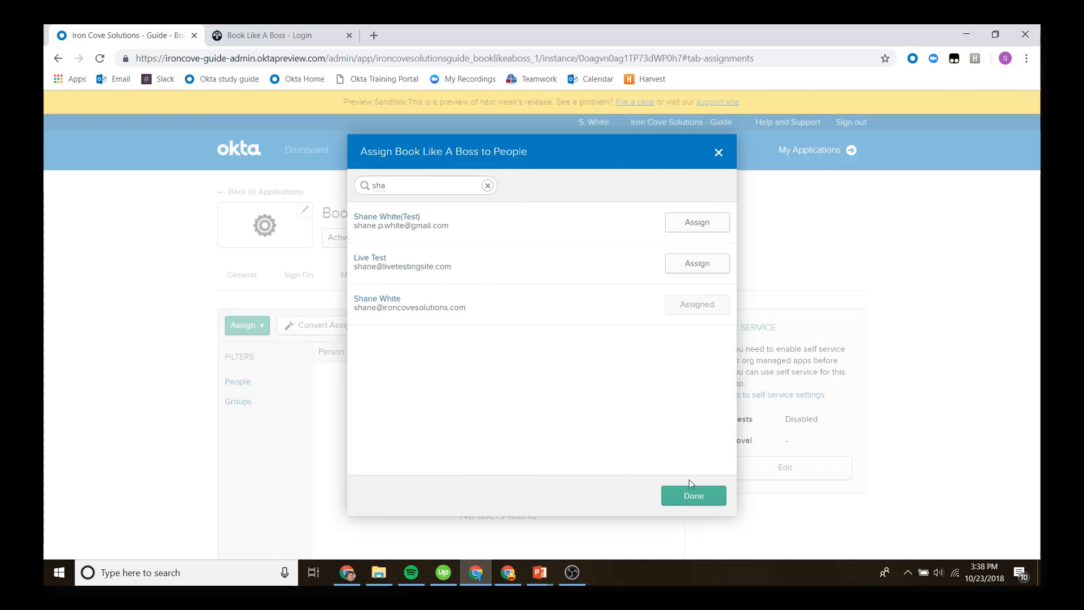
left_click(692, 495)
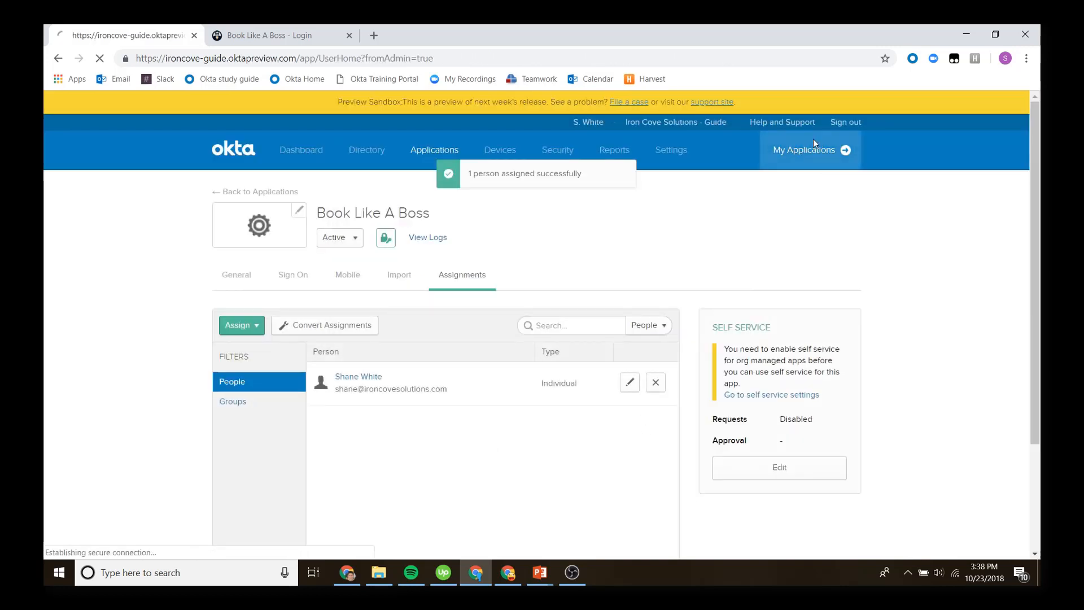
- Launch Book Like A Boss from My Applications and sign in as 'shane'
left_click(810, 149)
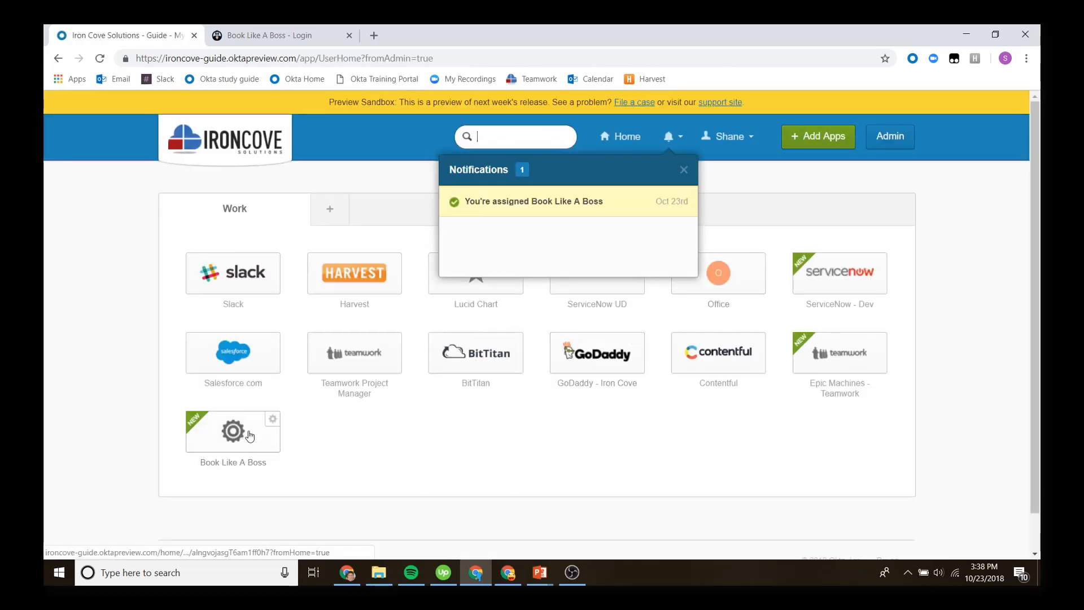
left_click(233, 431)
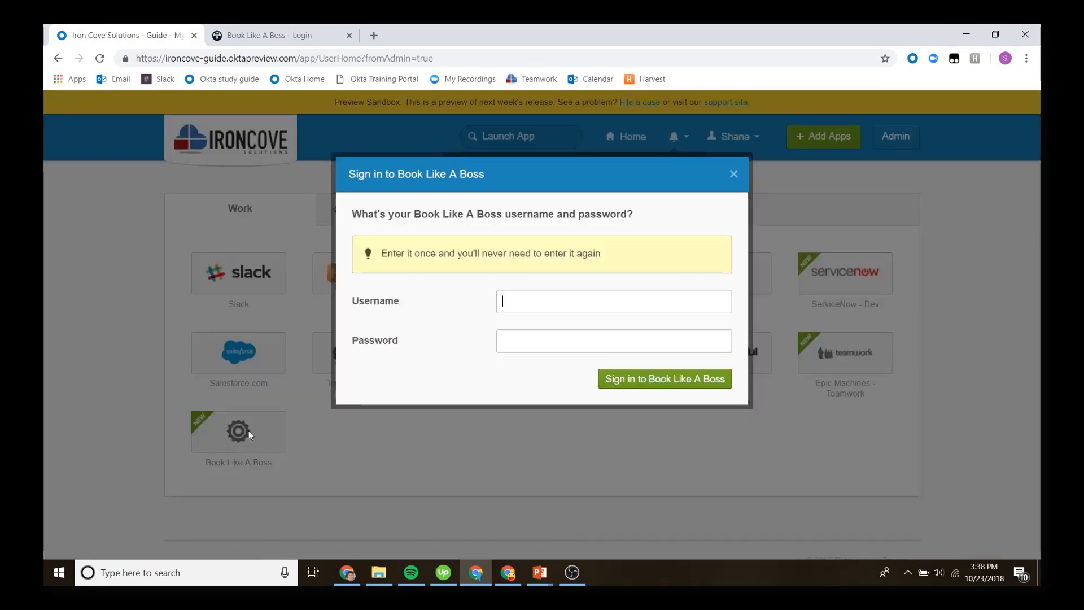
mouse_move(597, 293)
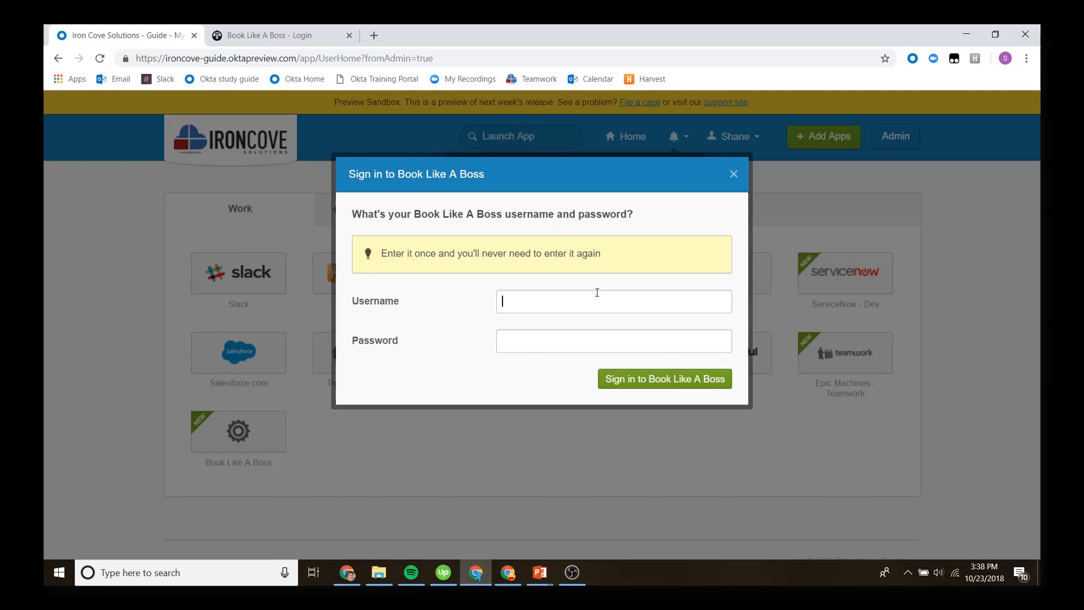
type("shane")
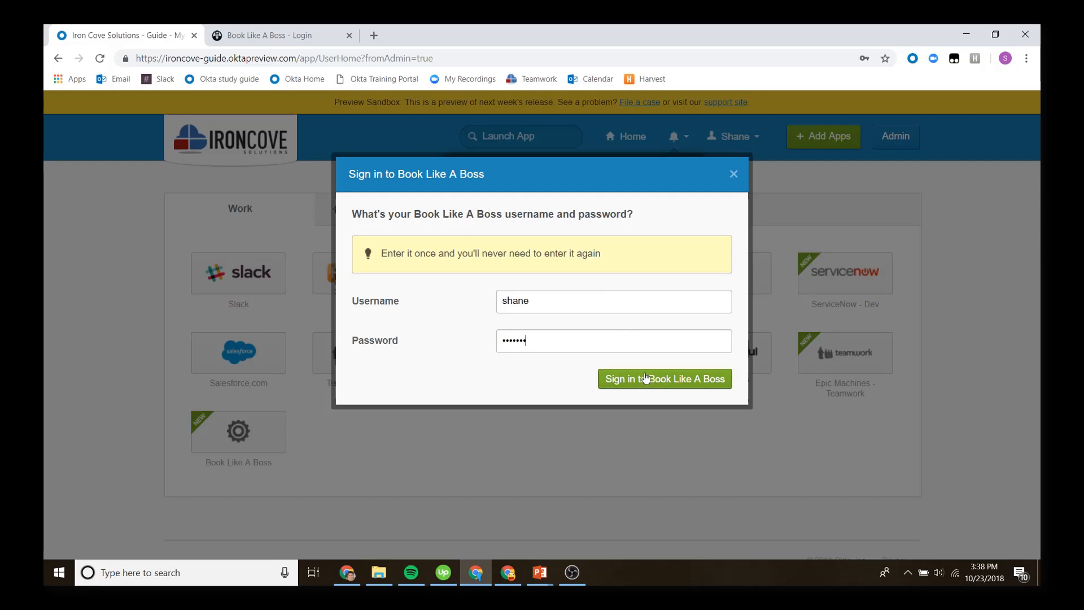
left_click(664, 379)
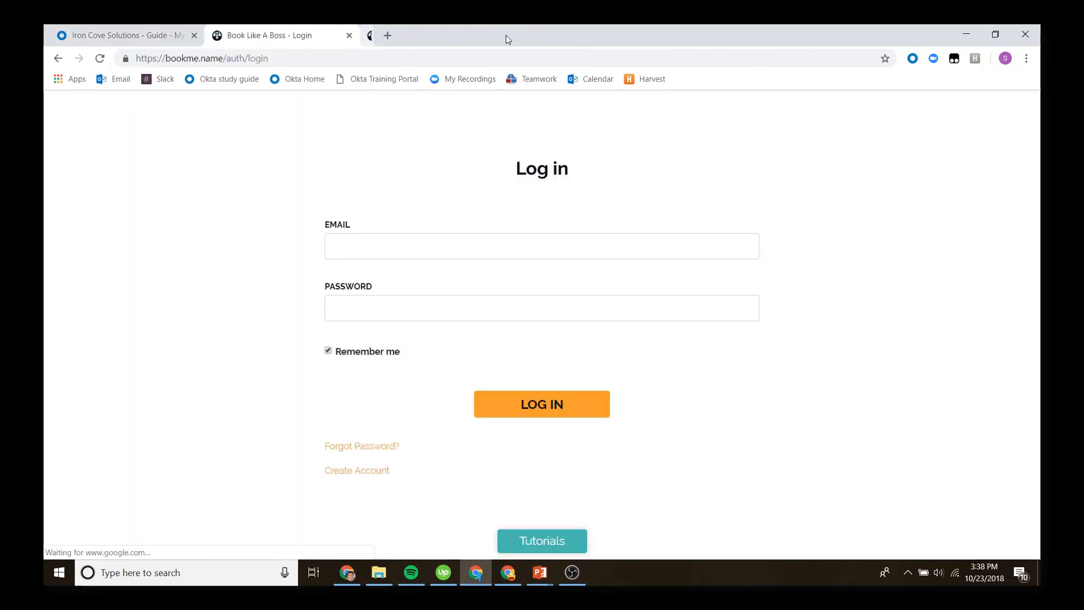
- Check the Book Like A Boss login page and return to the Okta dashboard
left_click(541, 404)
type("shane")
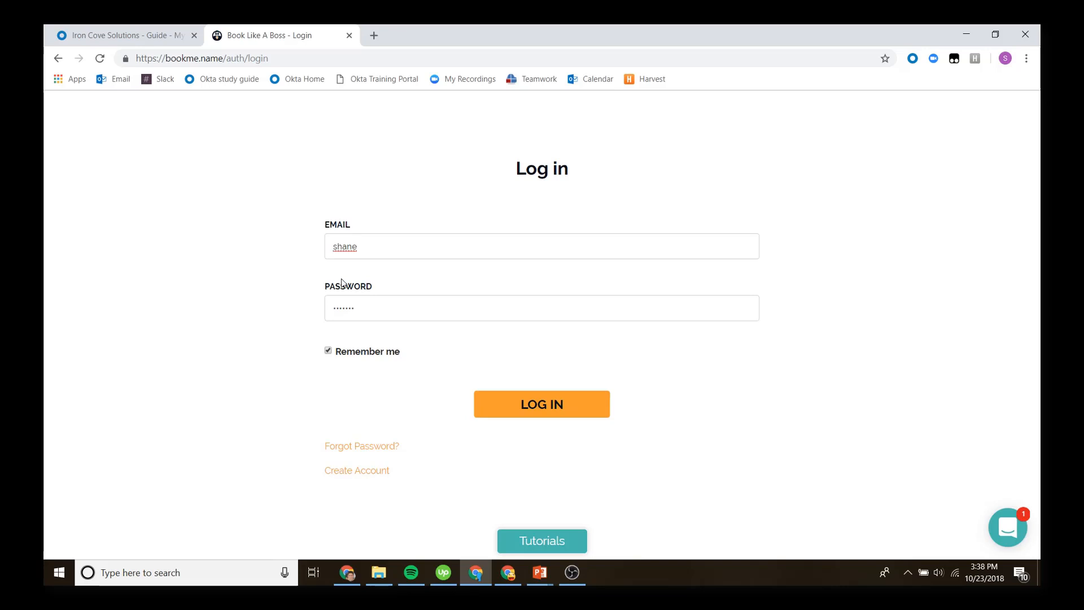
left_click(541, 404)
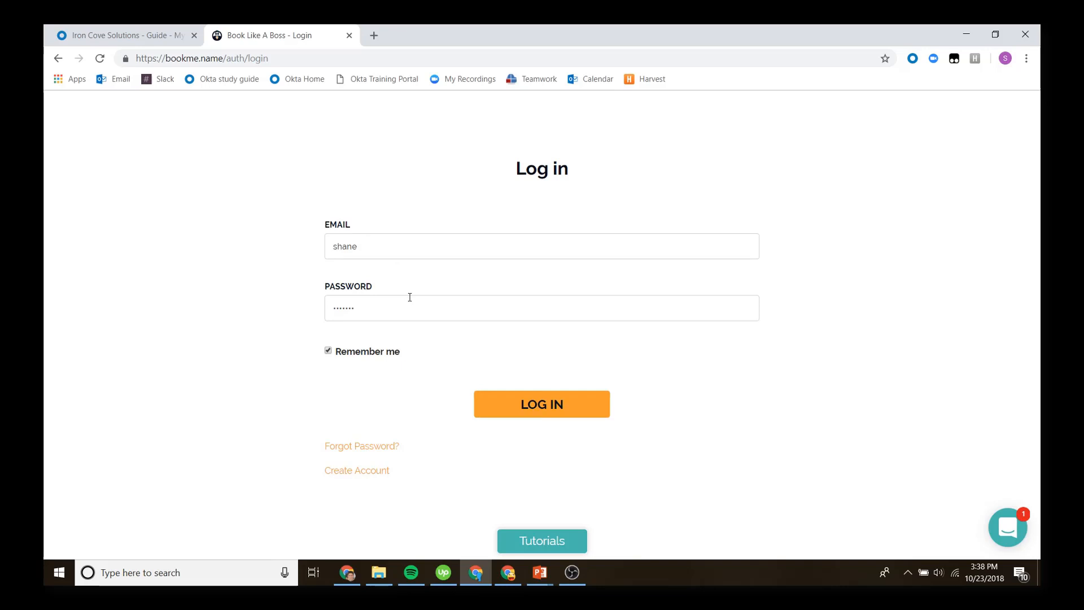
mouse_move(422, 226)
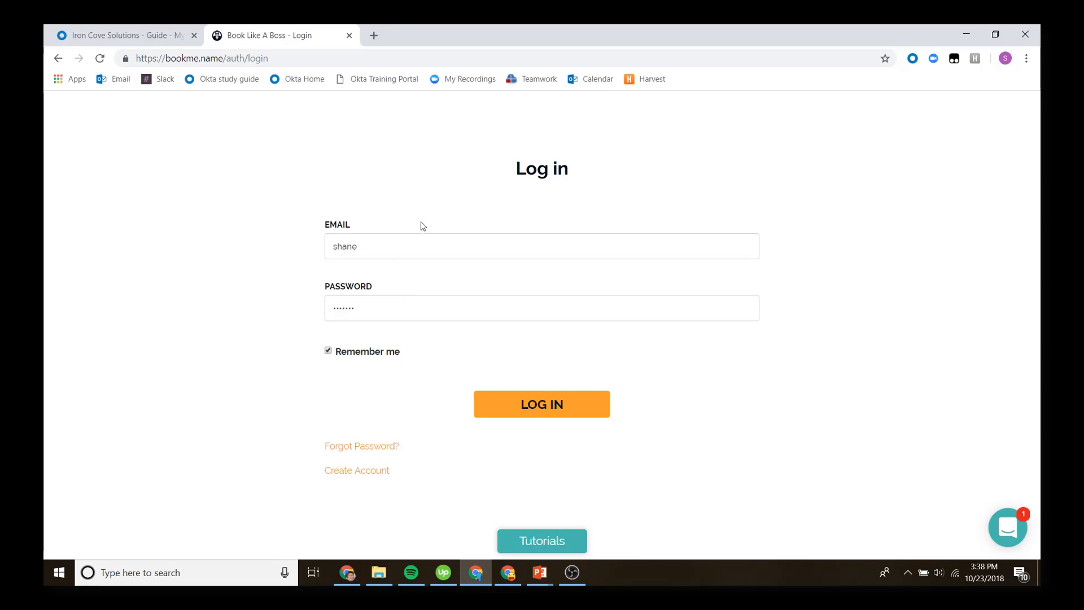
mouse_move(479, 267)
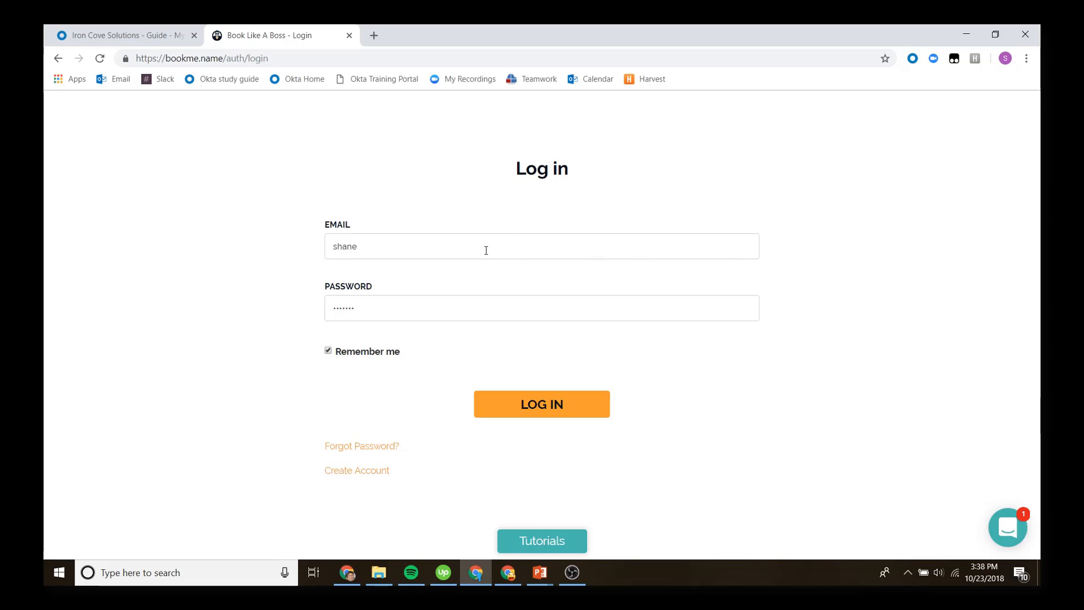
left_click(542, 404)
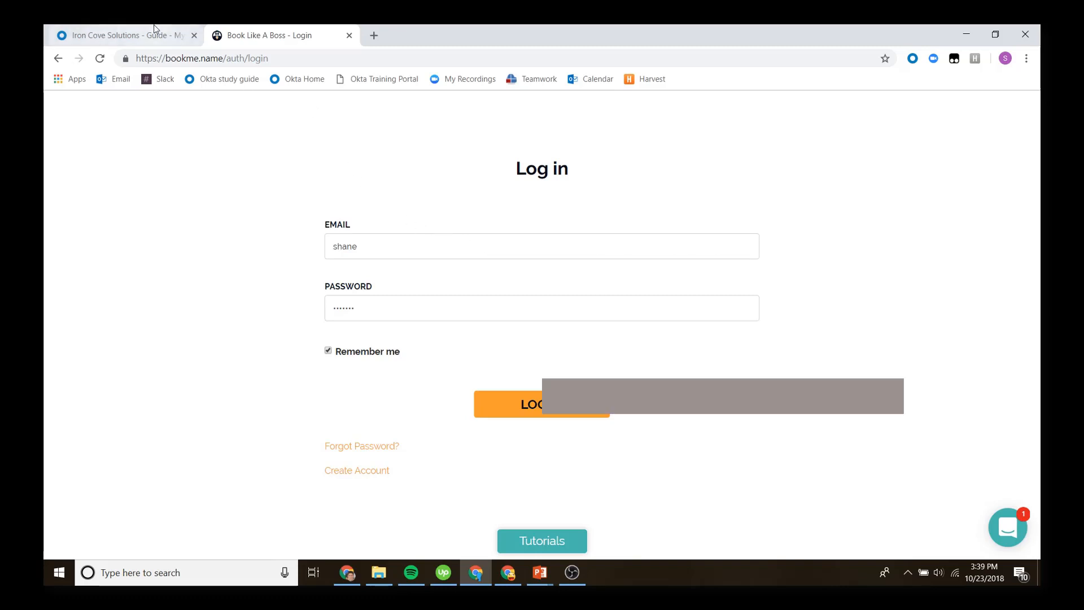
left_click(541, 404)
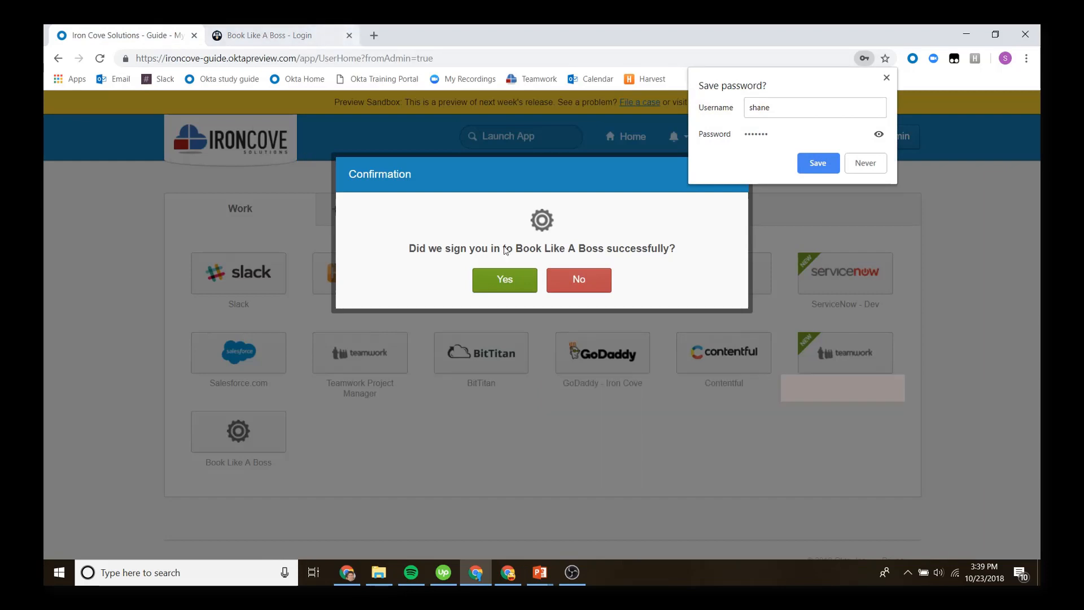
- Return to Admin, search applications for 'trifa', and start a custom app integration
left_click(579, 280)
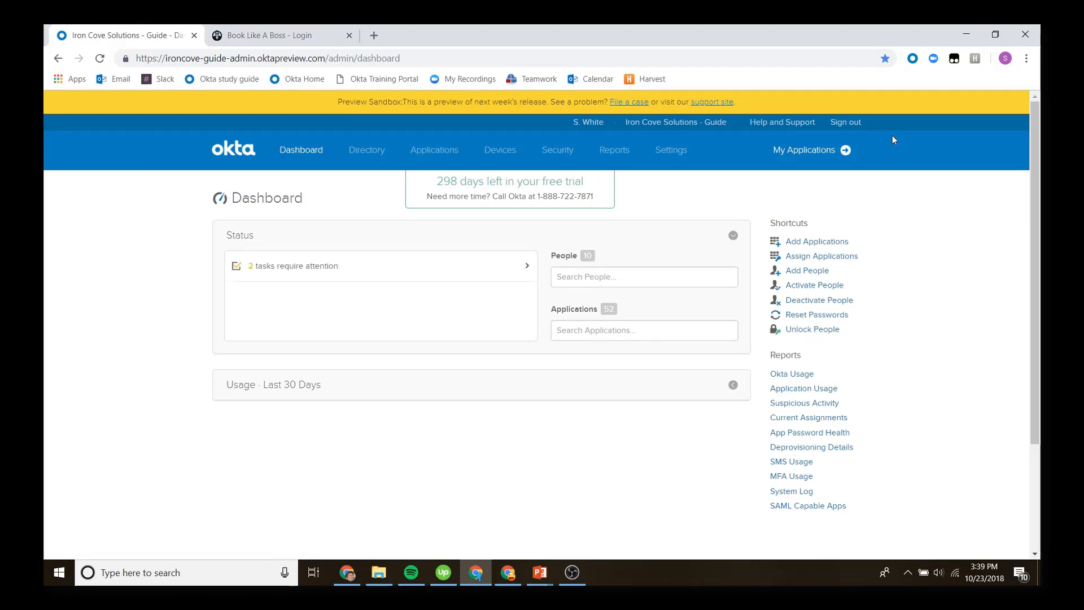
left_click(434, 149)
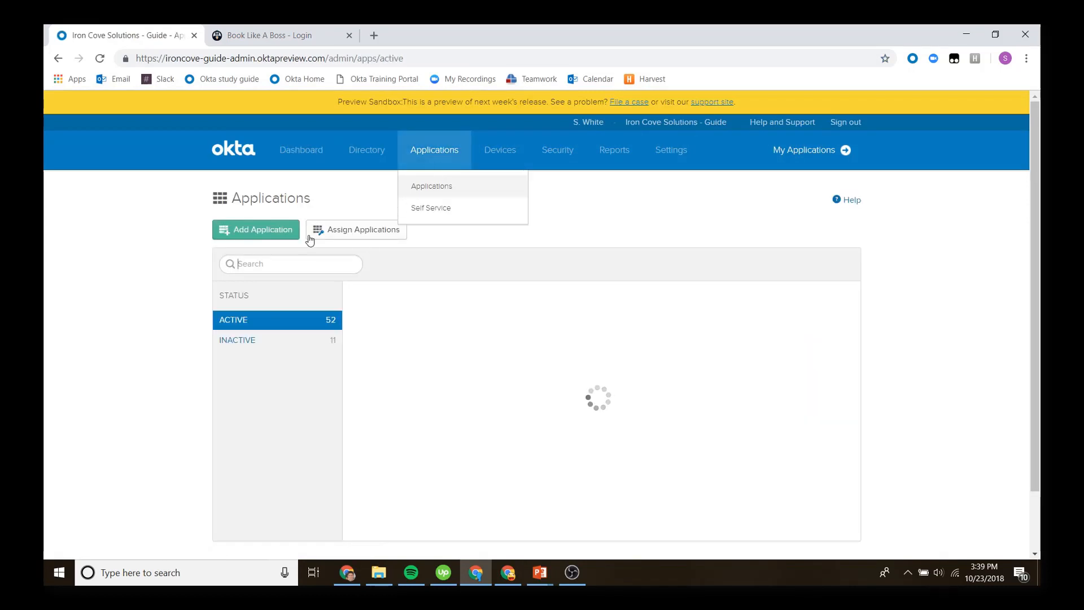
left_click(256, 229)
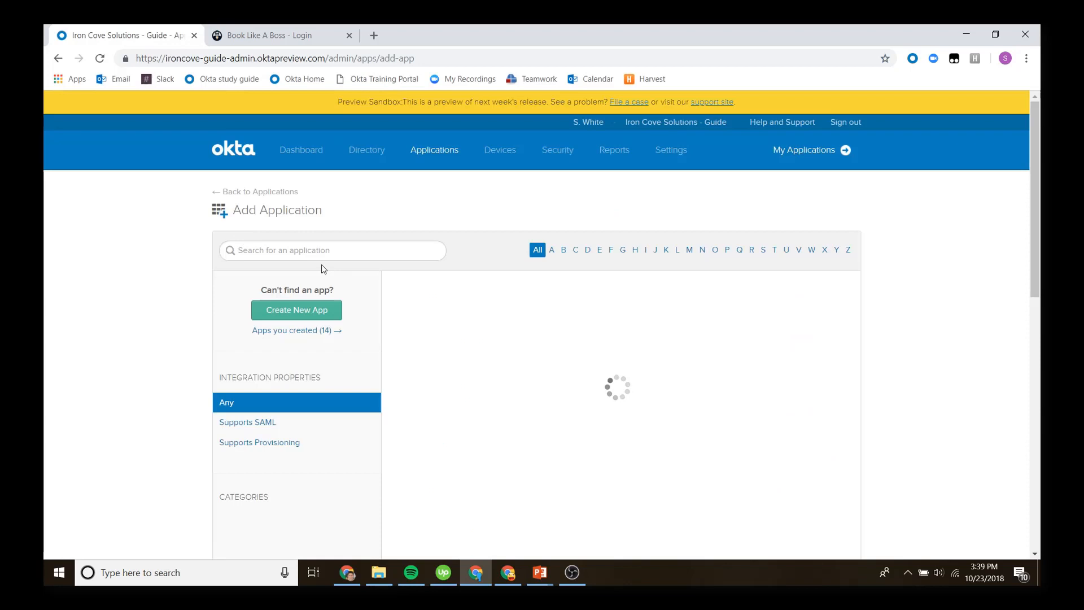
type("tr")
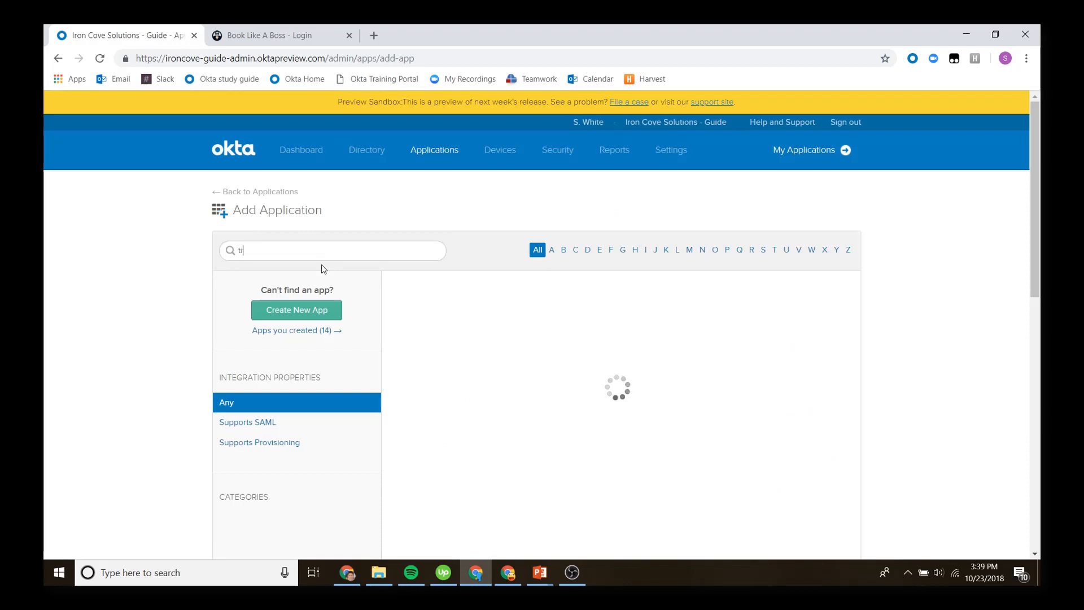
type("ifa")
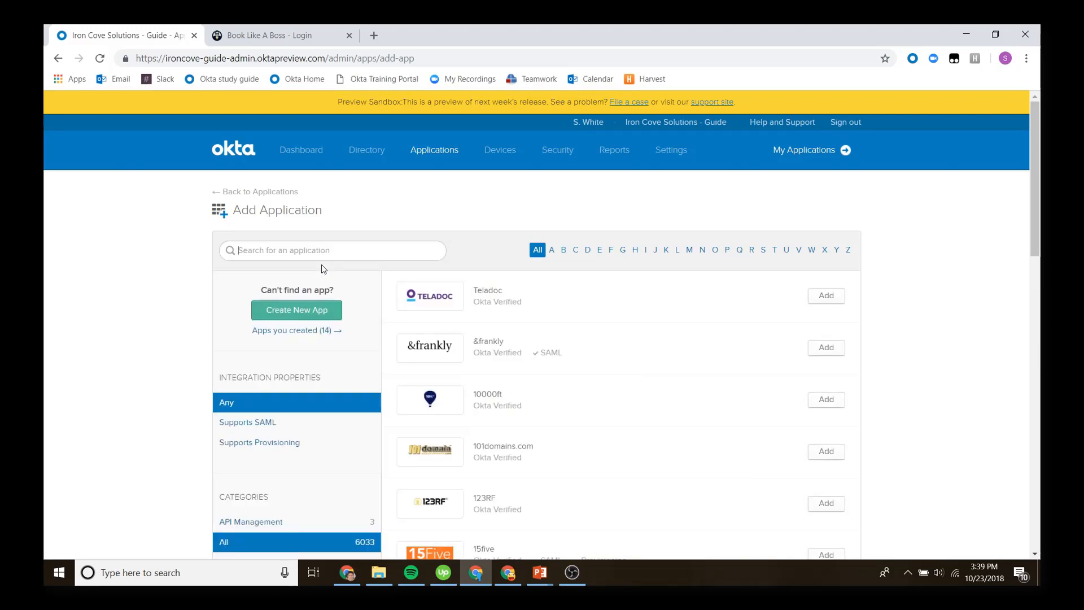
left_click(296, 310)
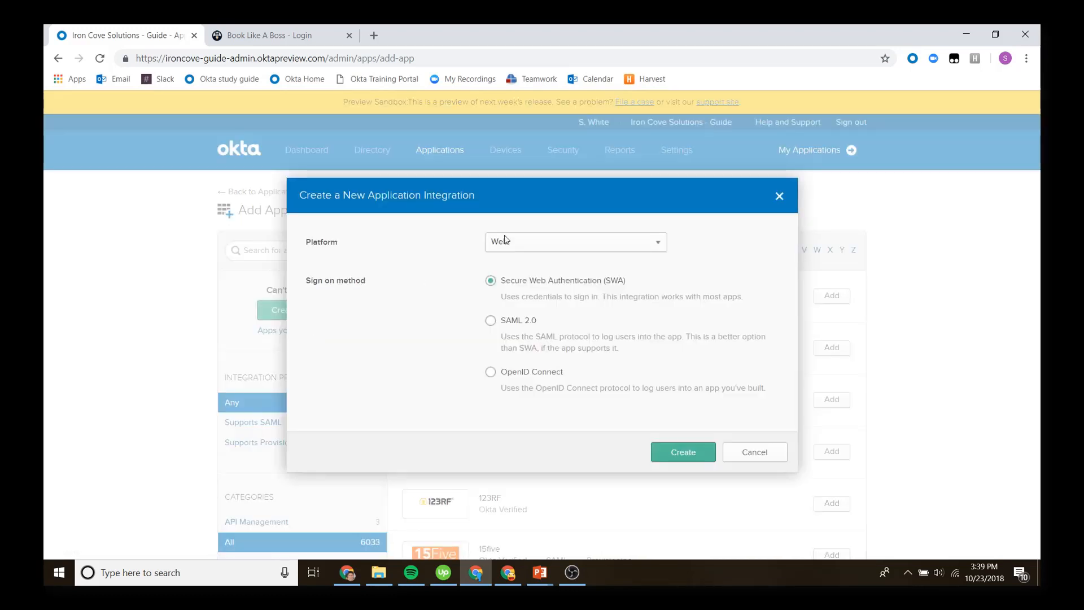
- Create the SWA integration named 'Trifacta' and browse to trifacta.com
left_click(681, 452)
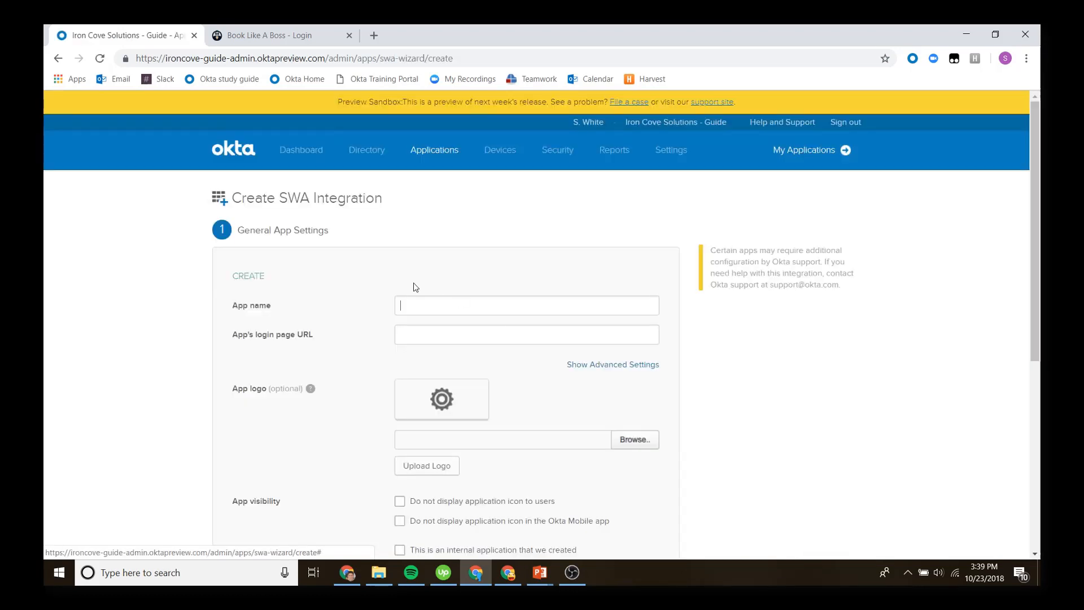
type("Trifacta")
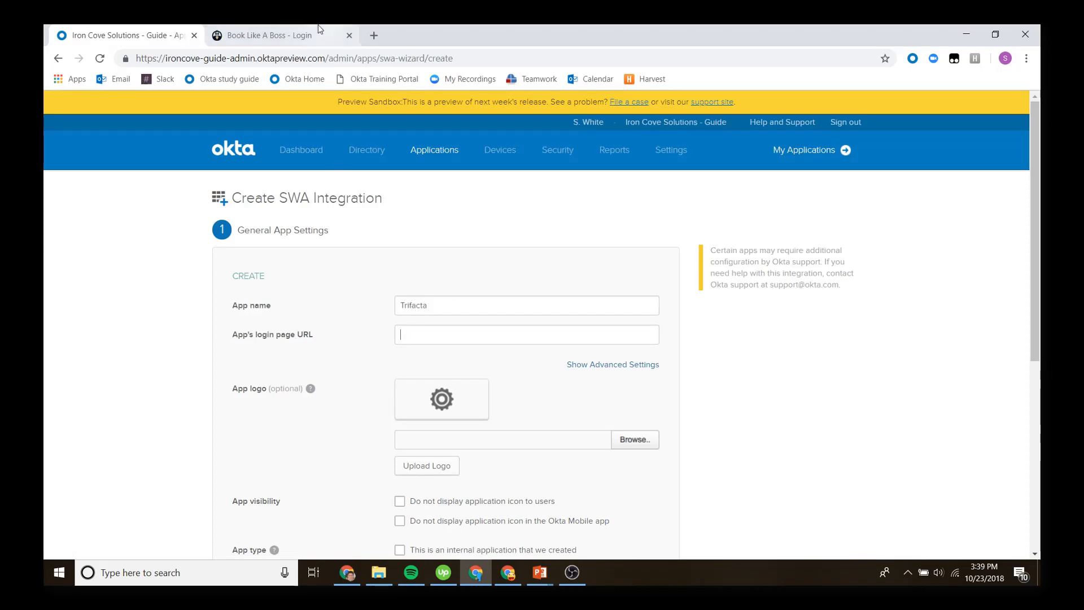
type("trifacta.com")
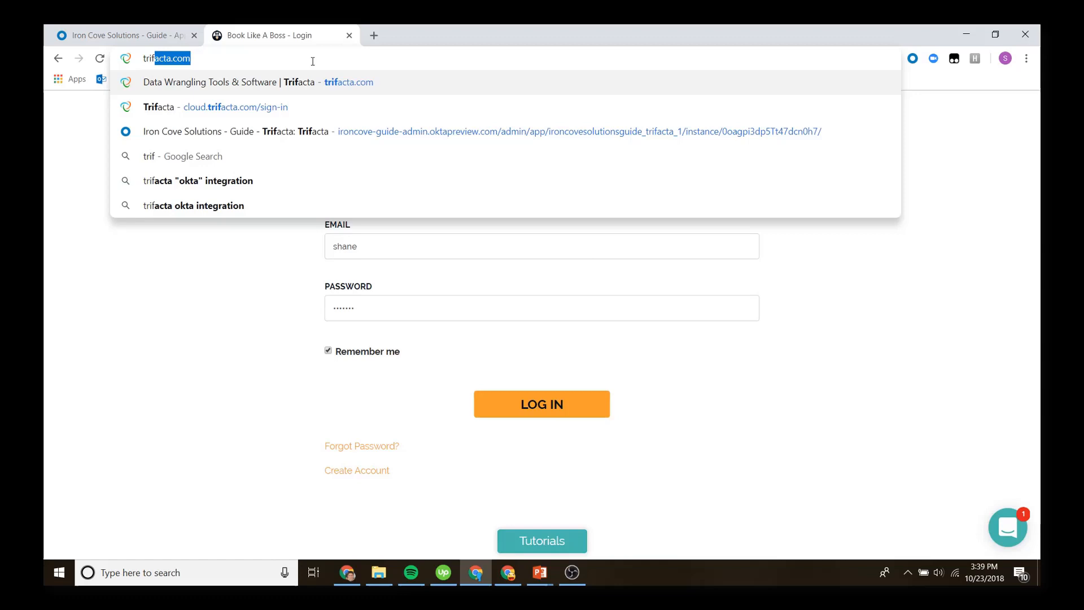
left_click(258, 81)
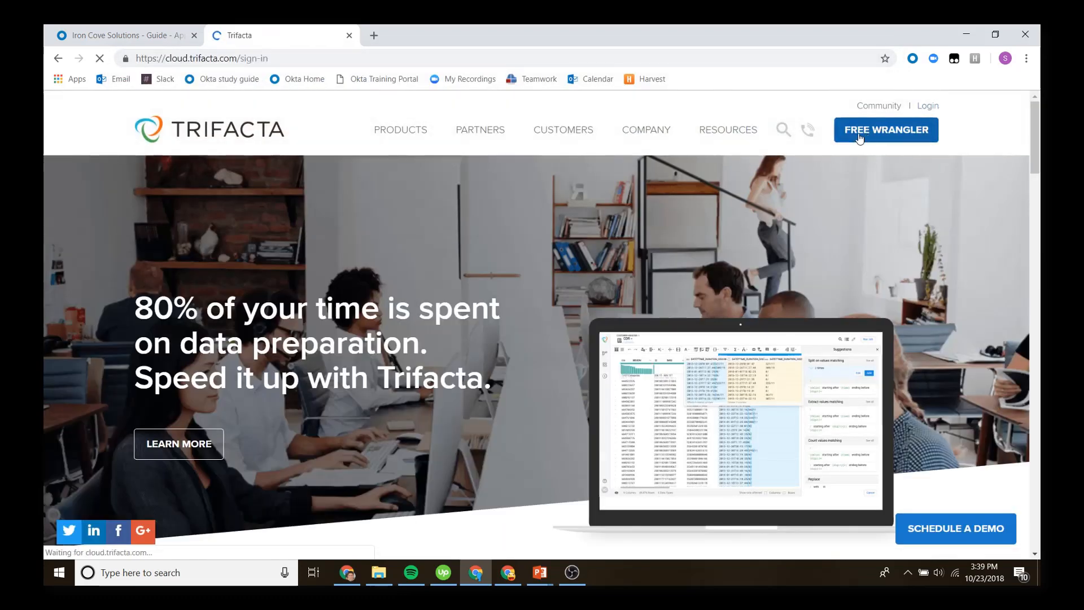
left_click(886, 130)
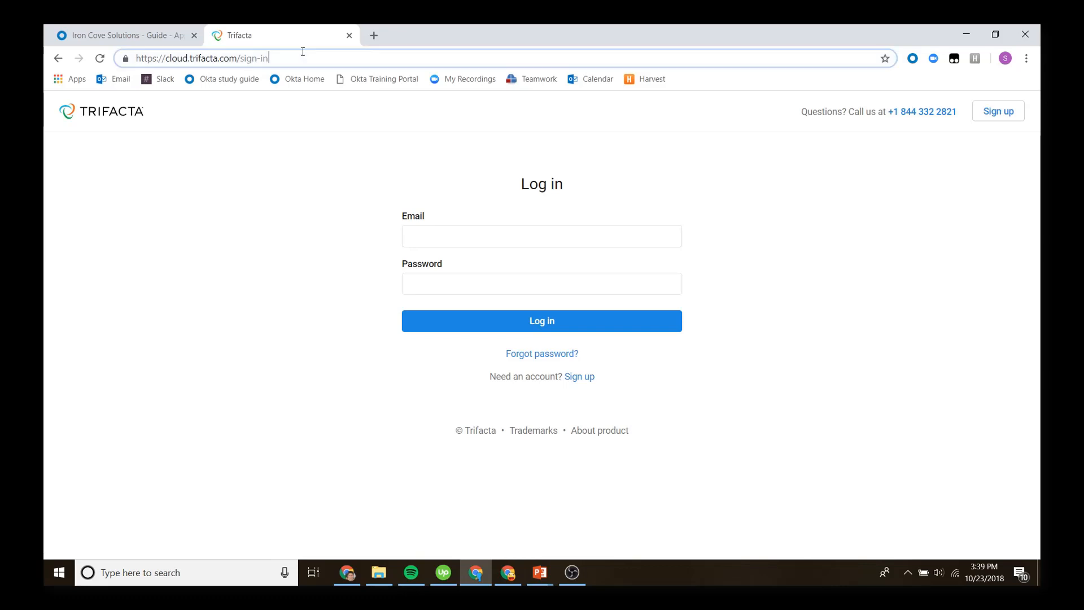
left_click(124, 35)
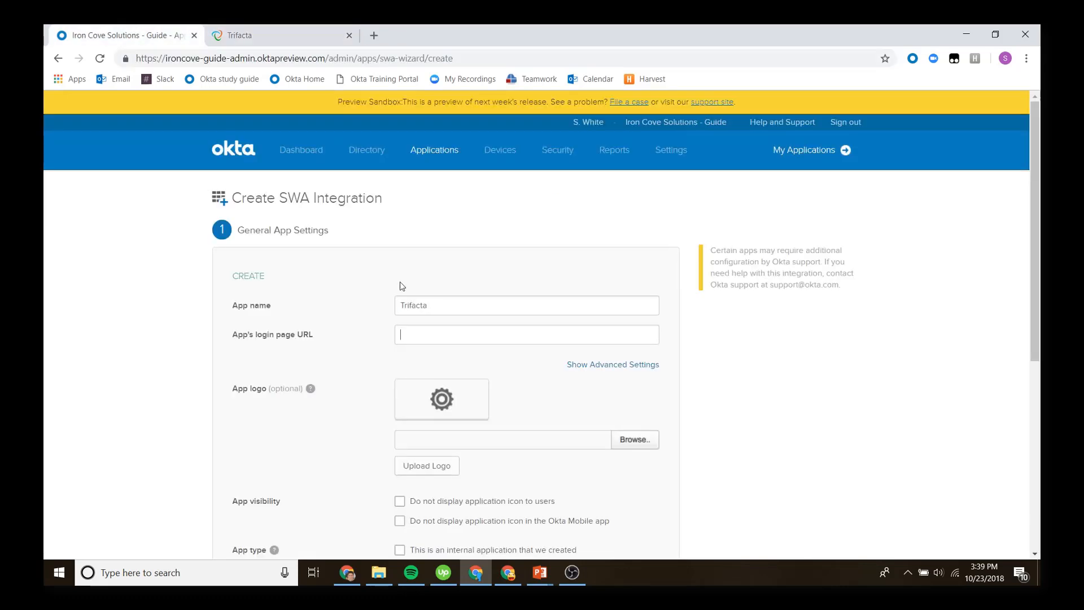
type("https://cloud.trifacta.com/sign-in")
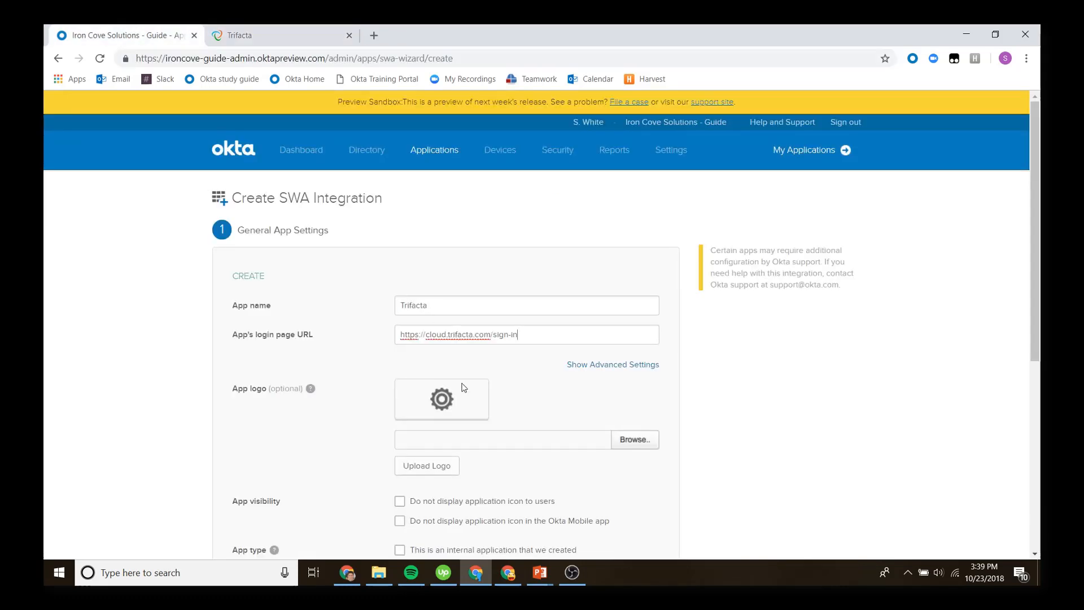
scroll("down", 3)
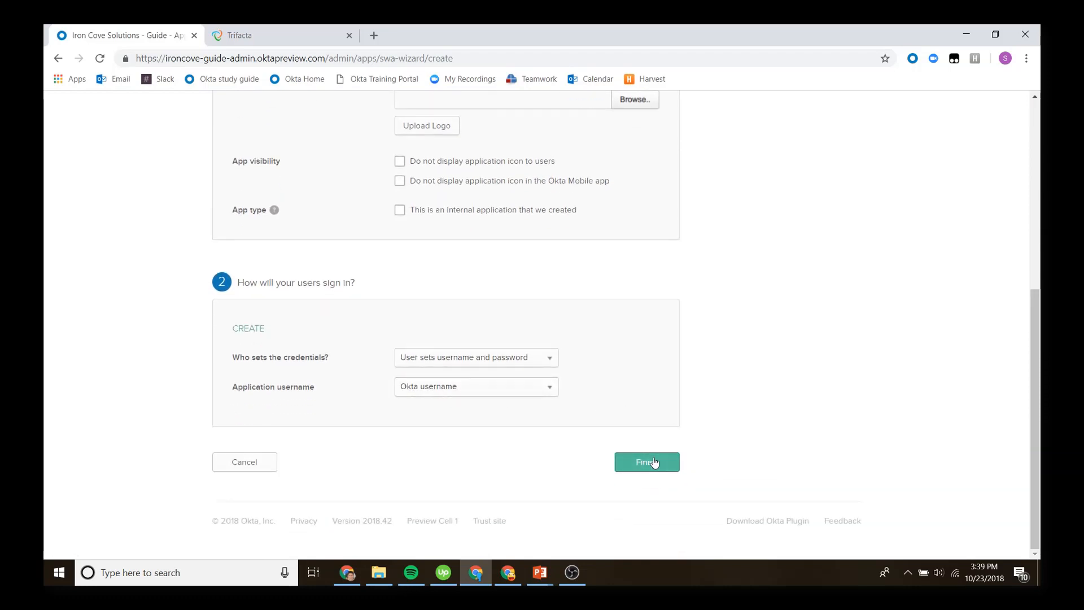
left_click(646, 462)
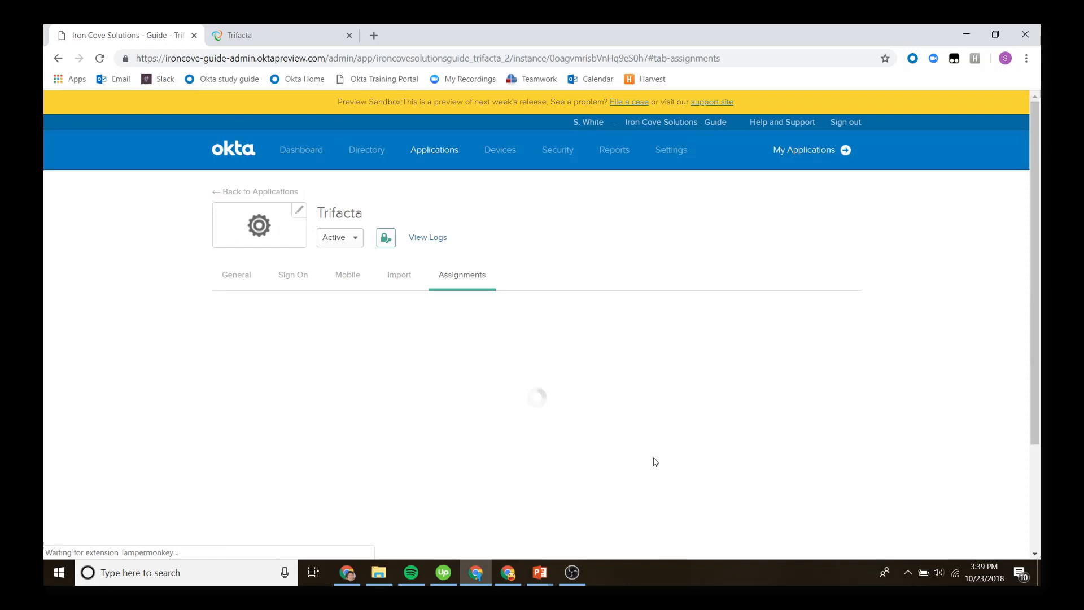
left_click(241, 325)
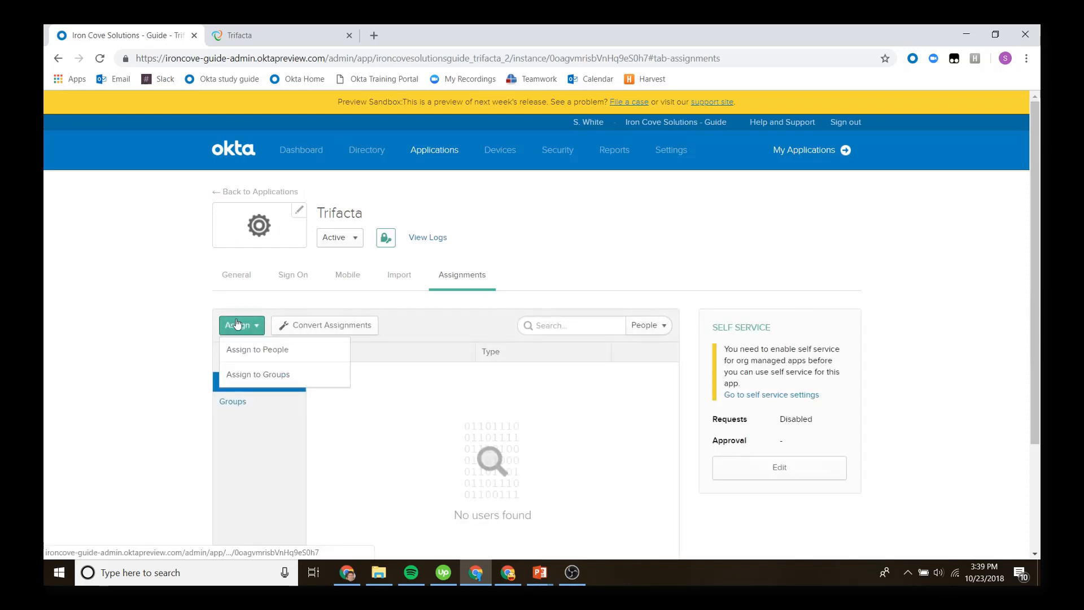
left_click(258, 349)
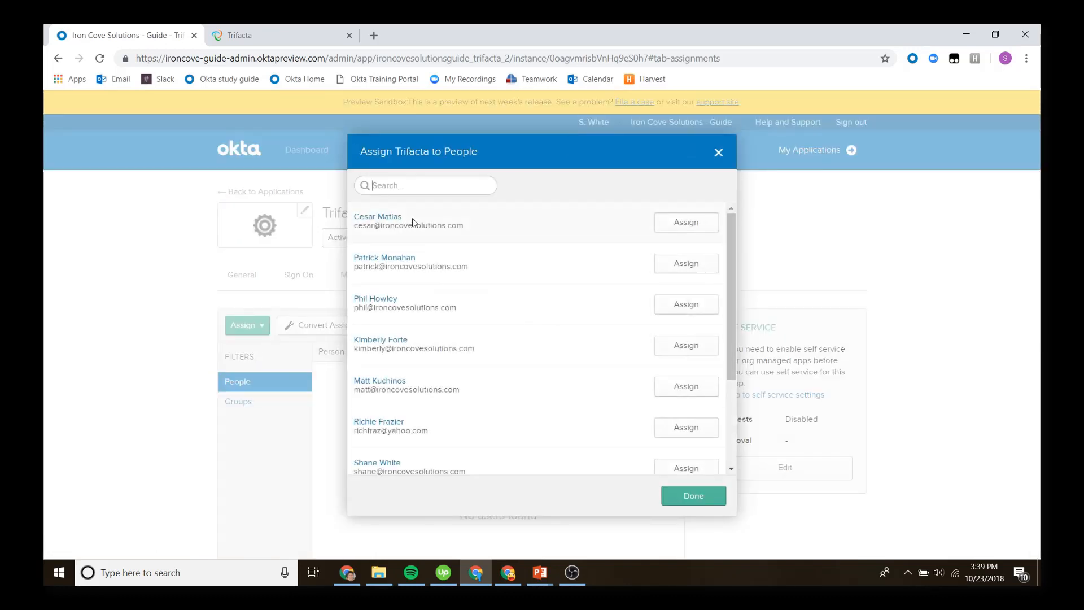
type("shan")
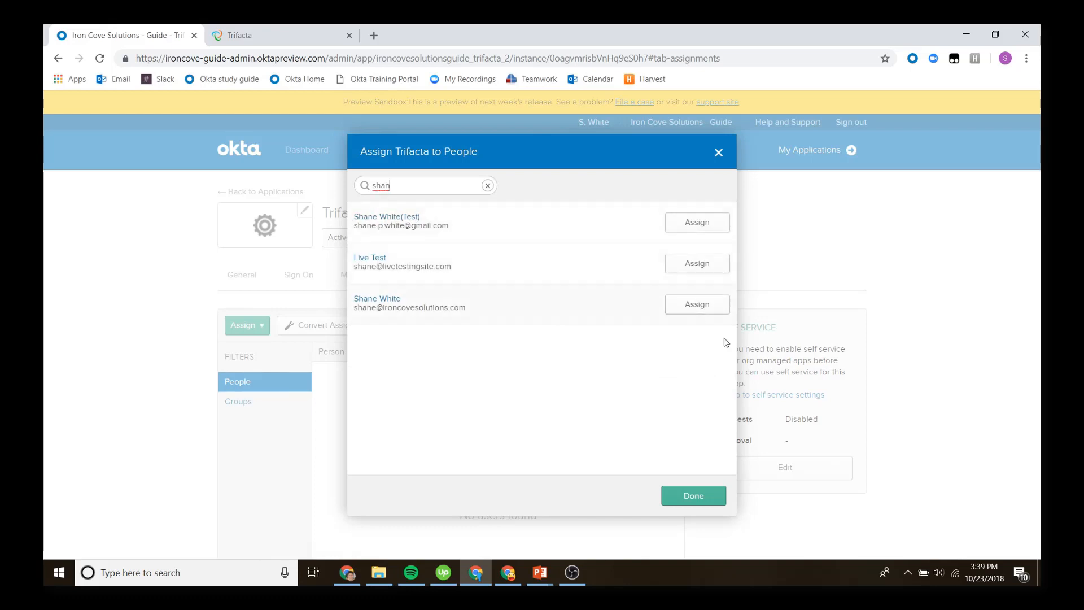
left_click(697, 304)
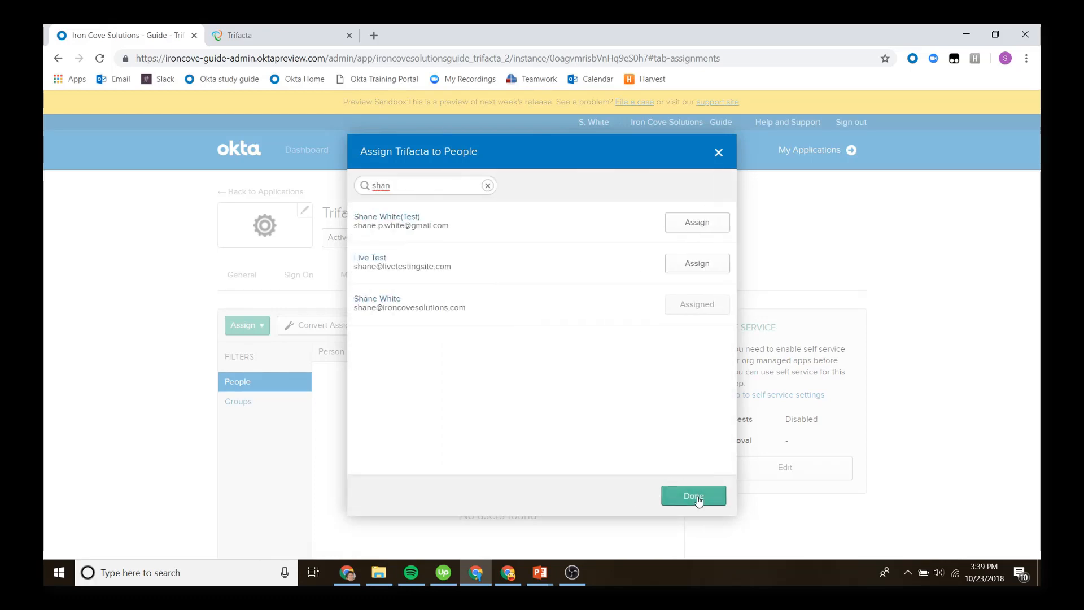
left_click(693, 496)
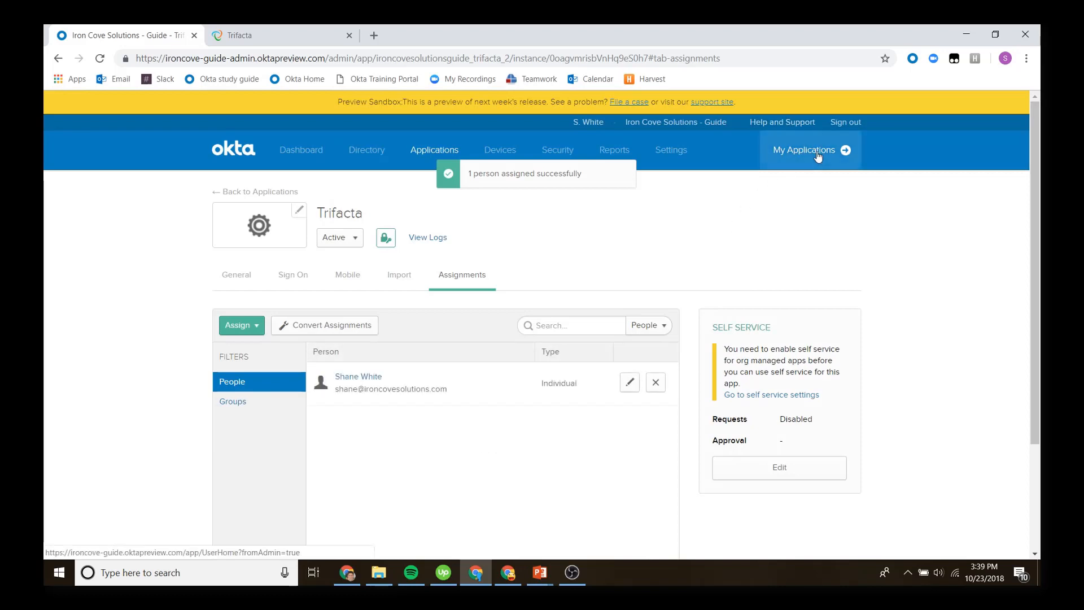
left_click(804, 151)
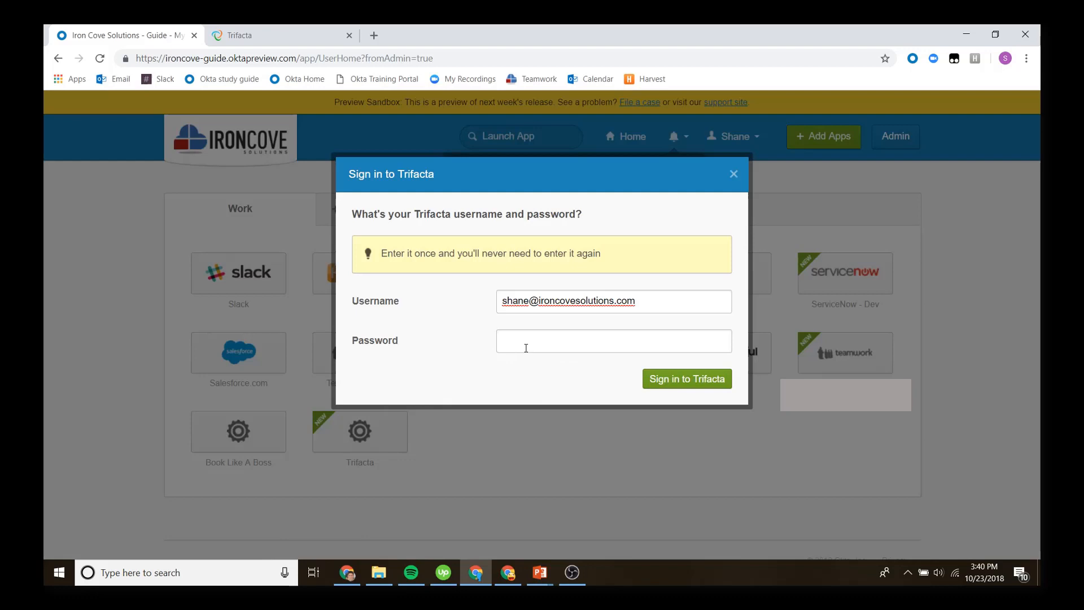
- Save a password in Okta's Trifacta sign-in prompt, launch Trifacta, and right-click its Email field
type("password")
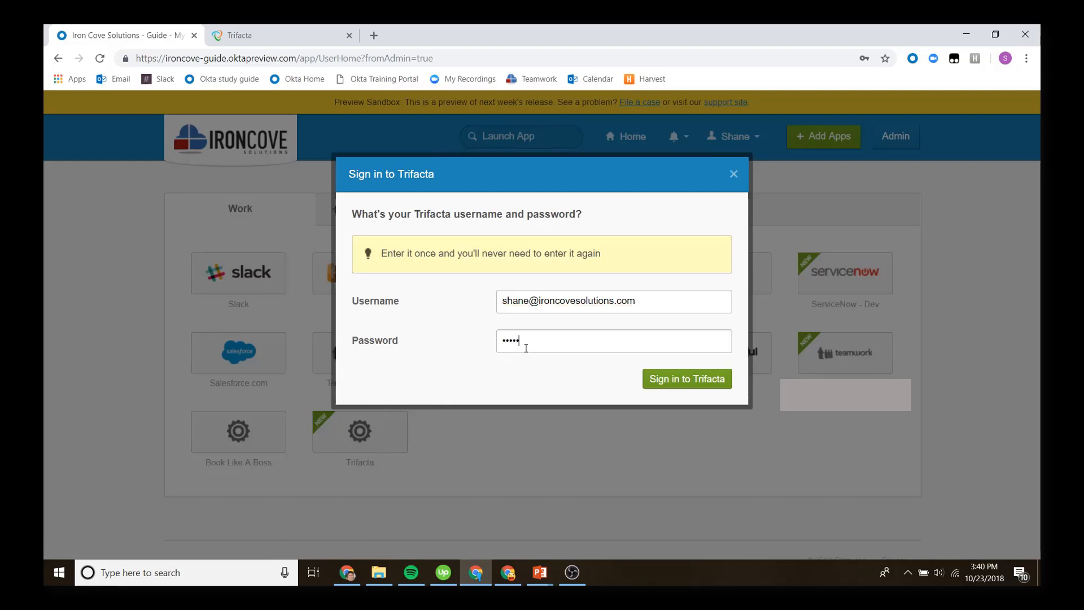
left_click(686, 378)
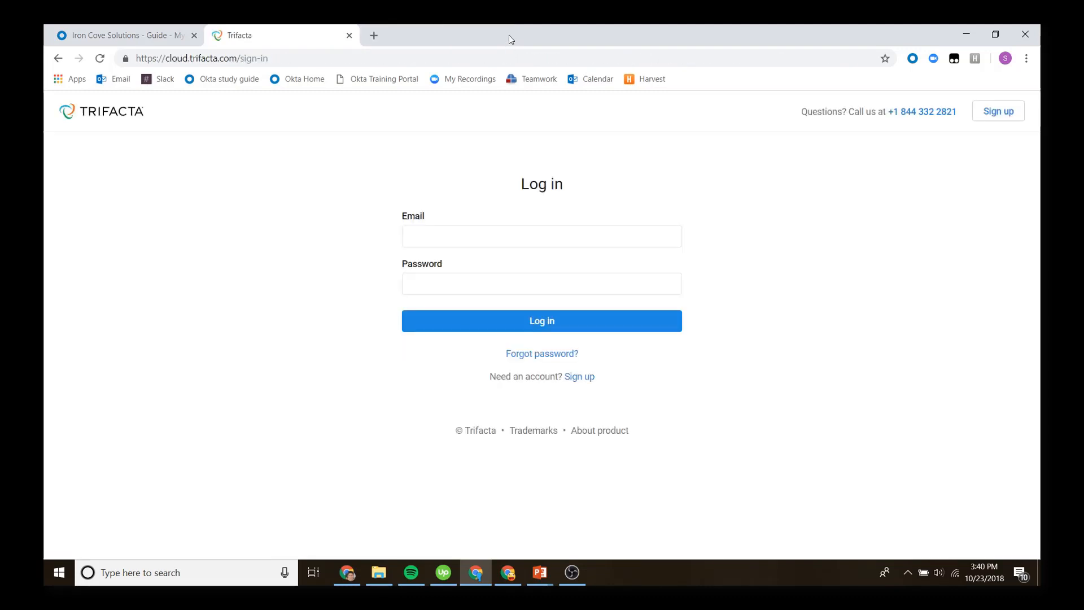
mouse_move(495, 226)
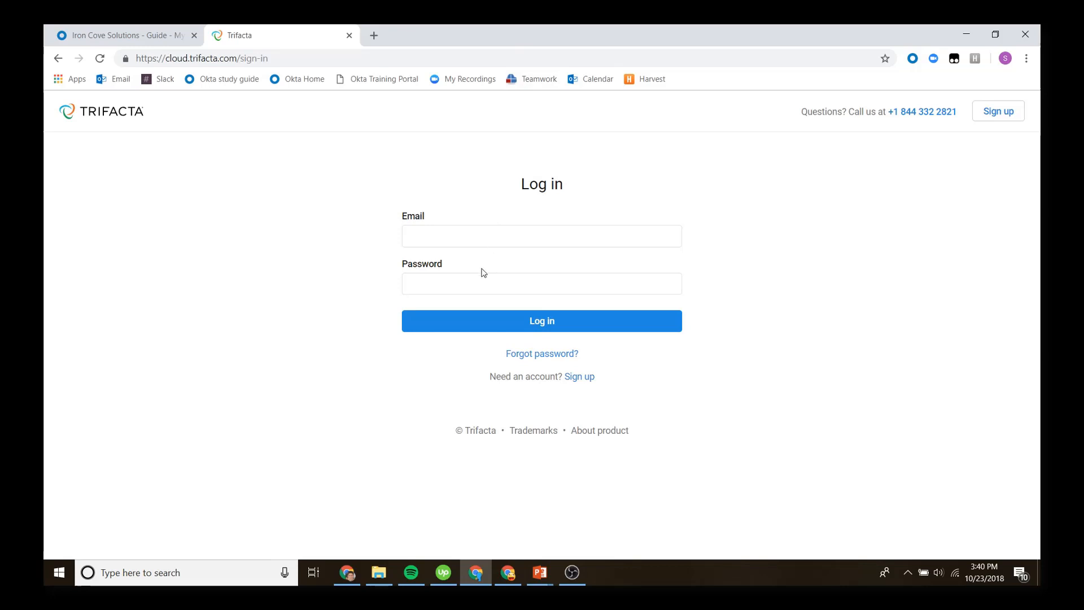
right_click(493, 236)
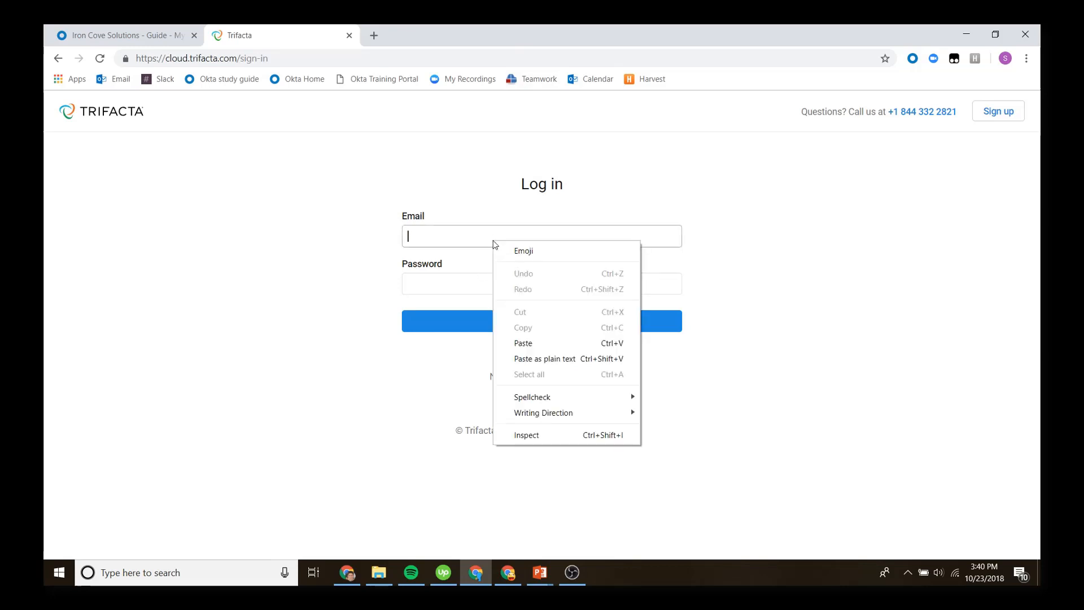
- Inspect the Trifacta email input in DevTools, report the sign-in failed, and return to Okta Admin
left_click(527, 435)
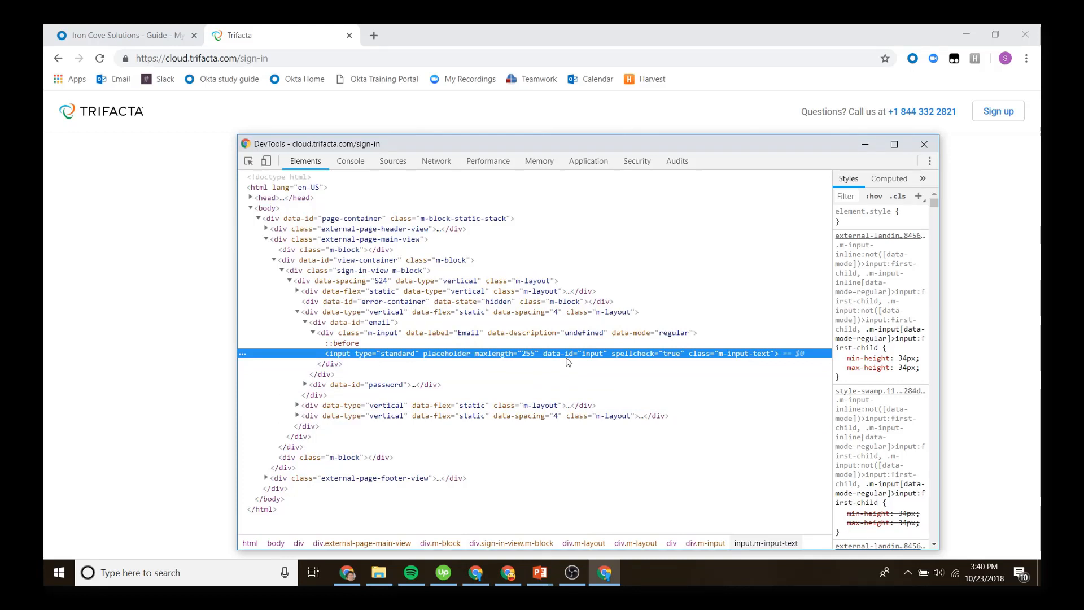
mouse_move(580, 357)
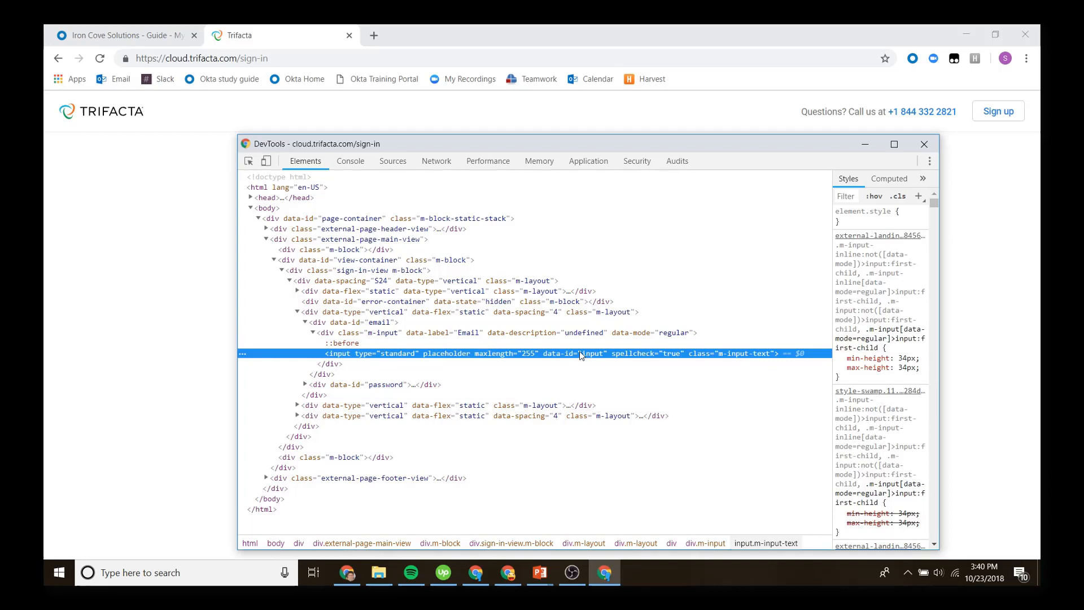
mouse_move(364, 355)
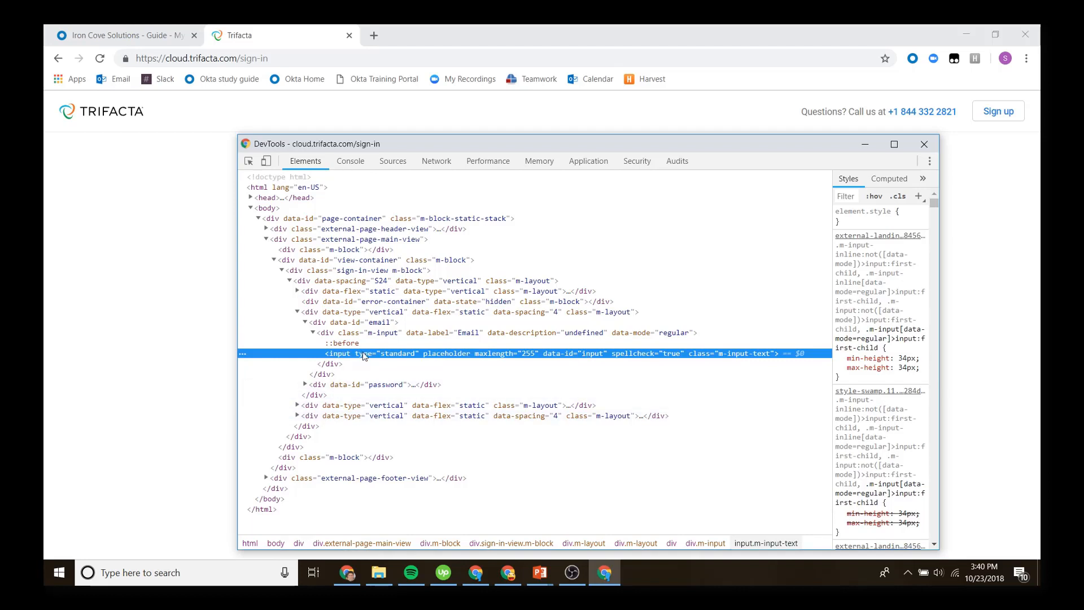
mouse_move(524, 364)
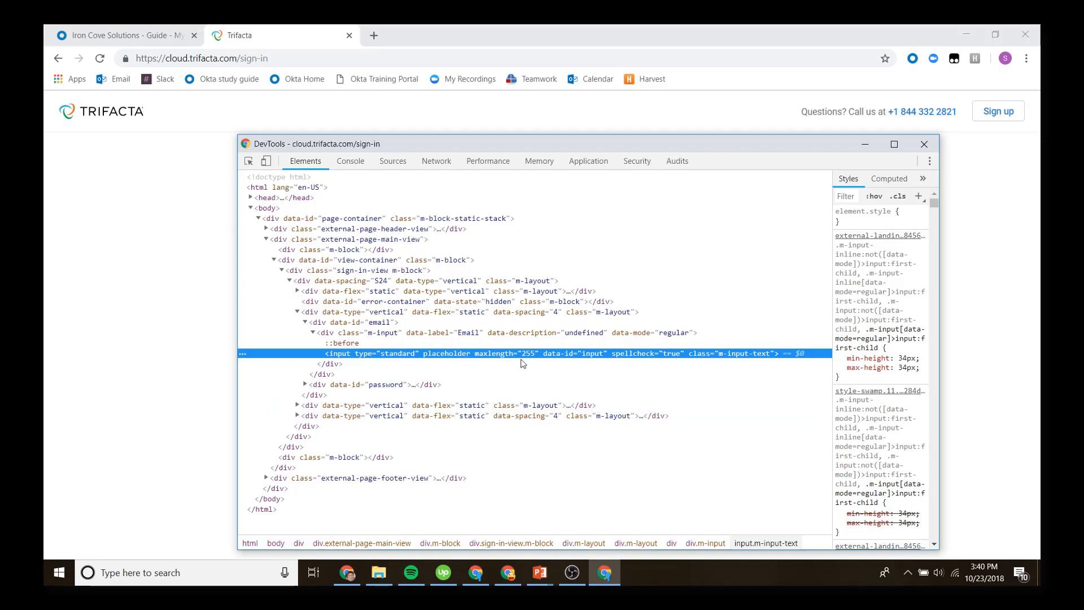
mouse_move(577, 360)
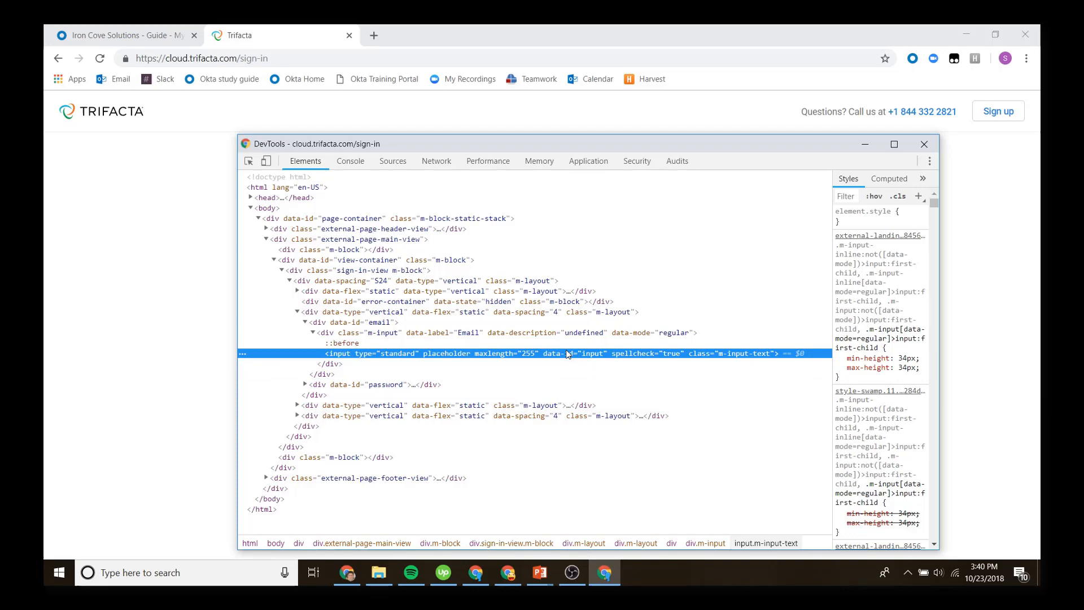
mouse_move(481, 192)
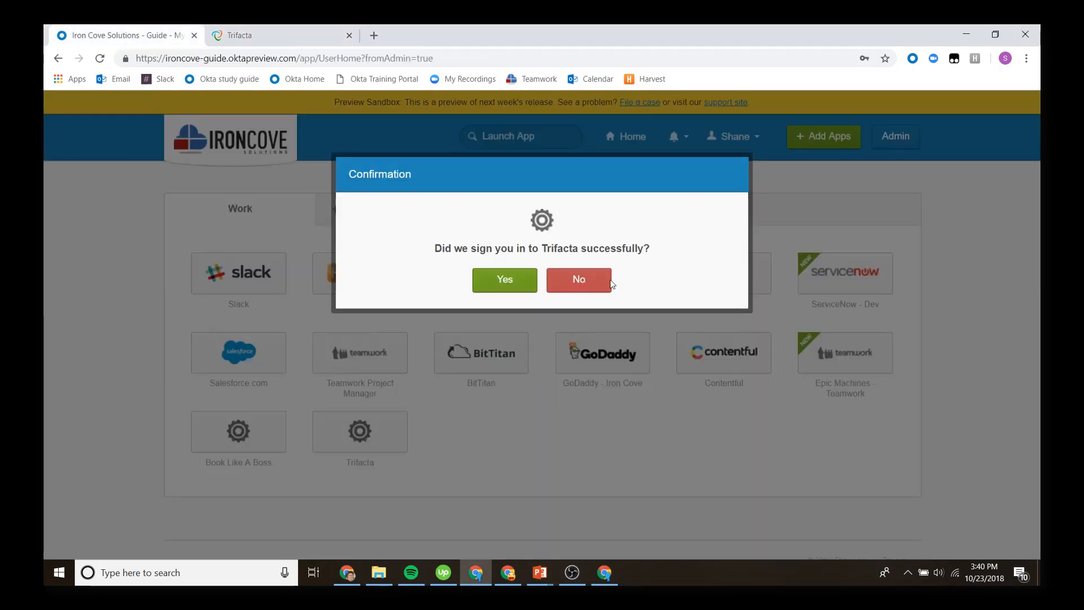
left_click(578, 279)
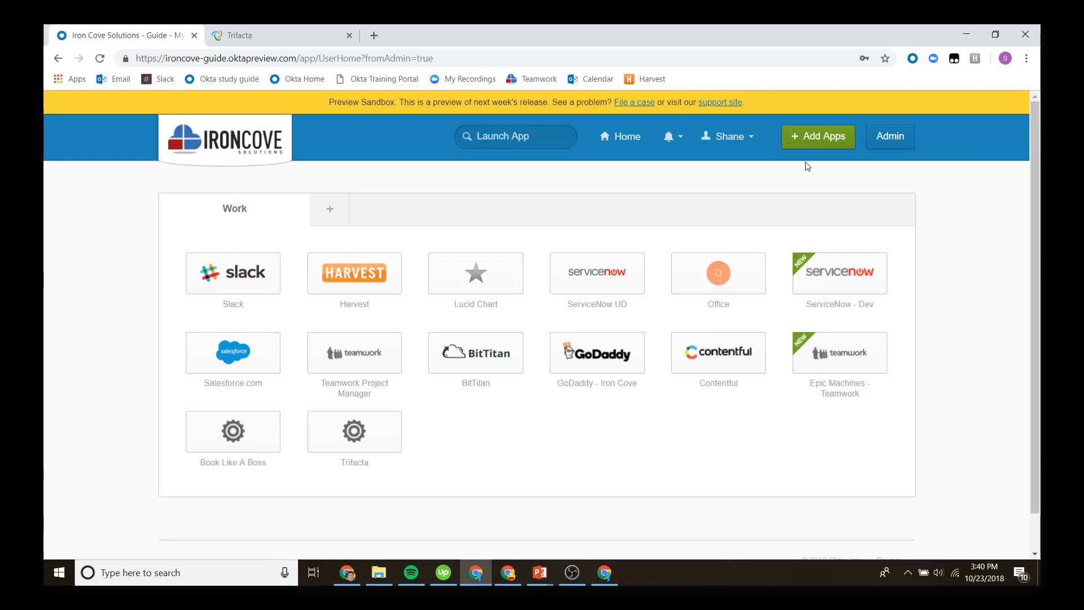
left_click(890, 137)
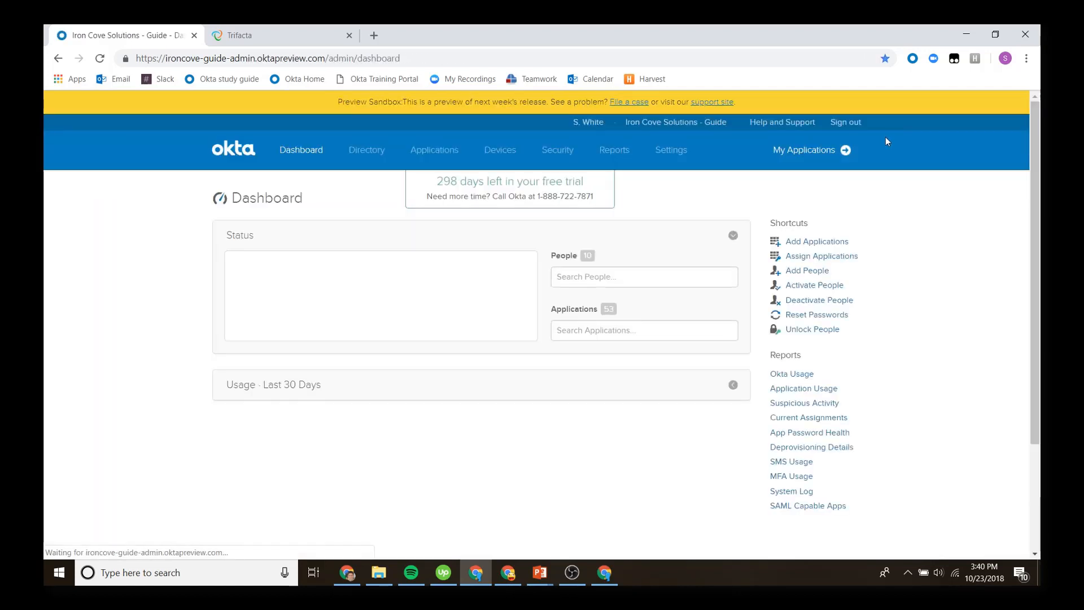
- Search the Okta application catalog for 'trif' and add the Template Plugin App
left_click(435, 150)
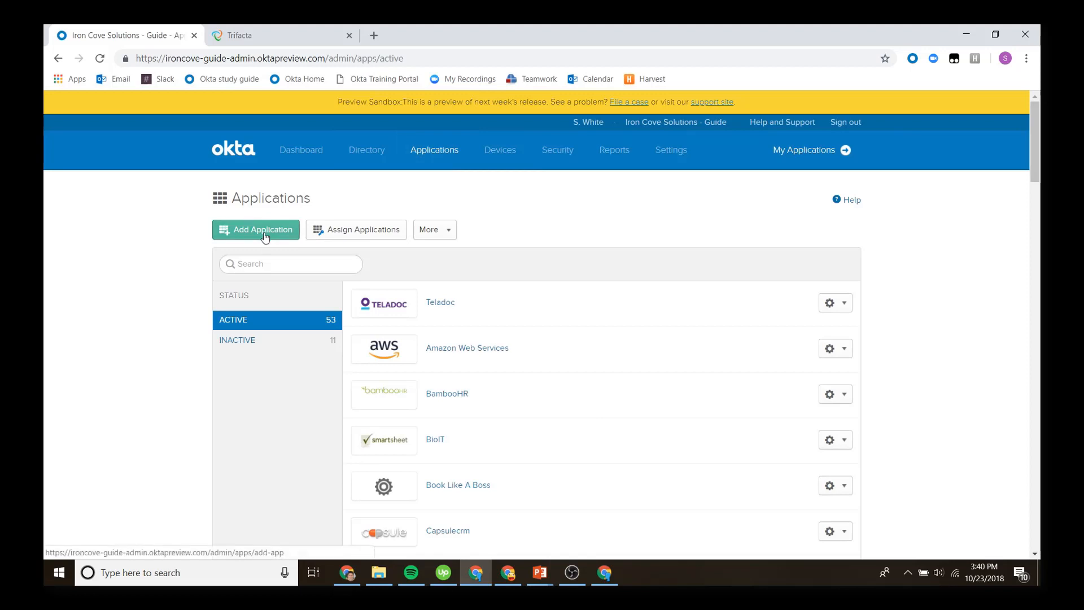
left_click(256, 229)
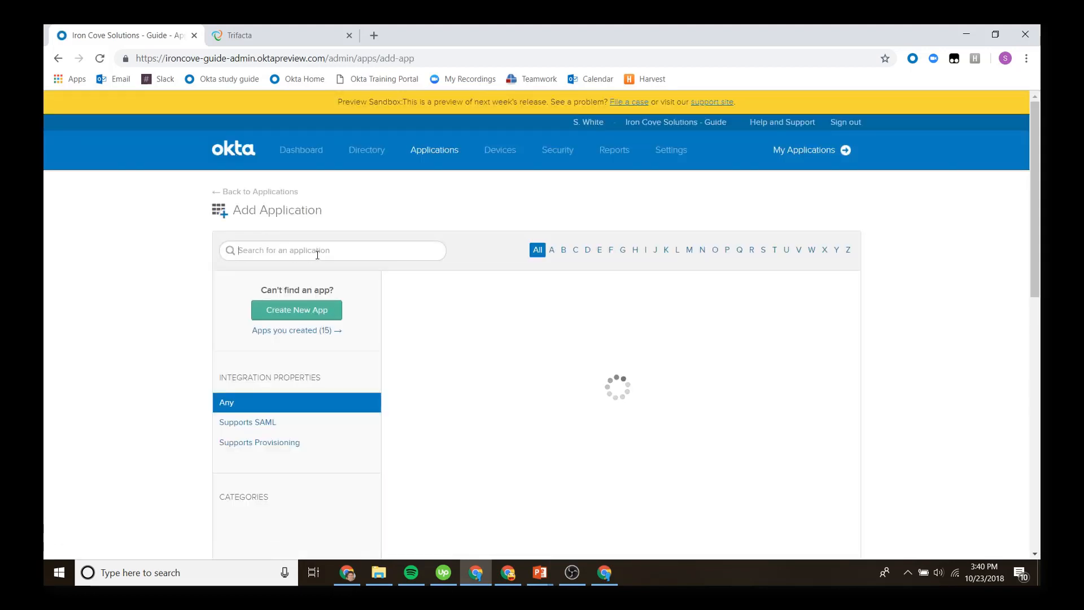
type("trif")
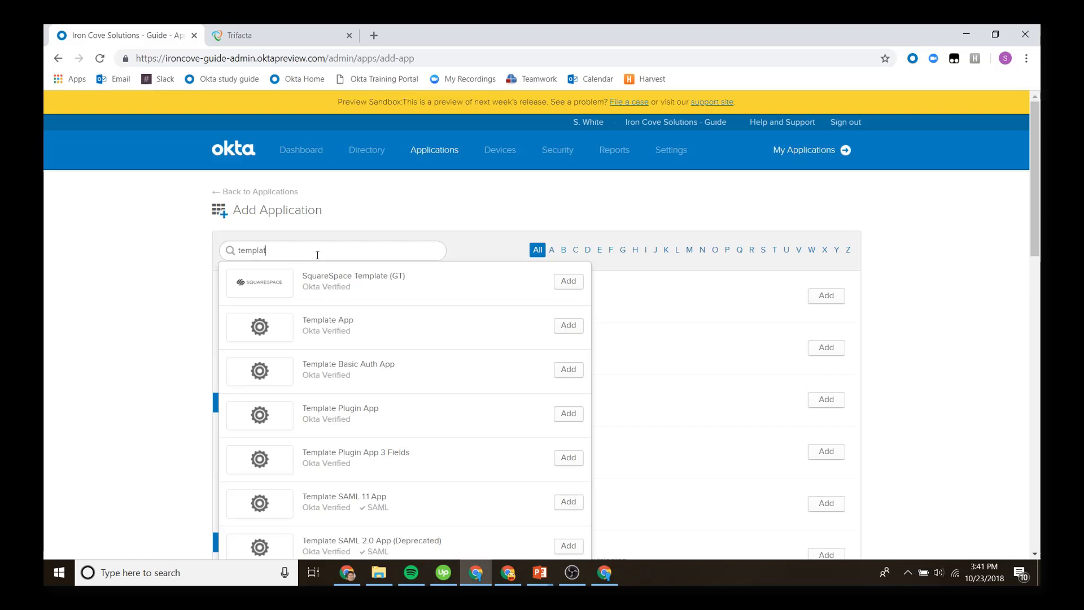
mouse_move(375, 407)
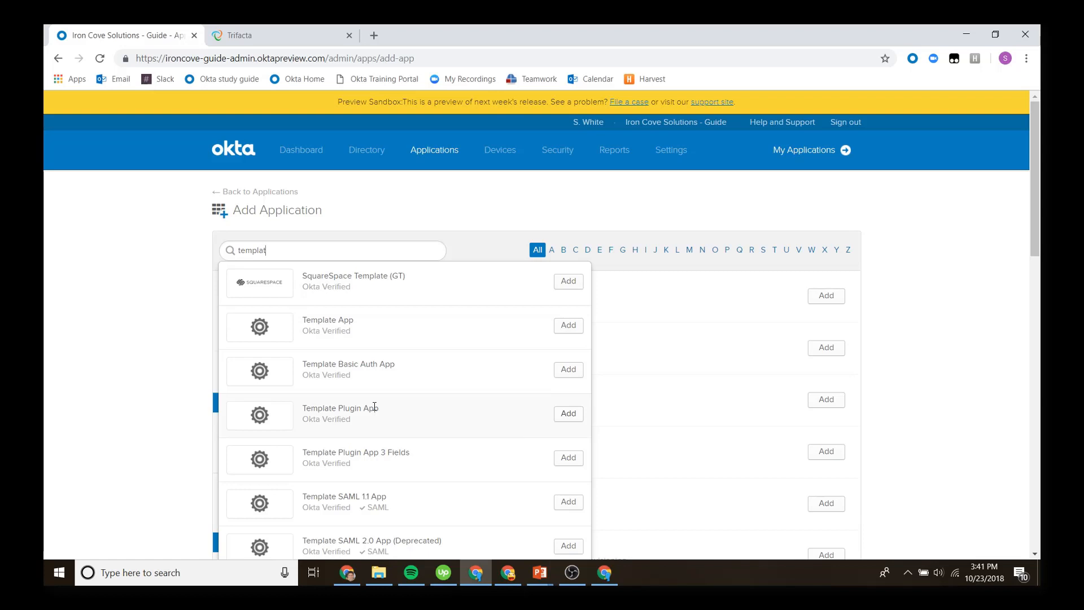
left_click(567, 413)
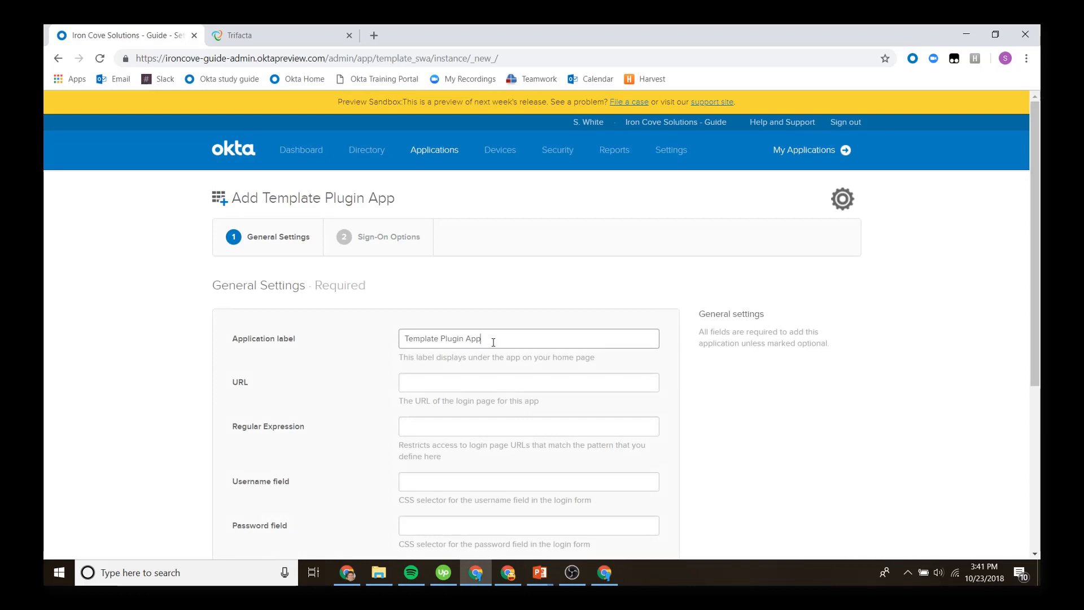
type("Trifacta")
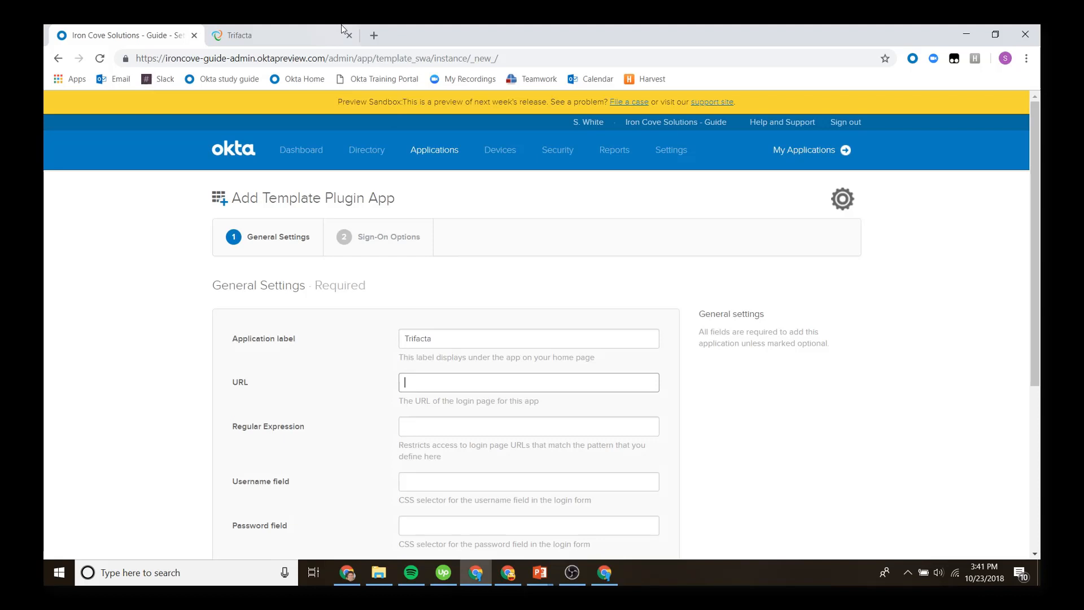
mouse_move(392, 292)
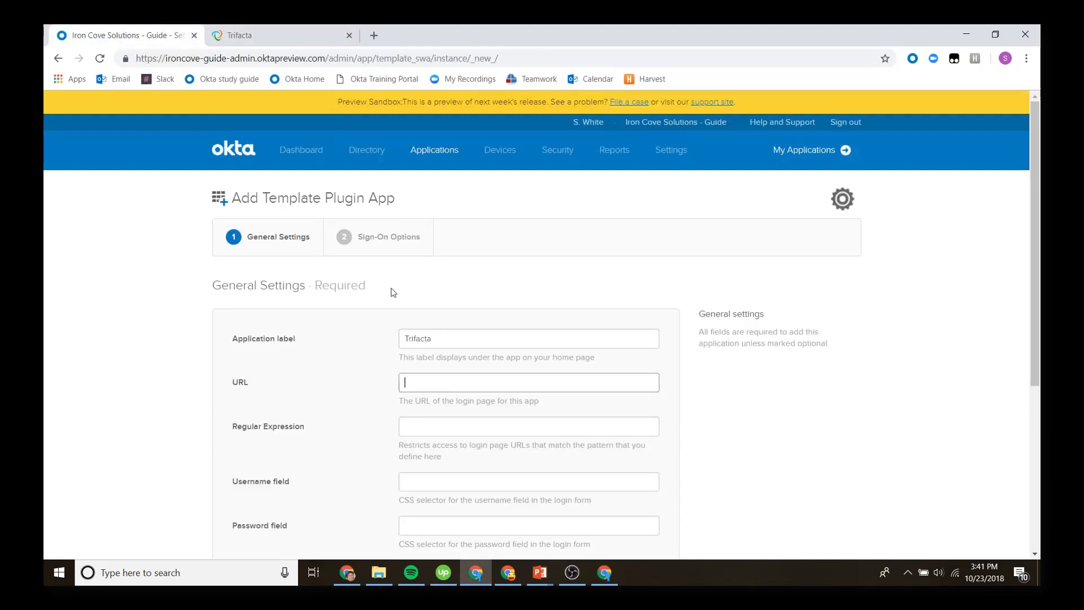
type("https://cloud.trifacta.com/sign-in")
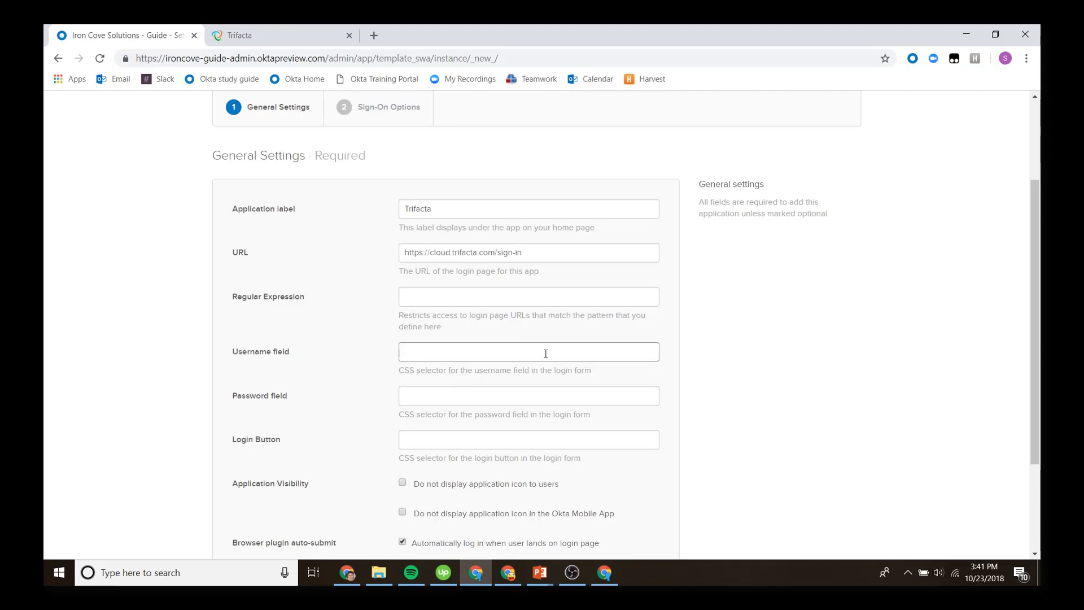
left_click(529, 395)
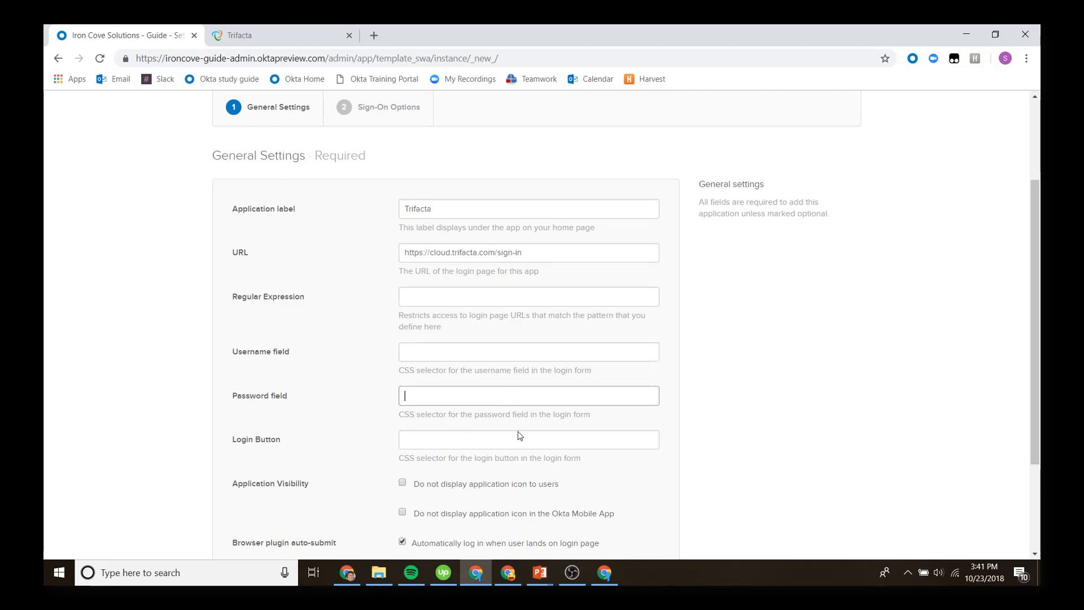
left_click(527, 439)
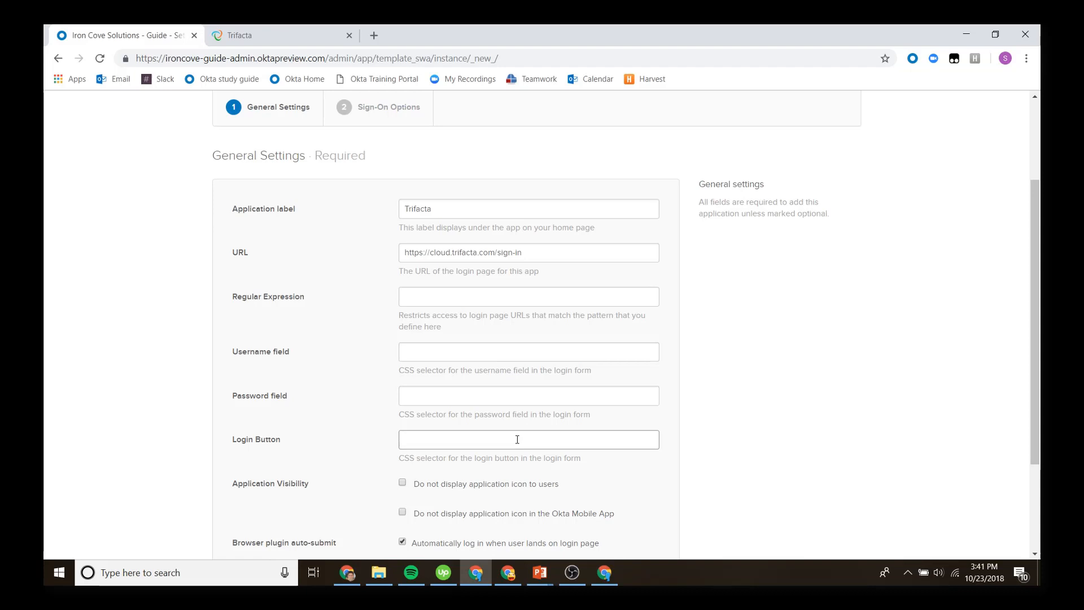
left_click(528, 440)
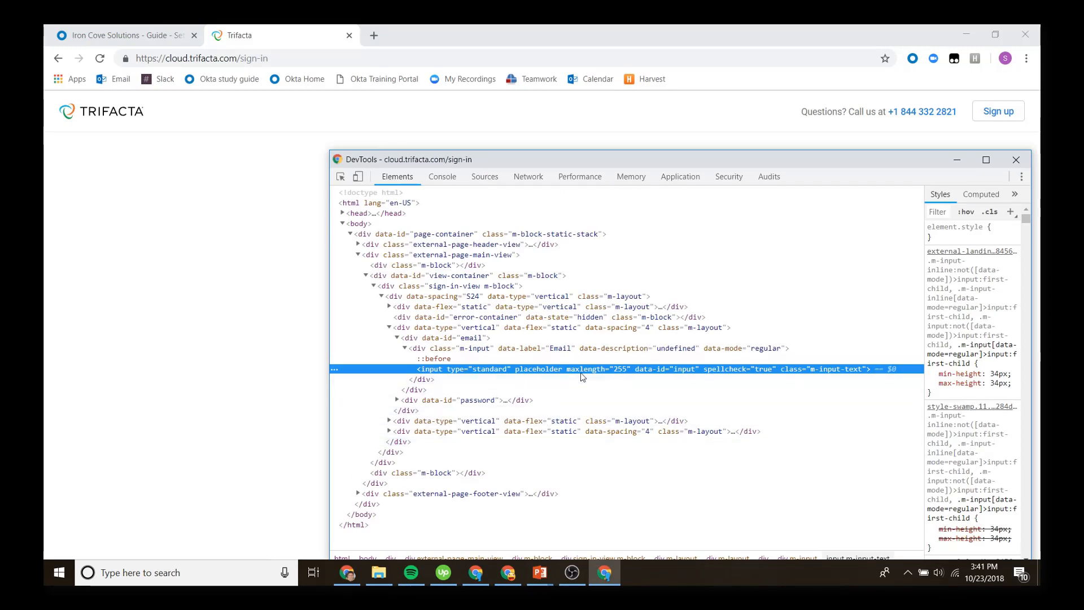
- Expand Trifacta's password input markup in DevTools and edit the form container as HTML
left_click(390, 400)
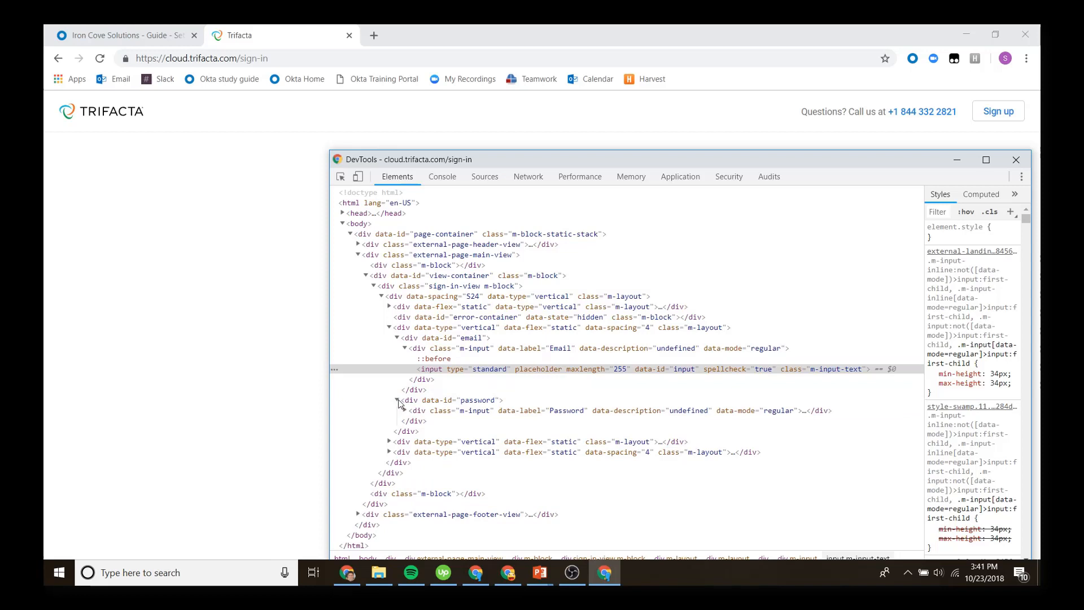
left_click(400, 400)
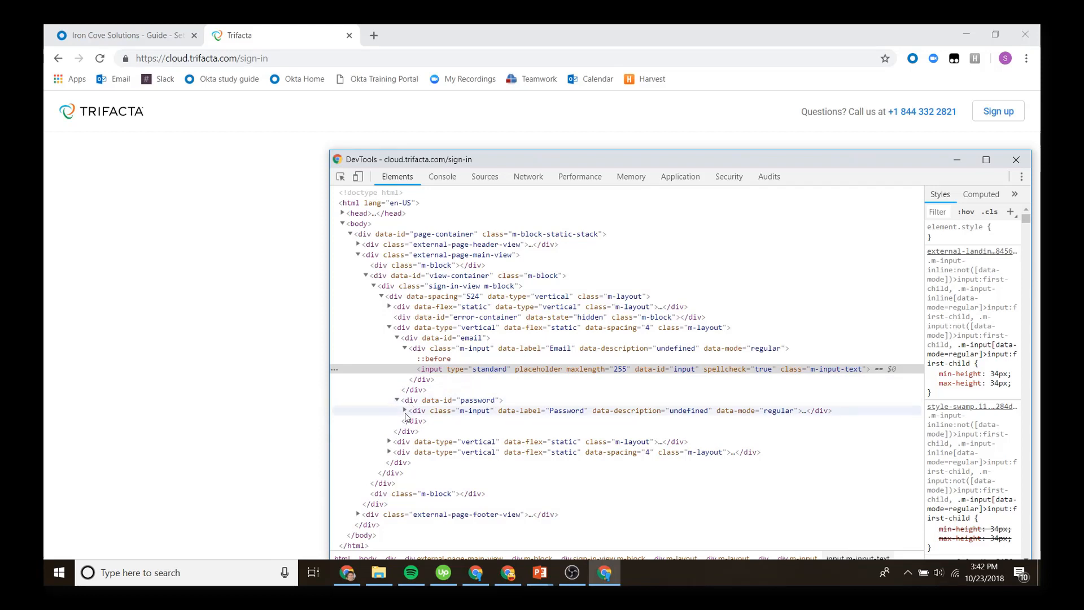
left_click(404, 410)
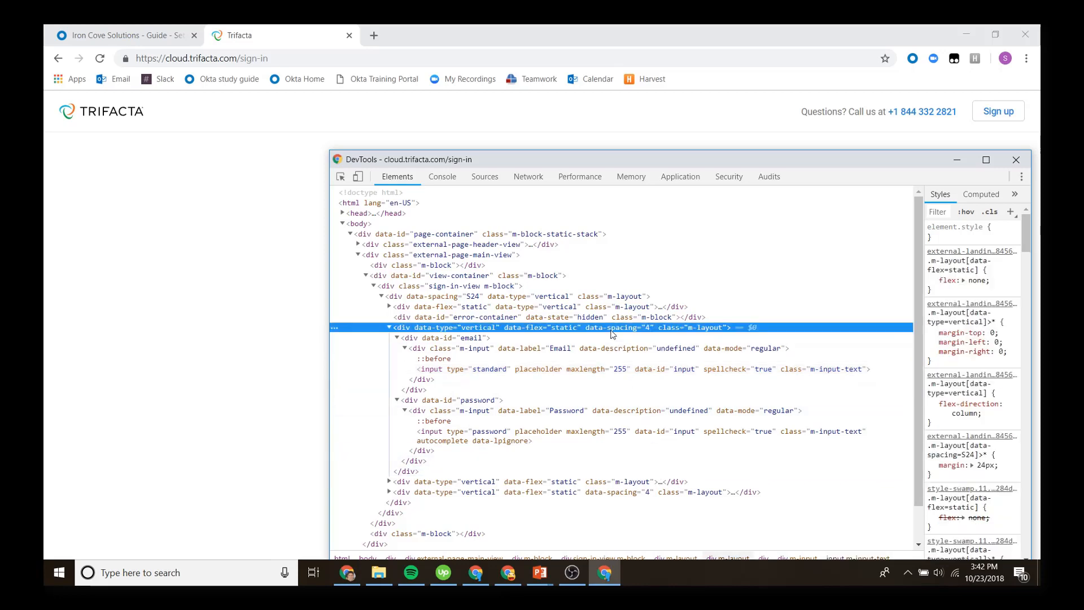
right_click(611, 327)
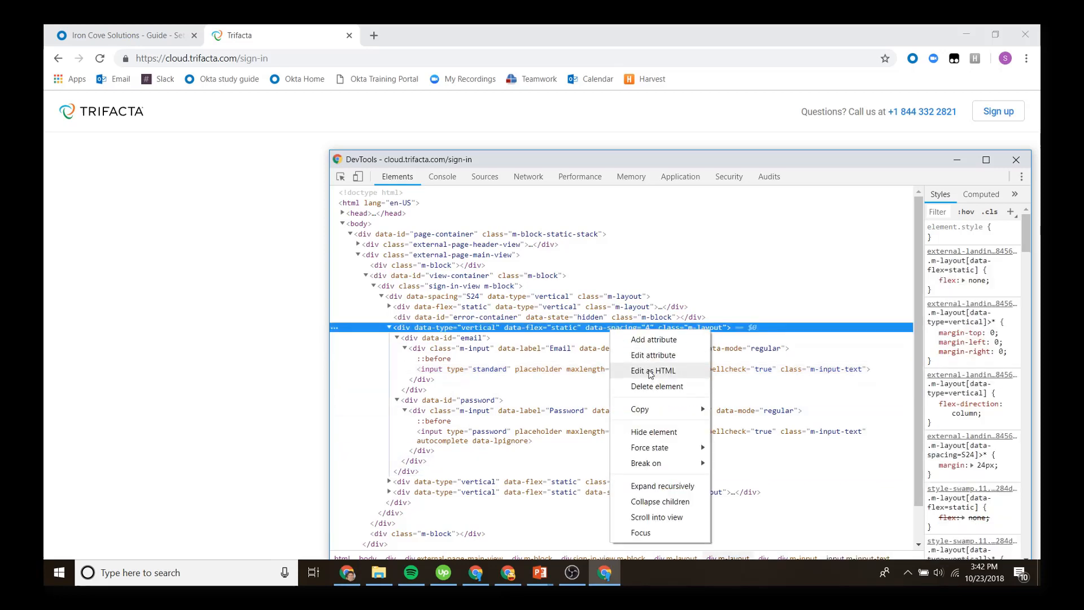
left_click(653, 371)
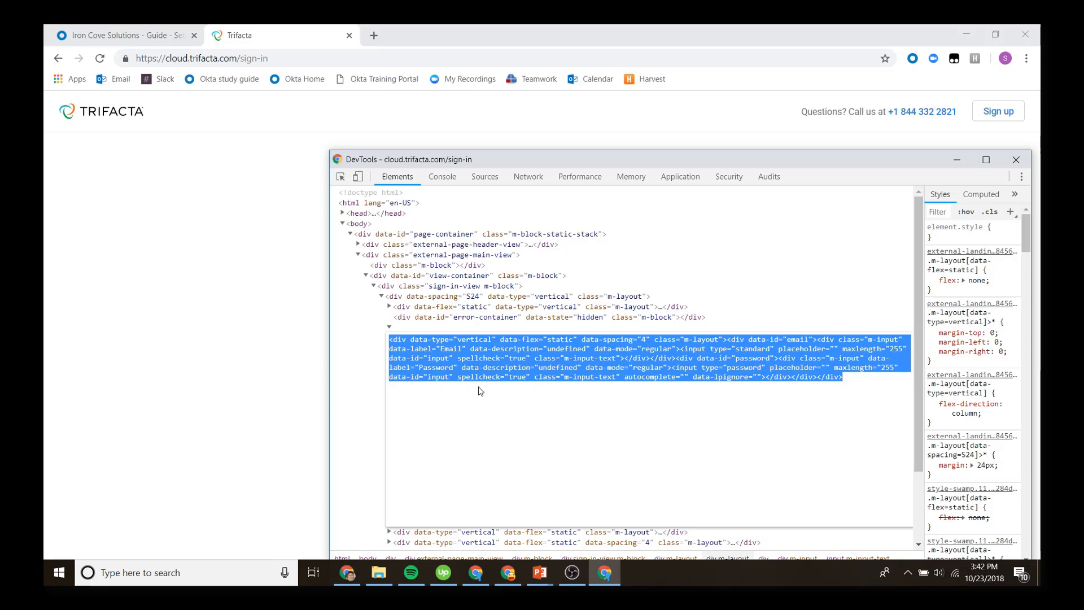
mouse_move(426, 163)
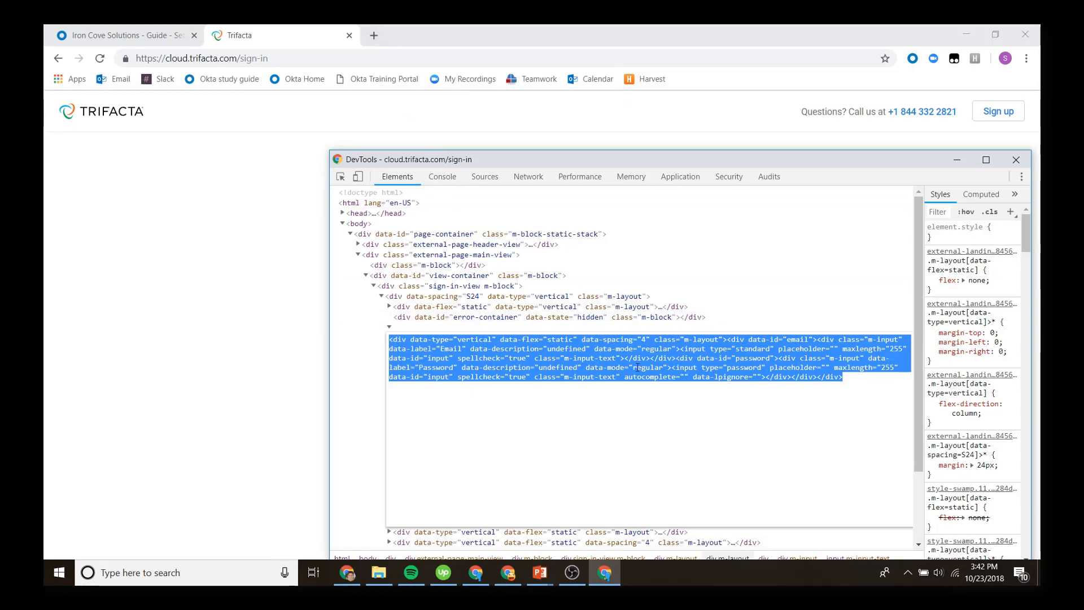
- Render the pasted Trifacta form in a blank JSFiddle, add 'the email field' value, and rerun
left_click(528, 35)
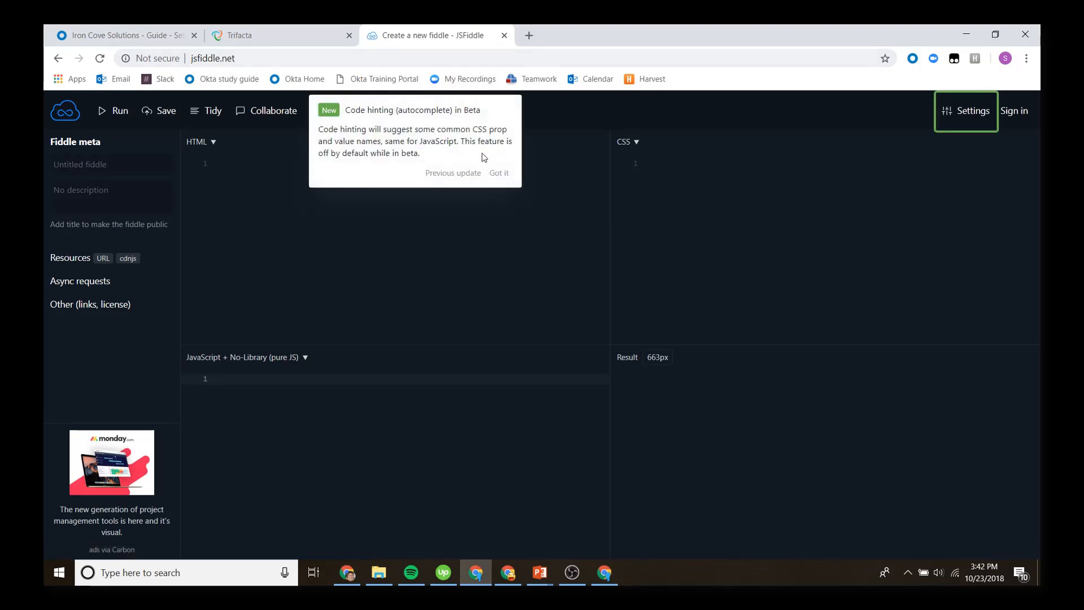
left_click(498, 172)
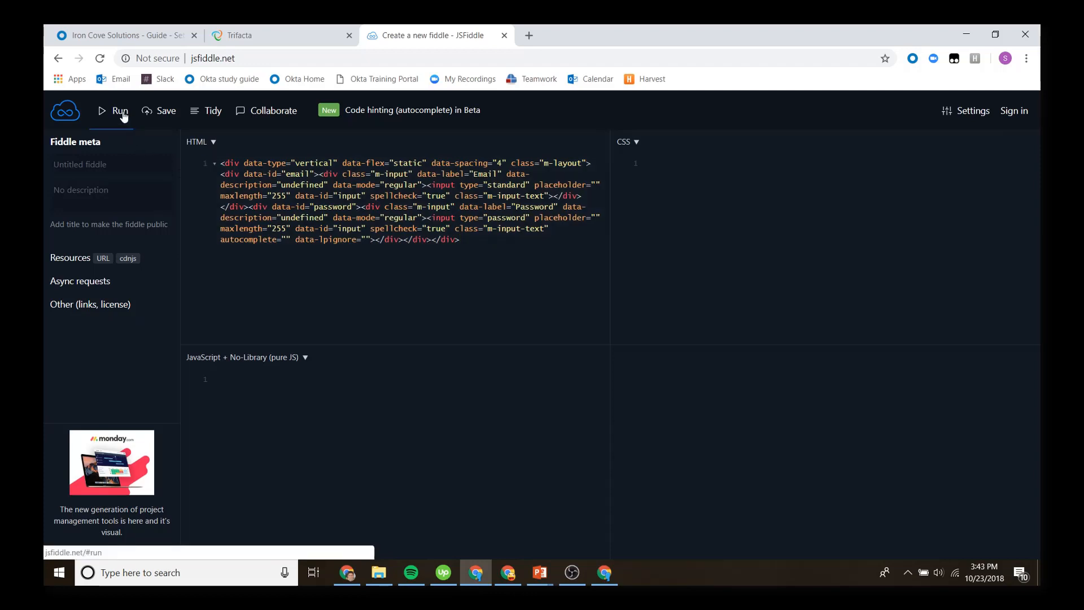
left_click(119, 111)
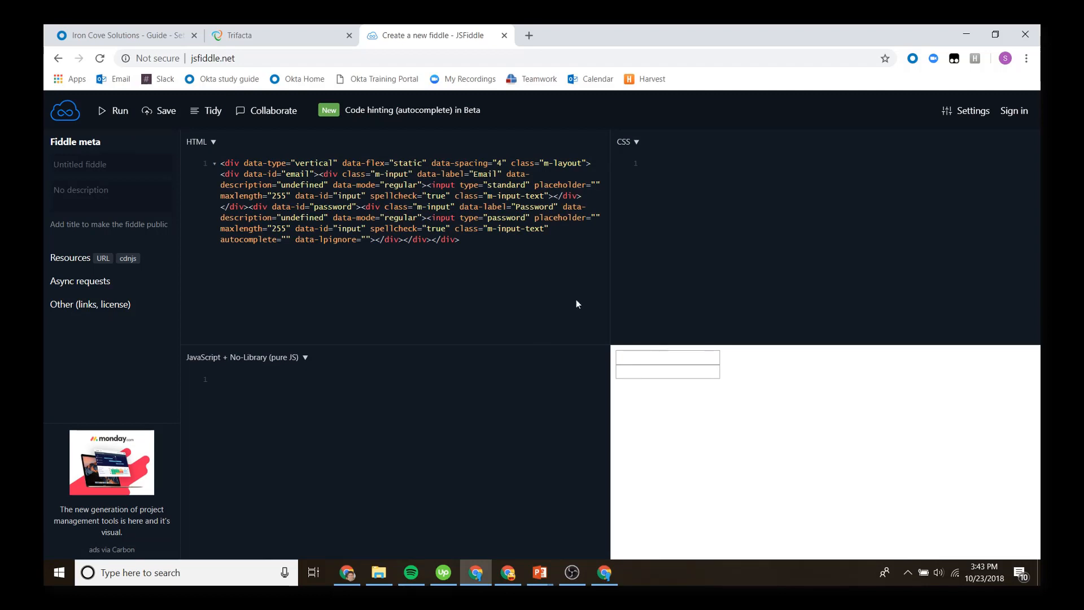
mouse_move(721, 479)
type(" value=\"This is ")
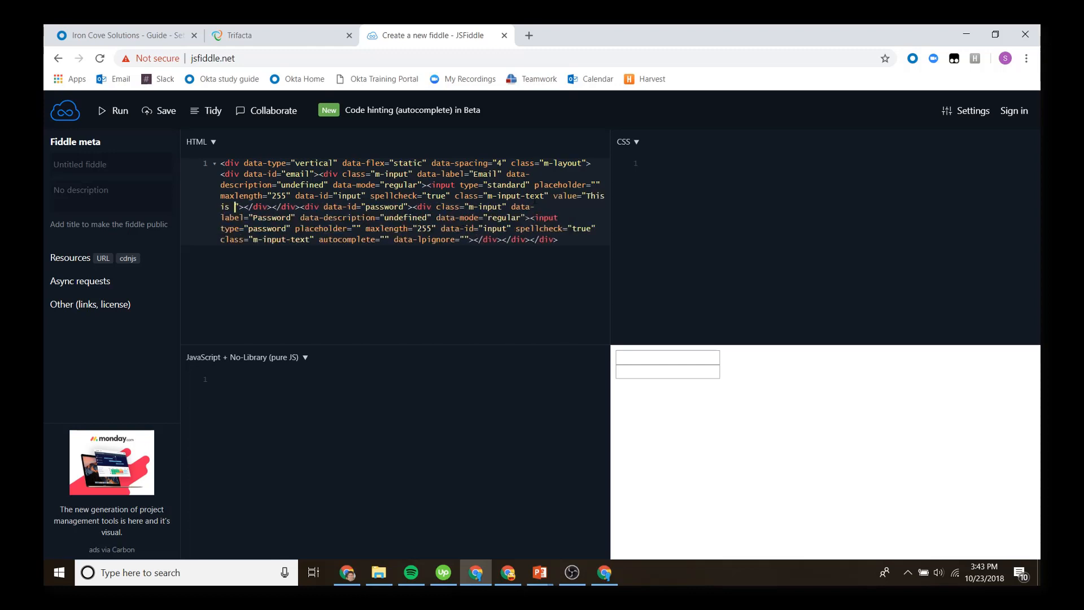
type("the email field")
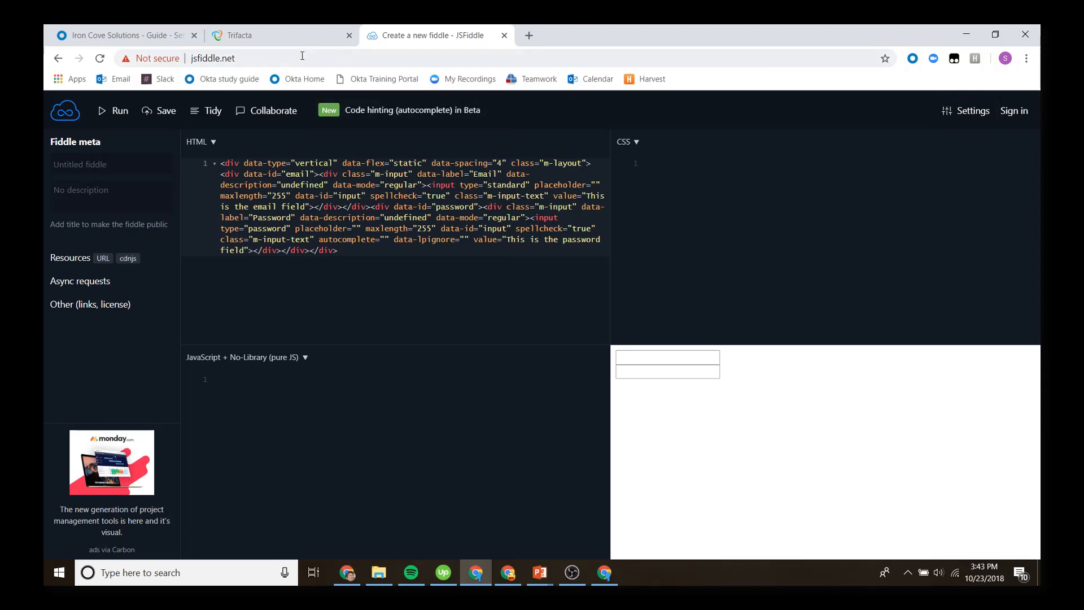
left_click(113, 111)
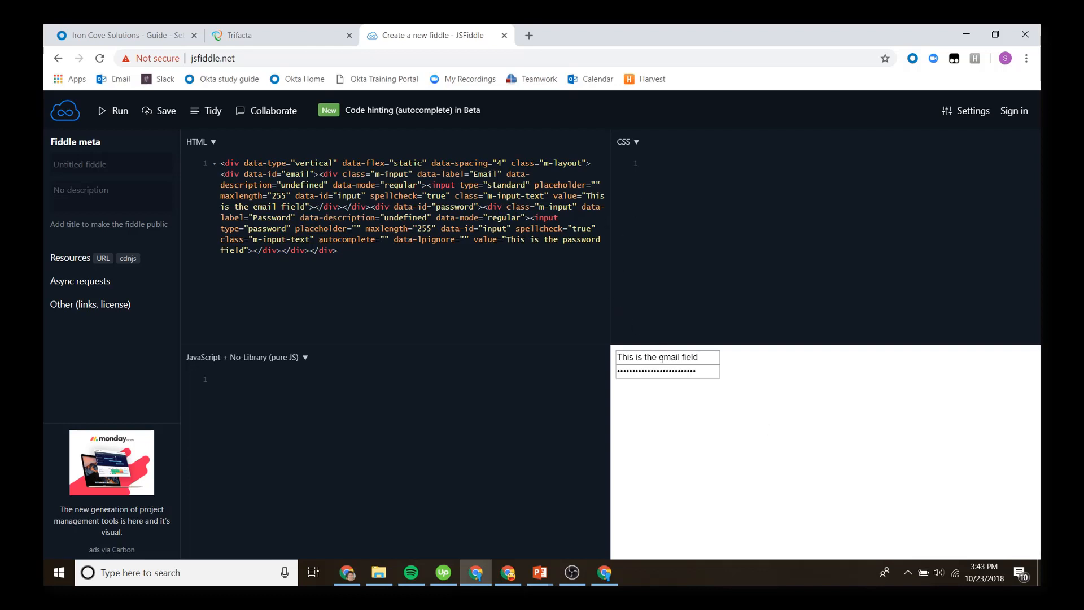
double_click(669, 357)
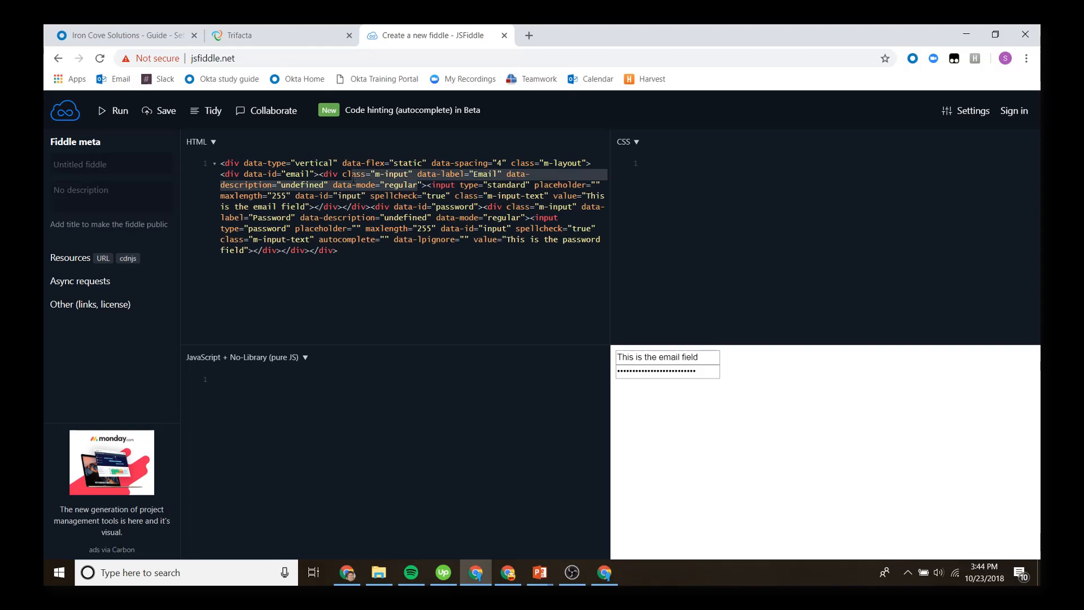
- Search 'w3 schools' in a new tab and open the CSS attribute selector page
left_click(408, 174)
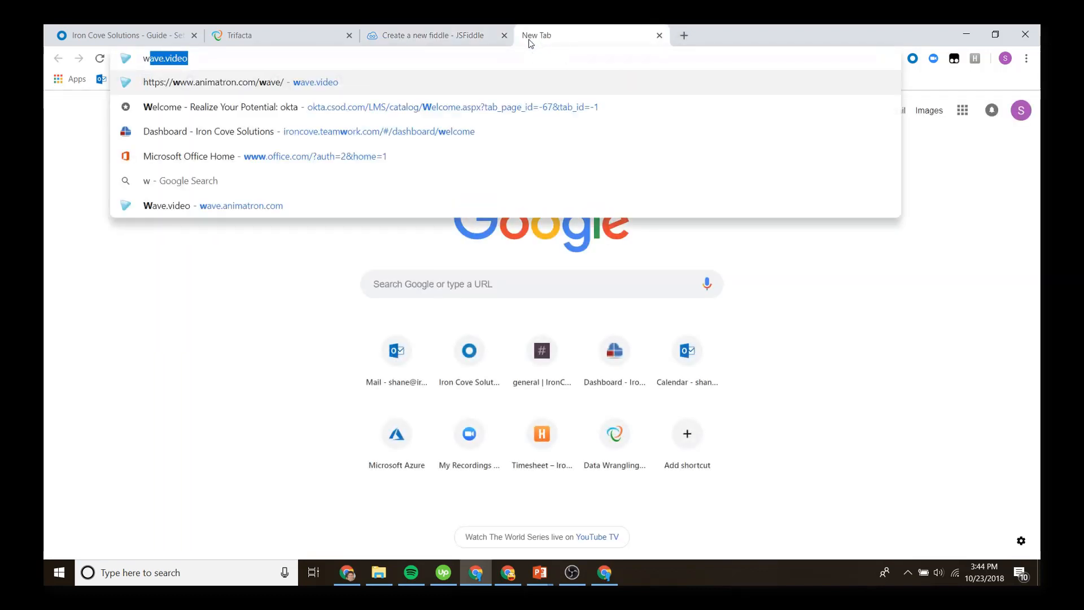
type("w3 schools")
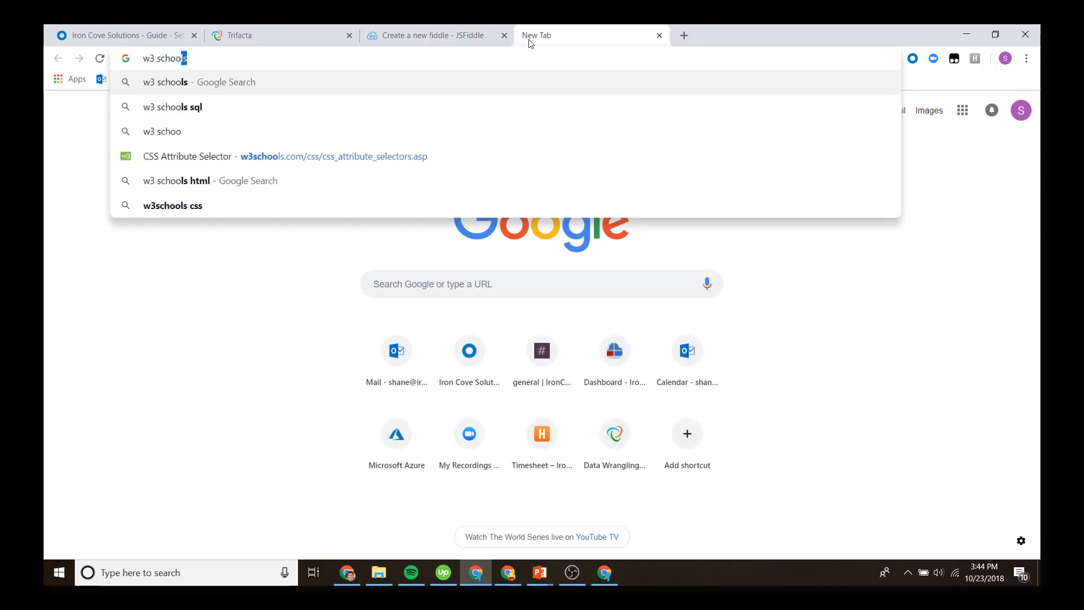
left_click(284, 156)
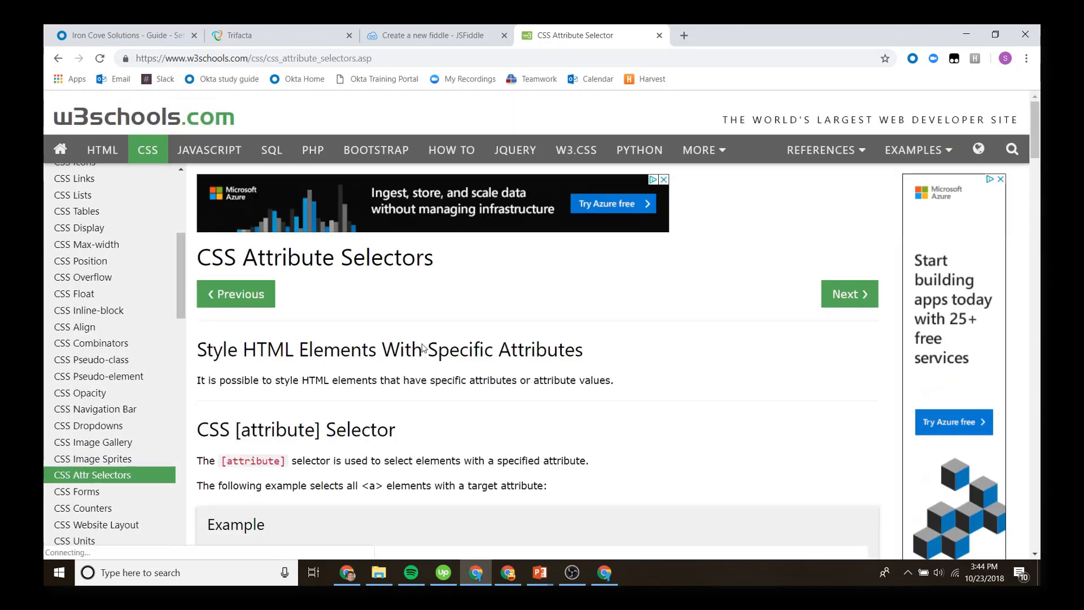
scroll("down", 3)
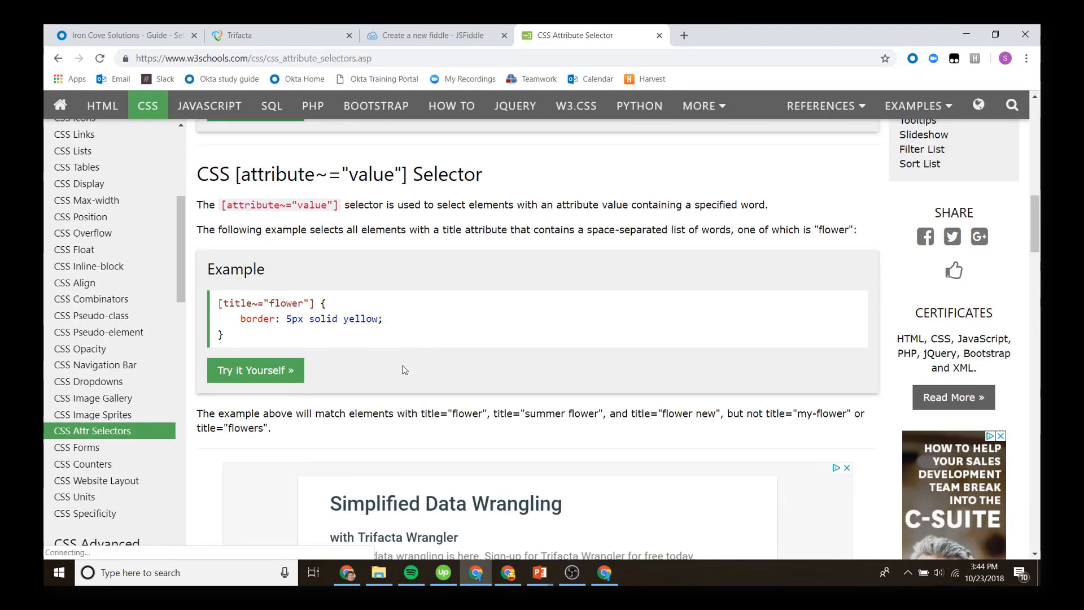
scroll("up", 3)
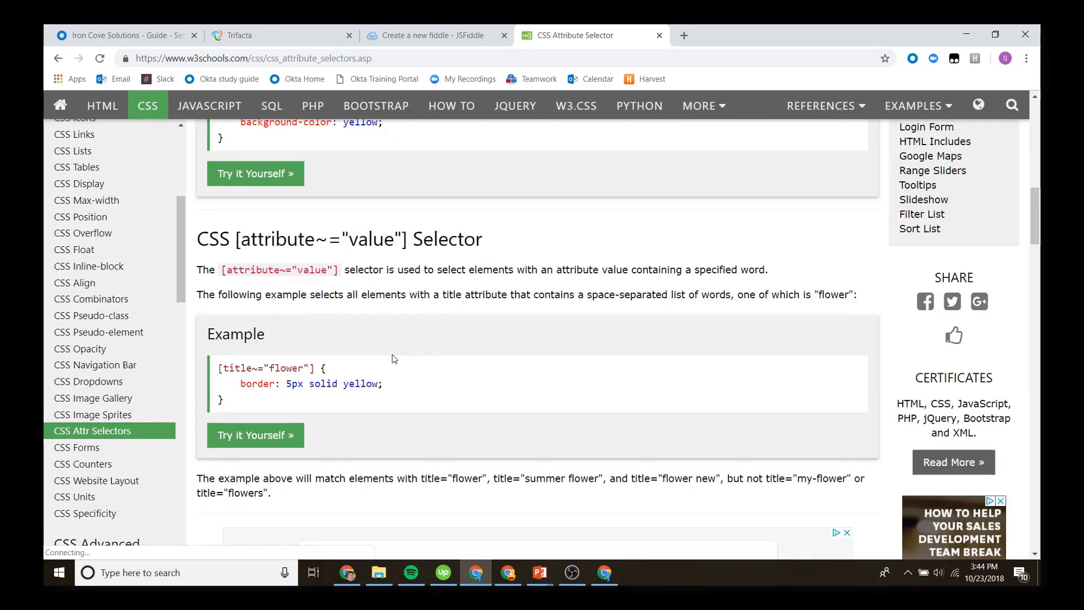
mouse_move(397, 249)
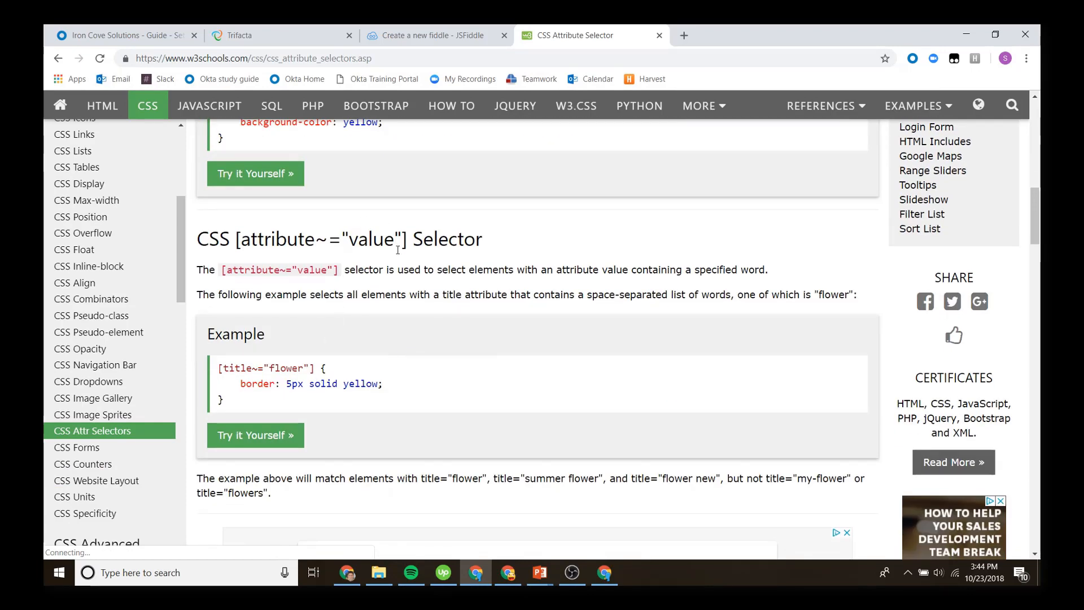
mouse_move(403, 270)
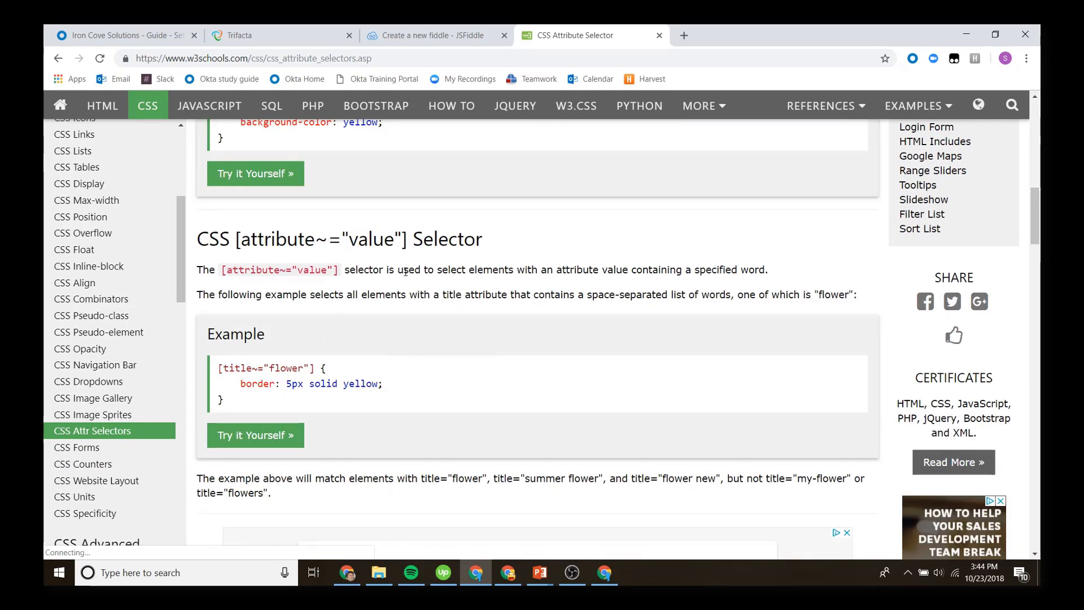
mouse_move(292, 247)
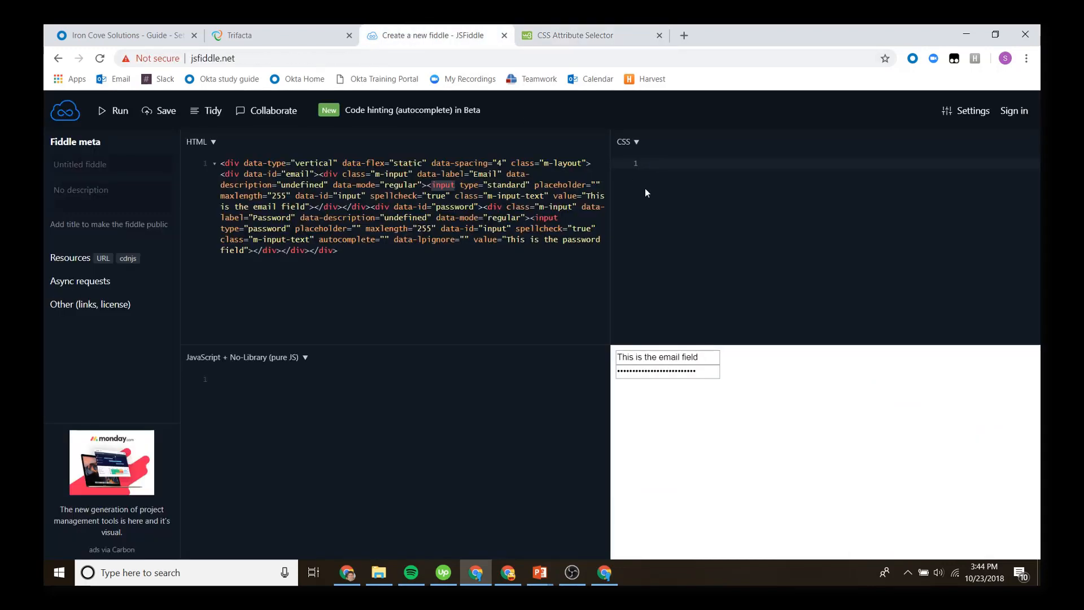
- Add a JSFiddle CSS rule [data-label~="Email"] { color: blue; }
left_click(583, 35)
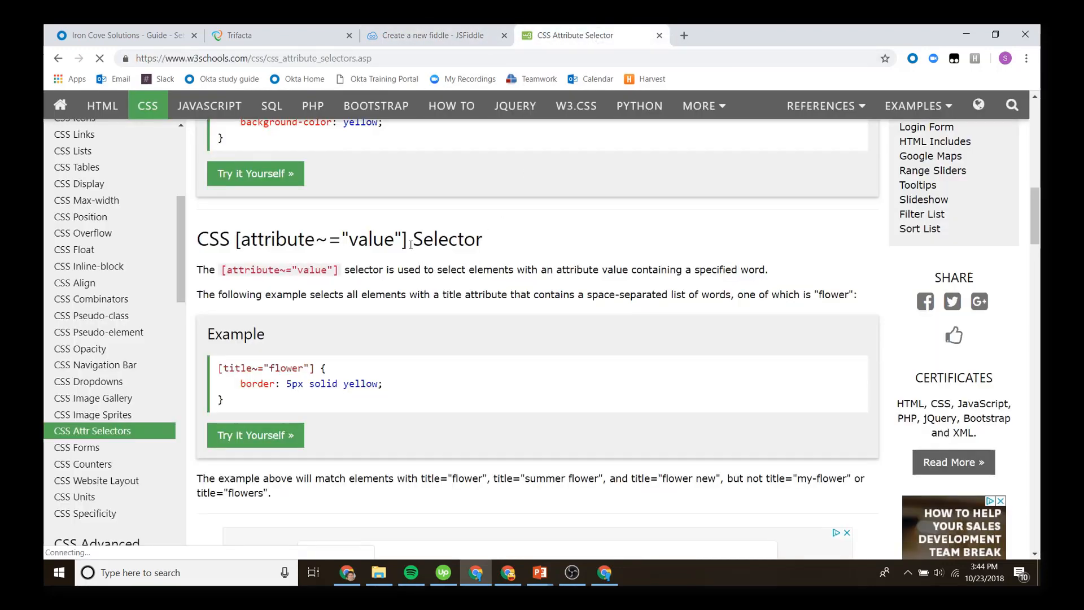
left_click(432, 35)
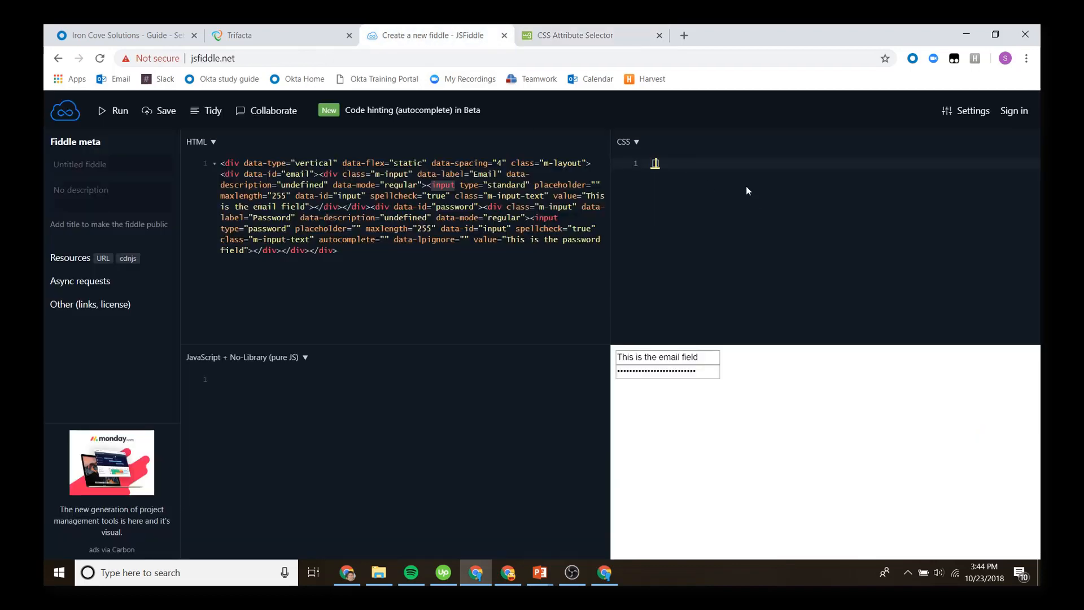
left_click(656, 164)
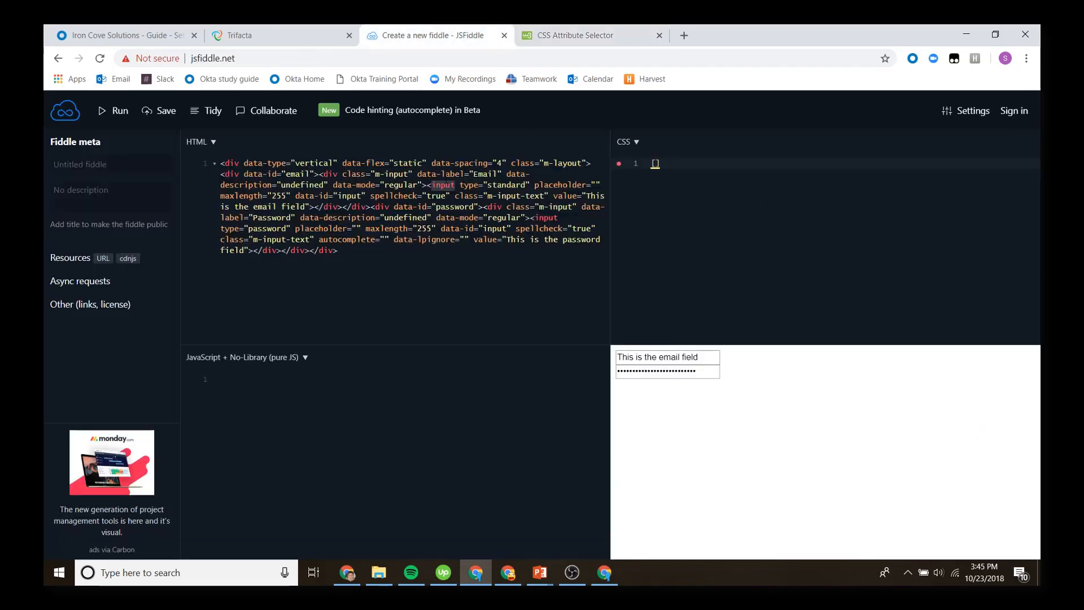
type("[data")
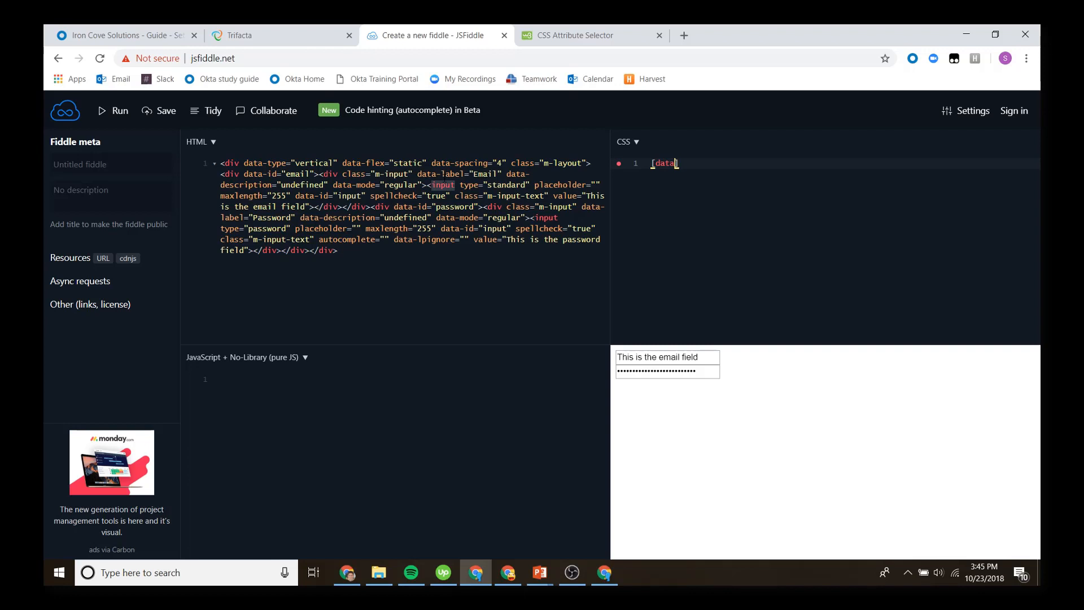
type("-label]")
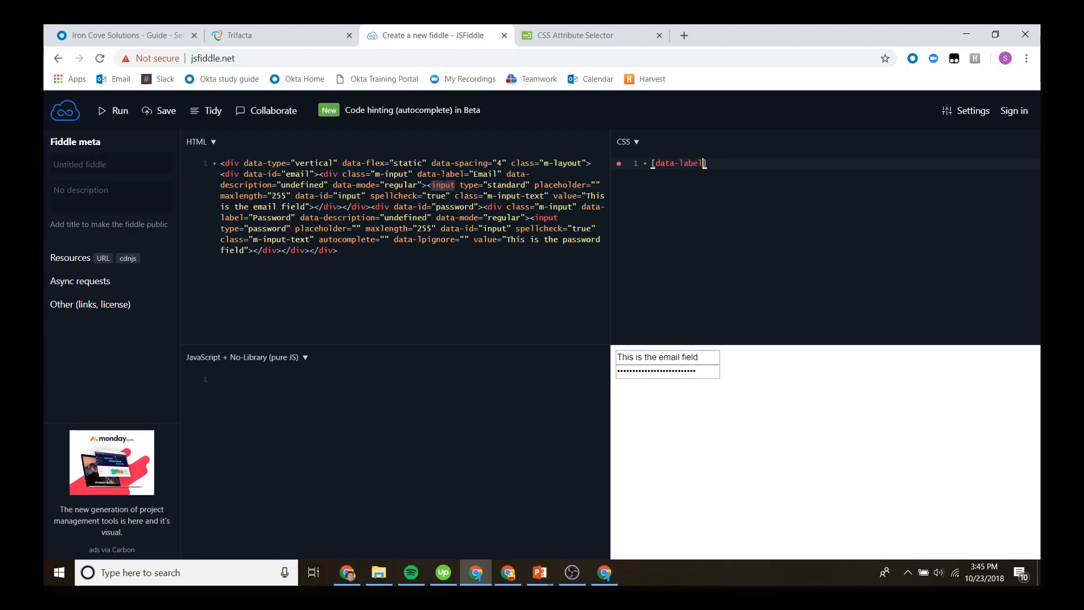
type("~=")
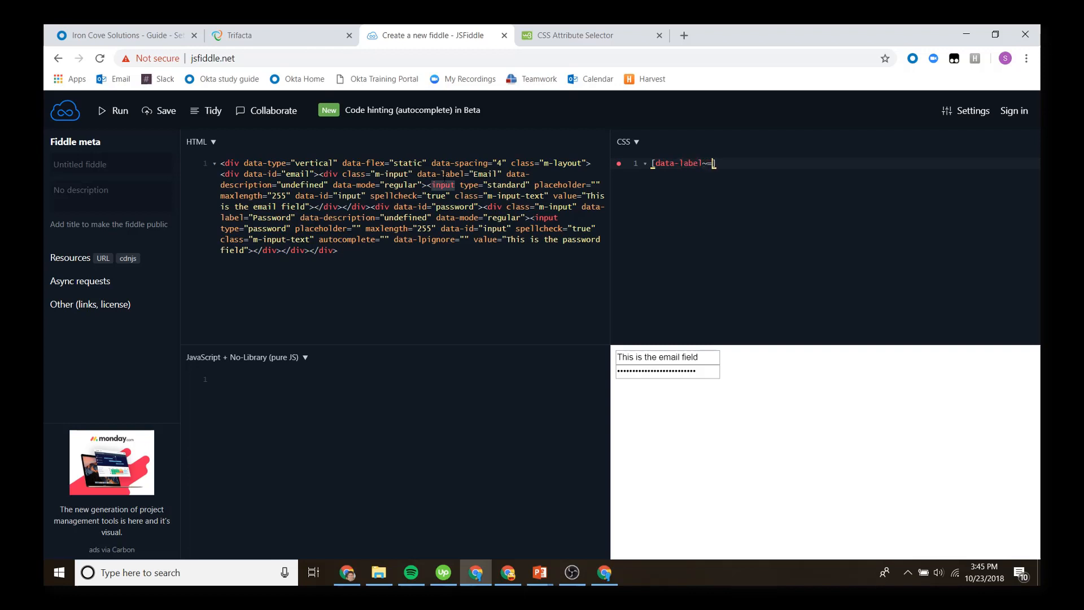
type("\"Email\"]")
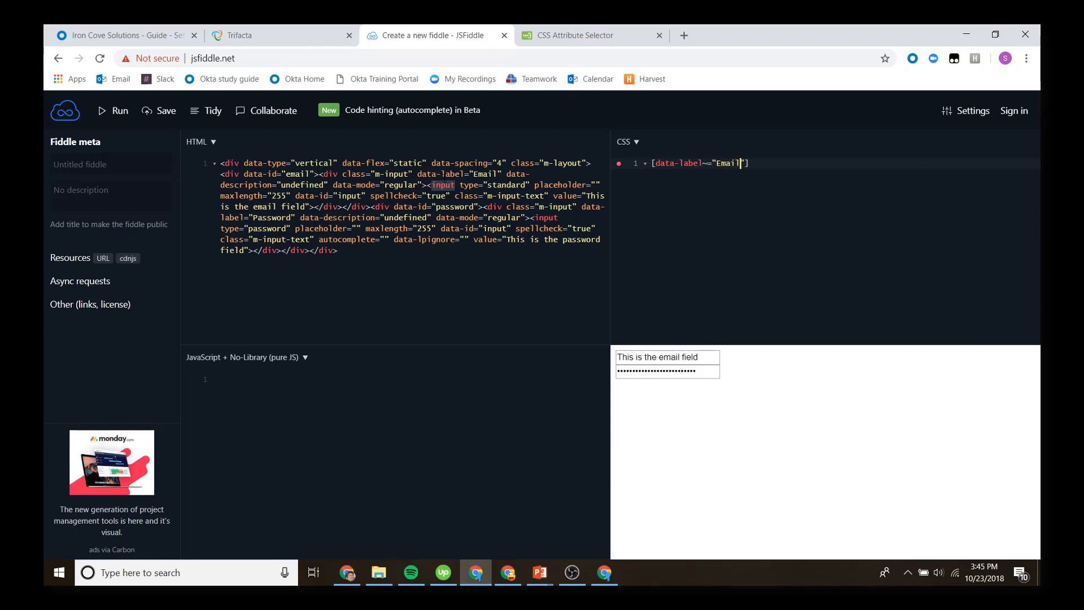
key("Return")
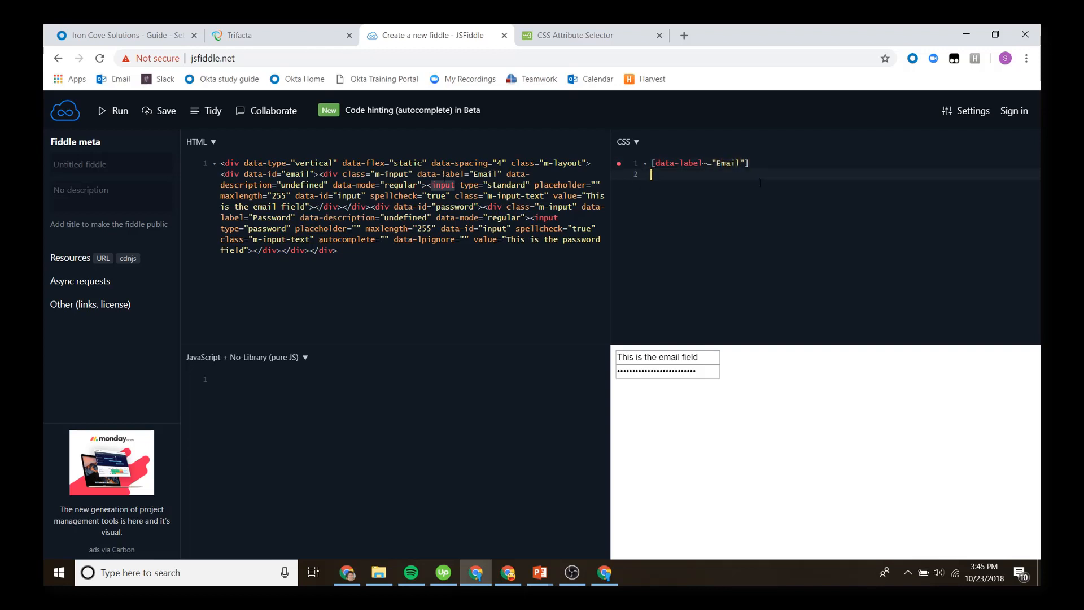
type("{")
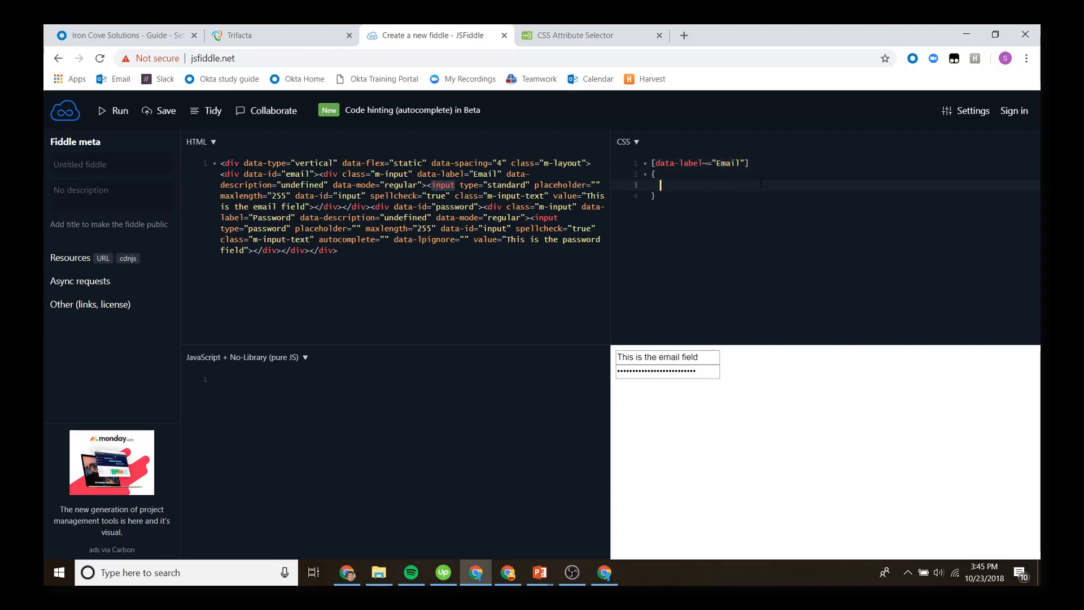
type("color: b")
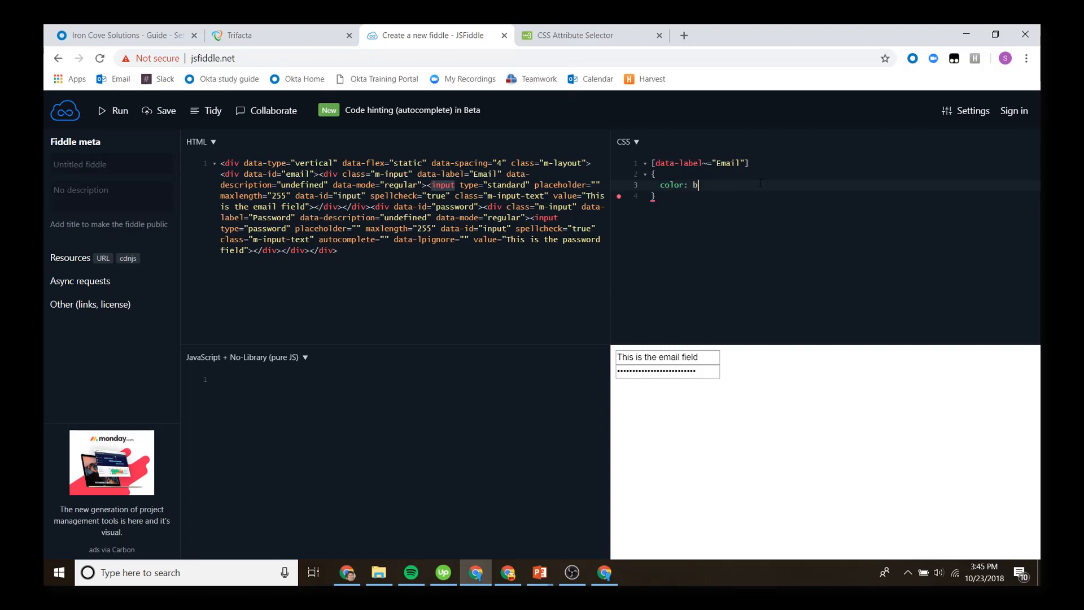
type("lue;")
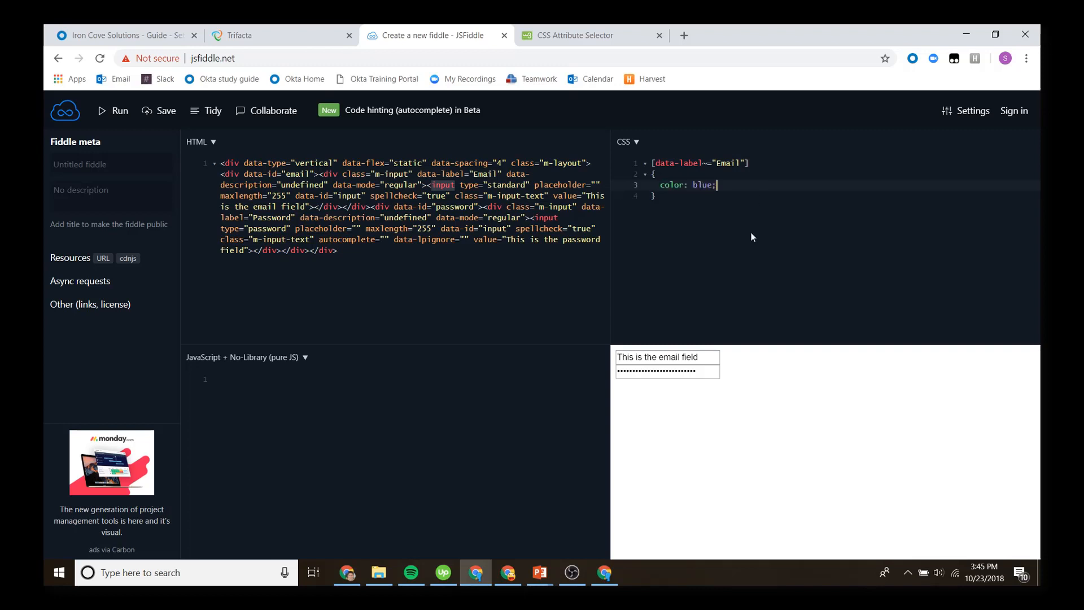
- Target inputs in the selector and add a red [data-label~="Password"] input rule
triple_click(657, 356)
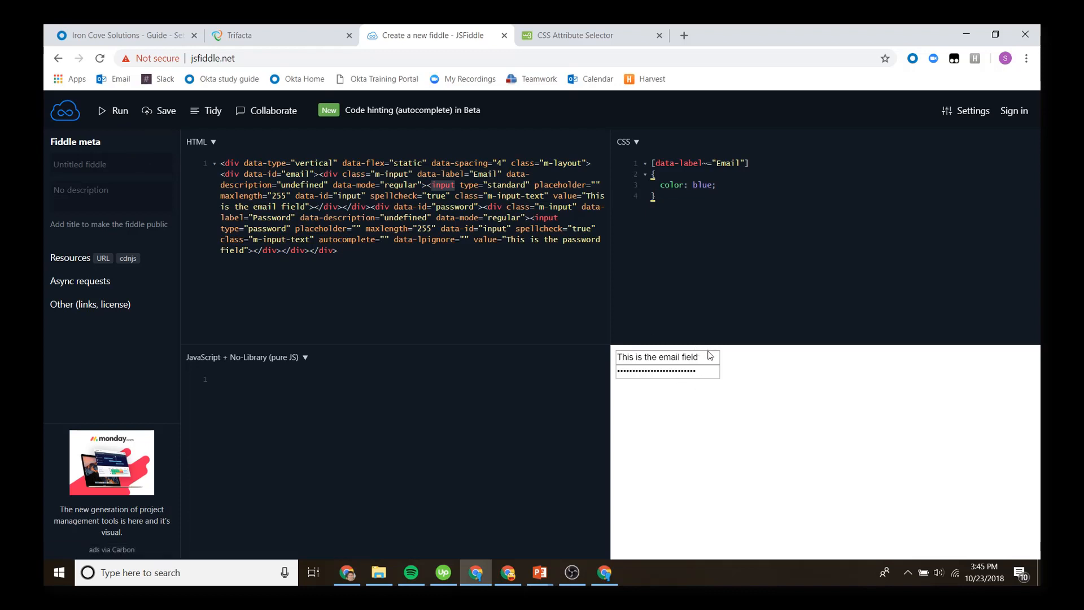
double_click(671, 357)
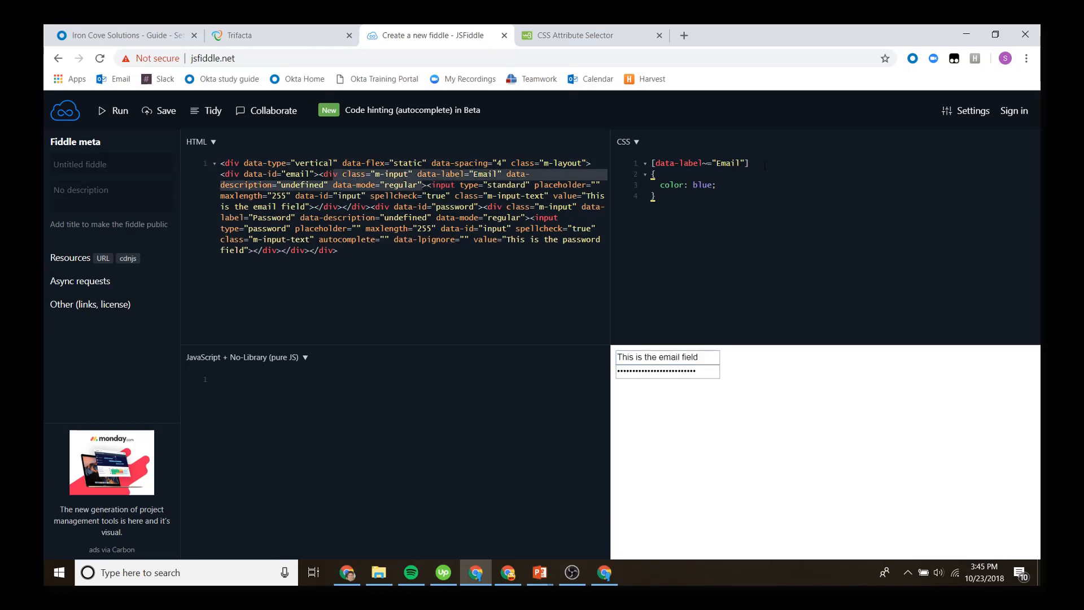
type("input")
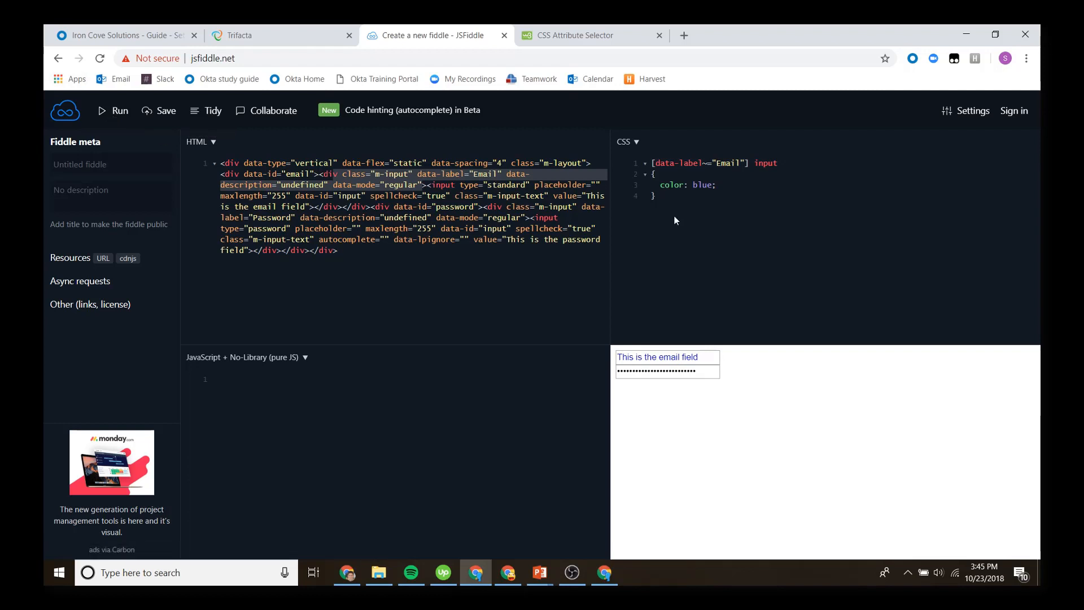
mouse_move(685, 216)
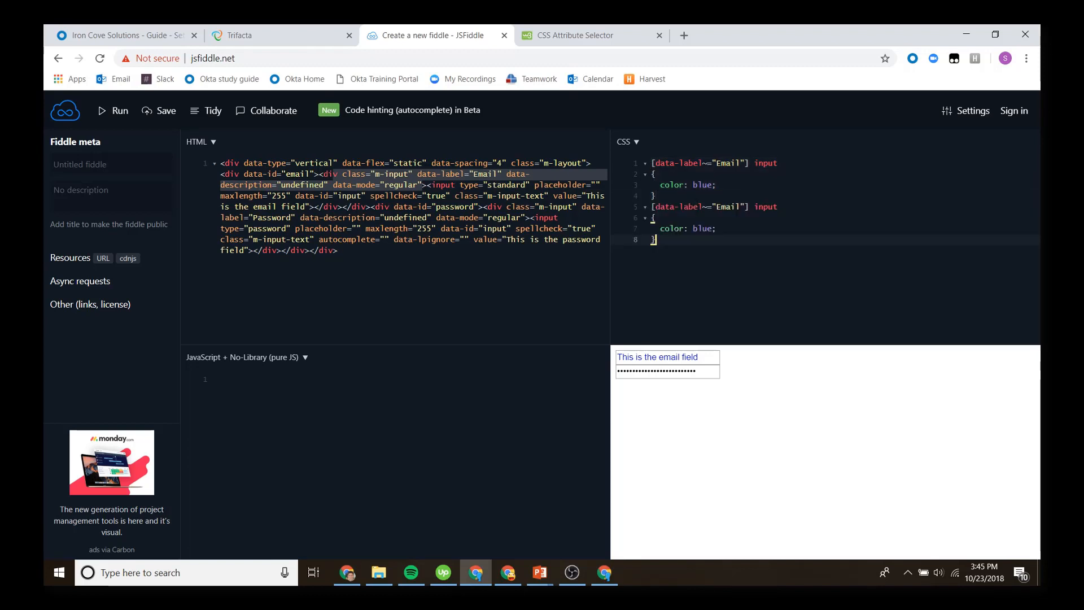
type("Pa")
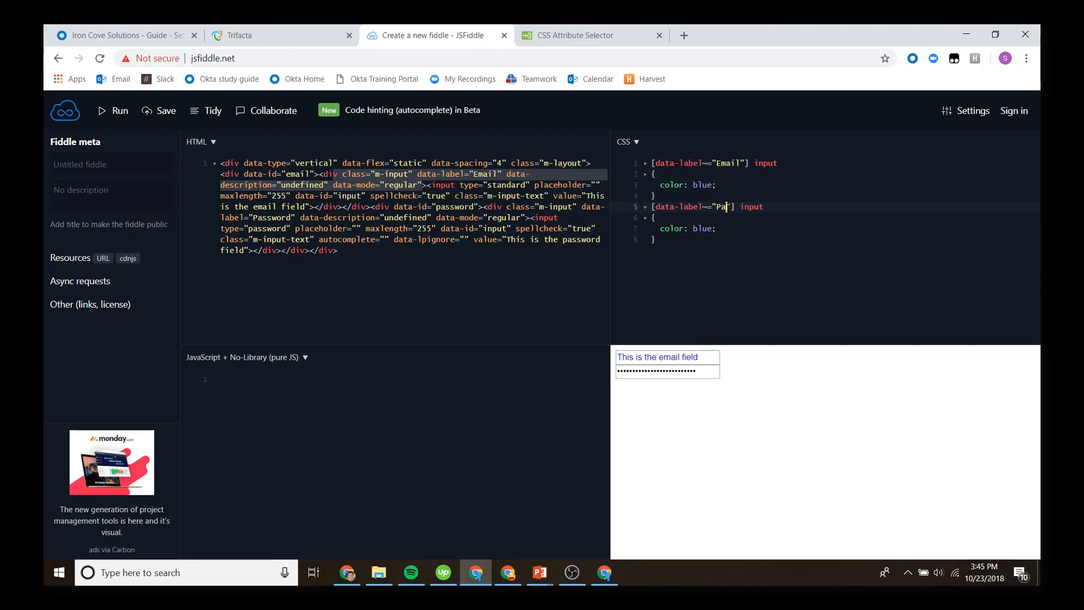
type("ssword")
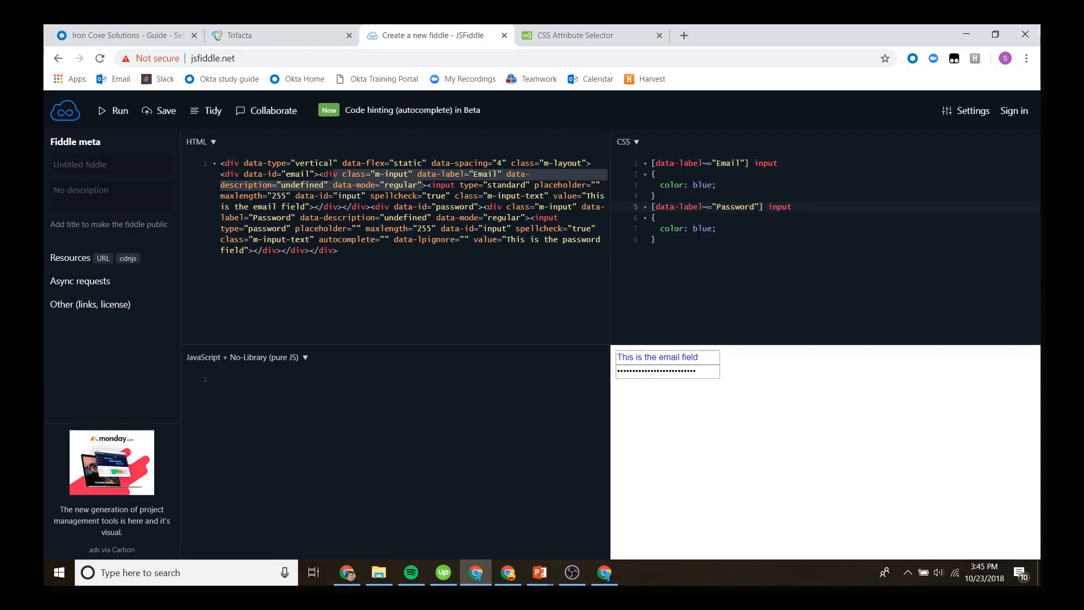
type("red")
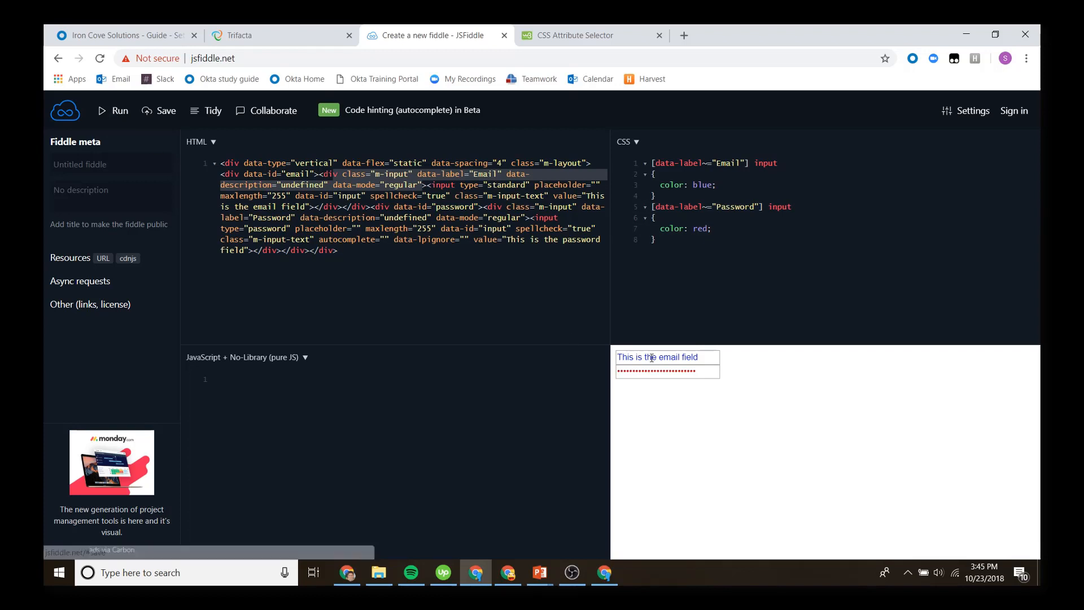
mouse_move(705, 322)
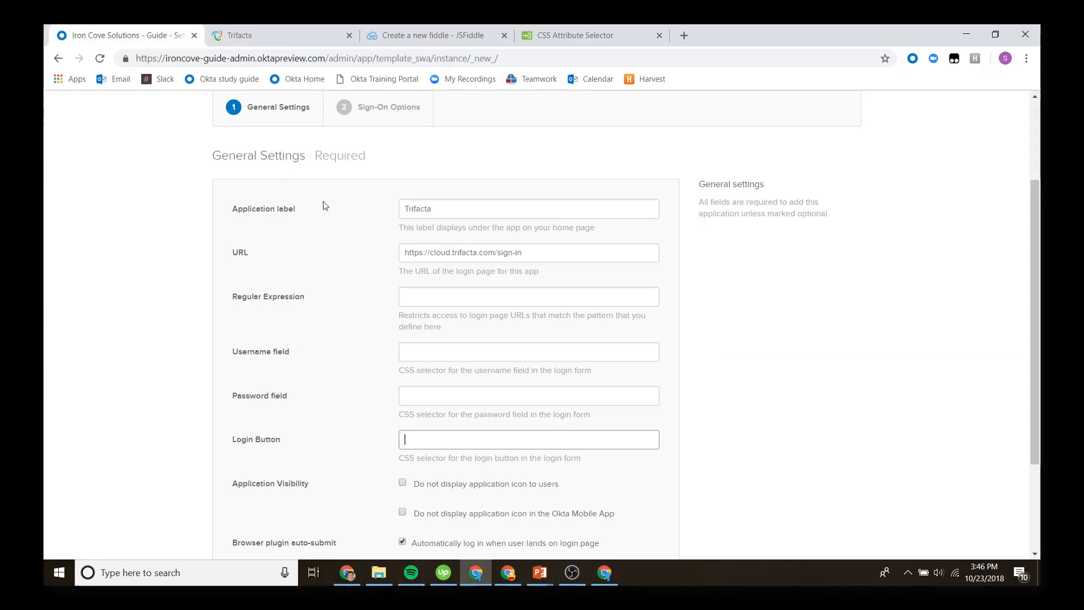
- Enter [data-label^="Email"] input as Okta's username selector and return to the Trifacta login page
left_click(529, 351)
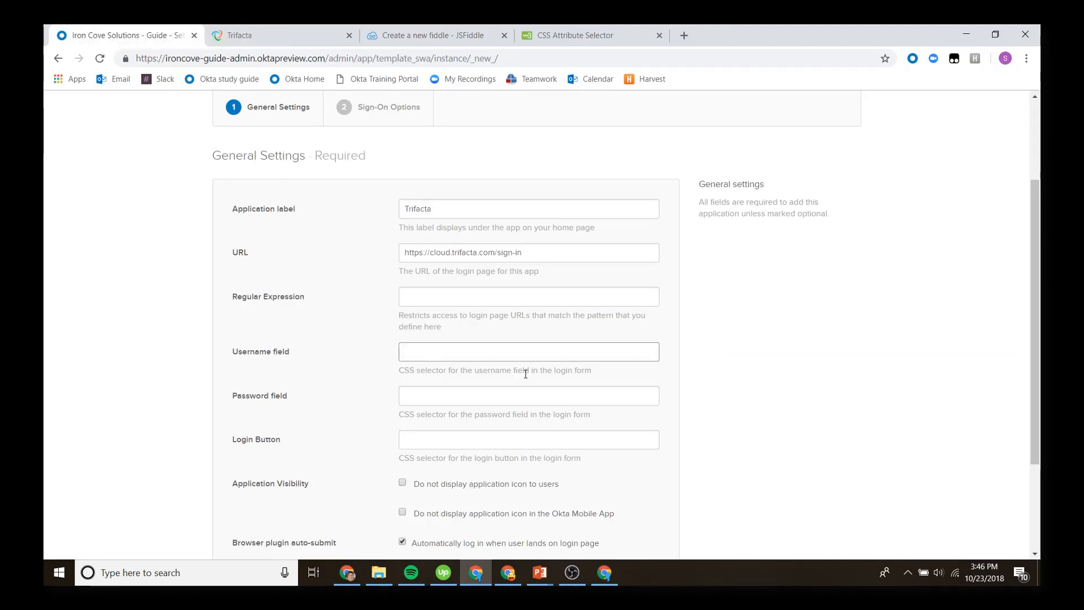
type("[data-label^=\"Email\"] input")
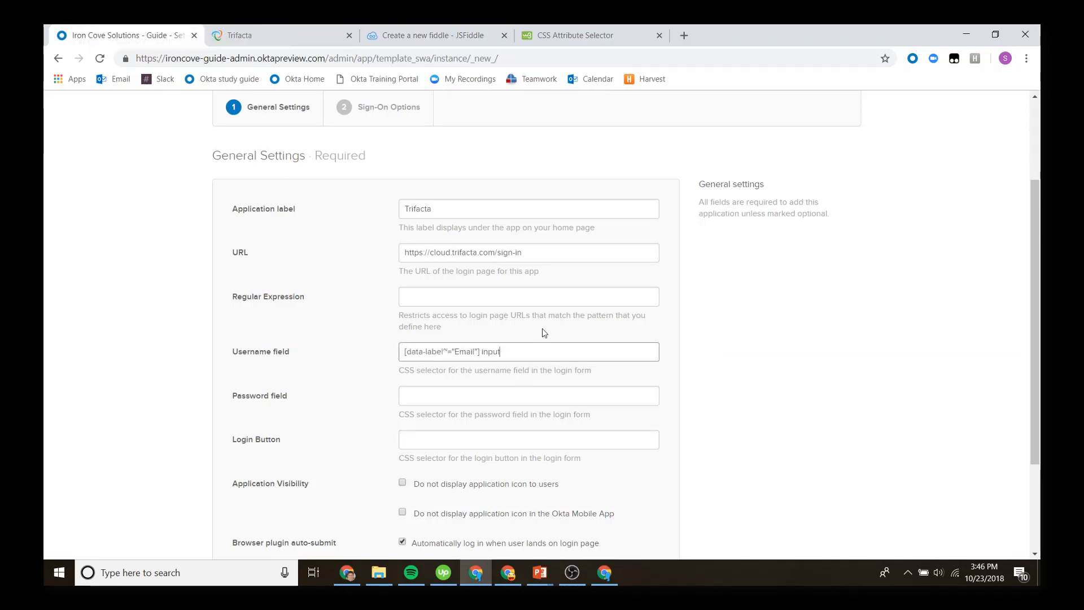
mouse_move(434, 35)
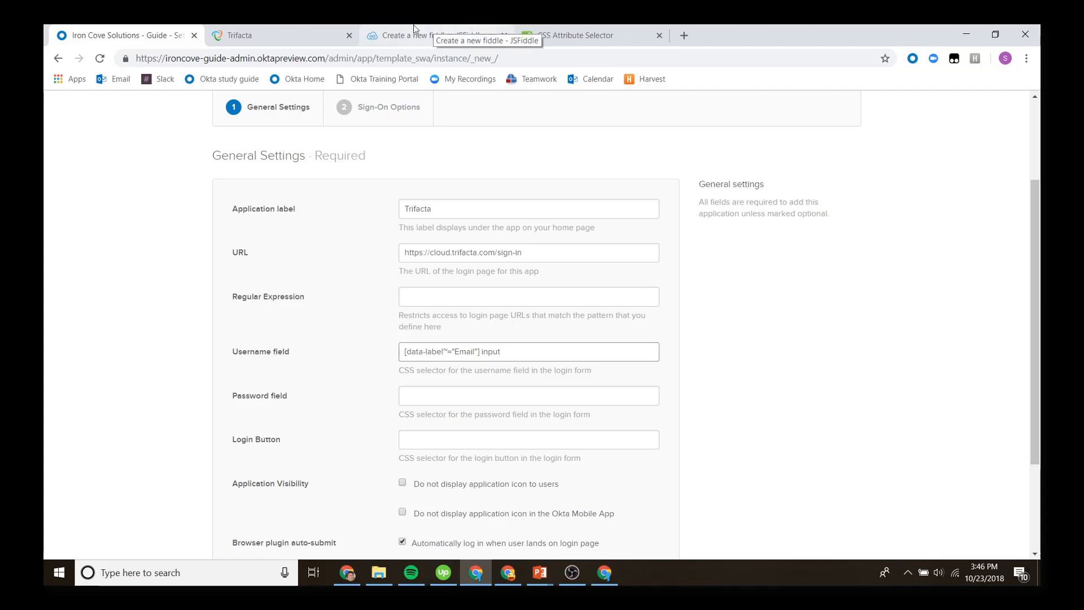
left_click(434, 35)
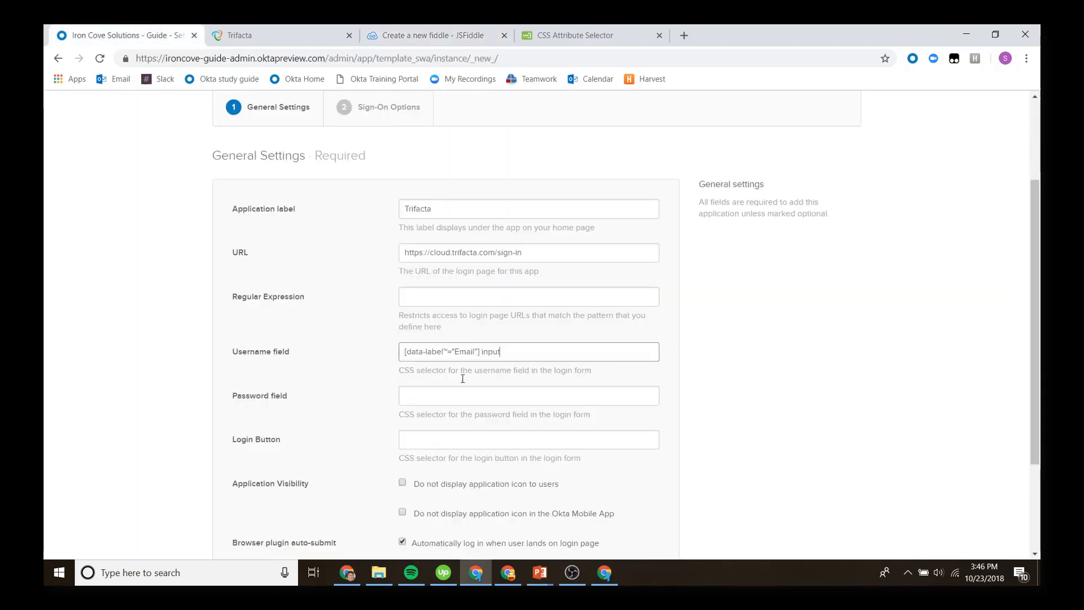
left_click(281, 35)
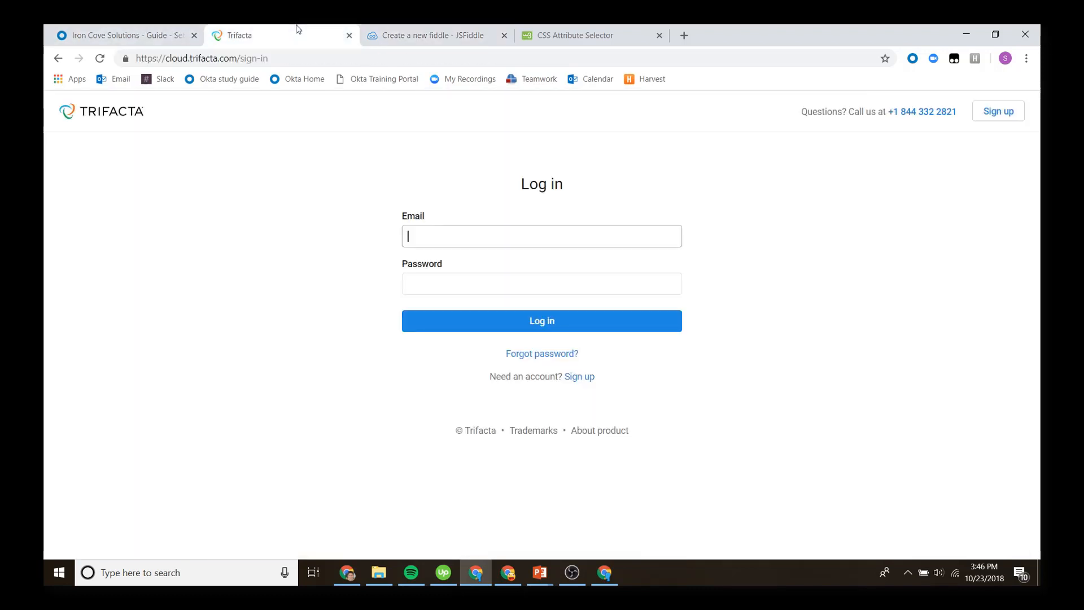
mouse_move(668, 325)
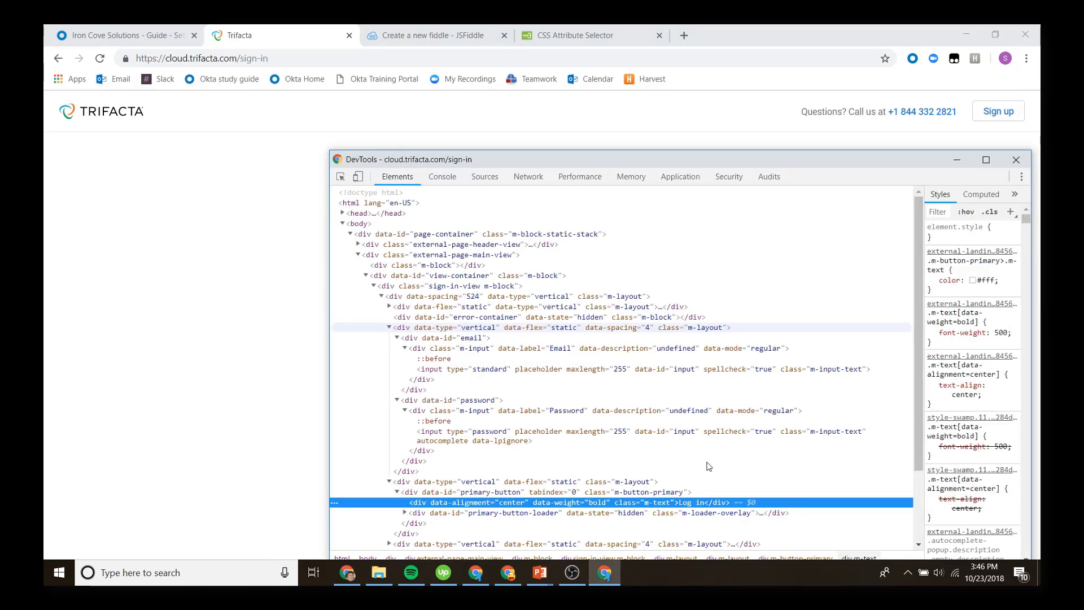
- Scroll Trifacta's sign-in markup in DevTools to find the m-button-primary login button class
scroll("down", 3)
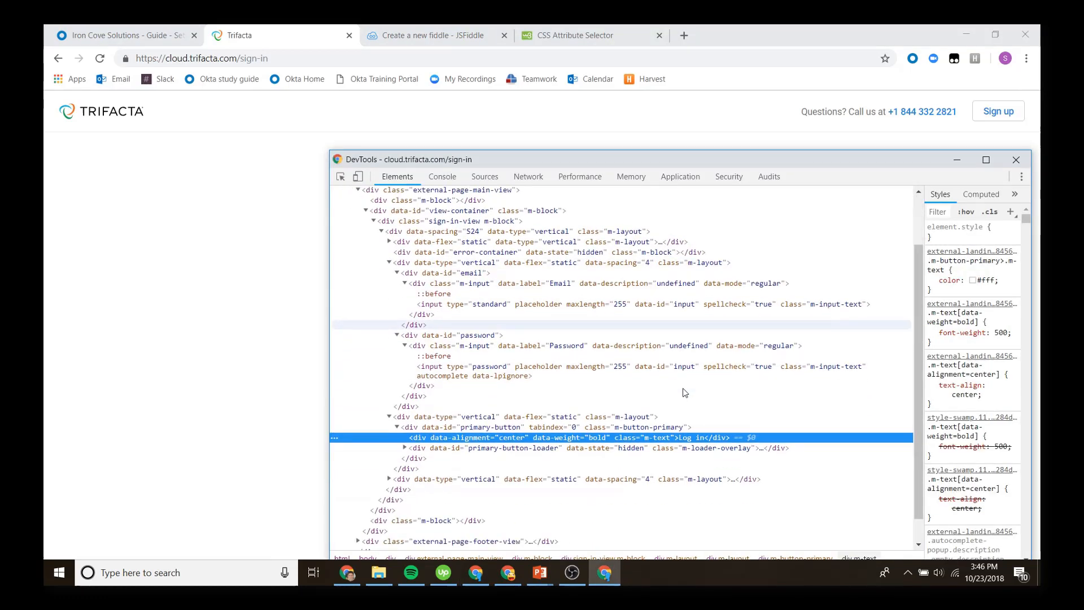
scroll("down", 3)
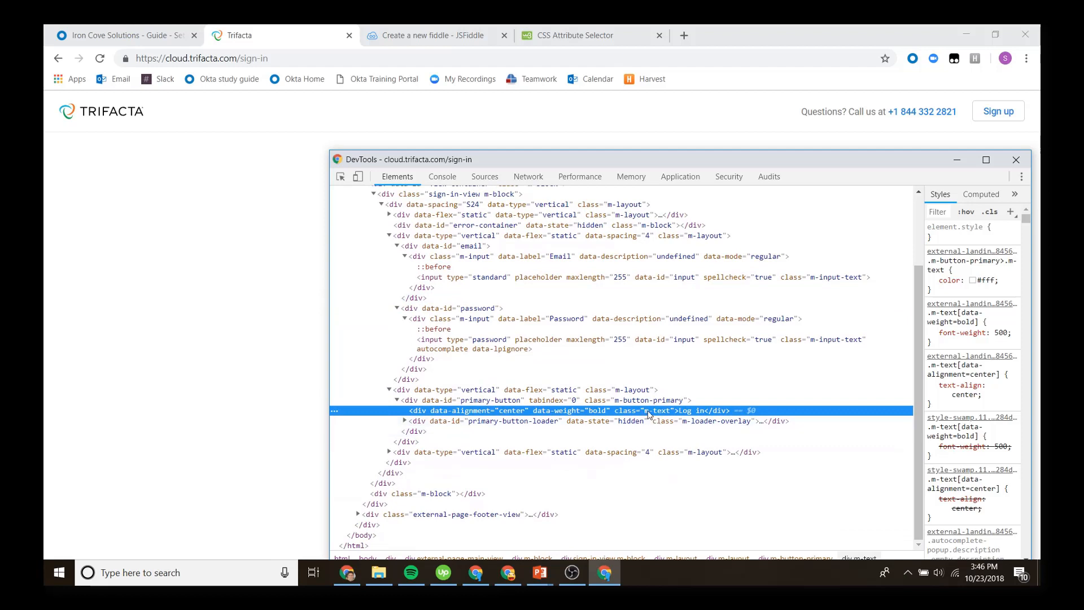
mouse_move(643, 419)
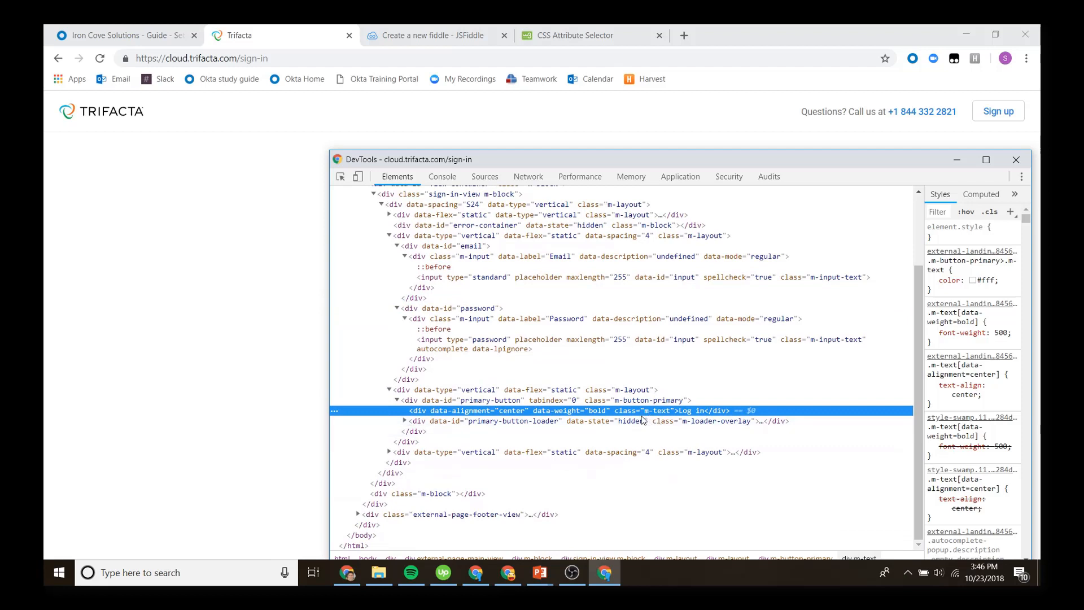
mouse_move(566, 425)
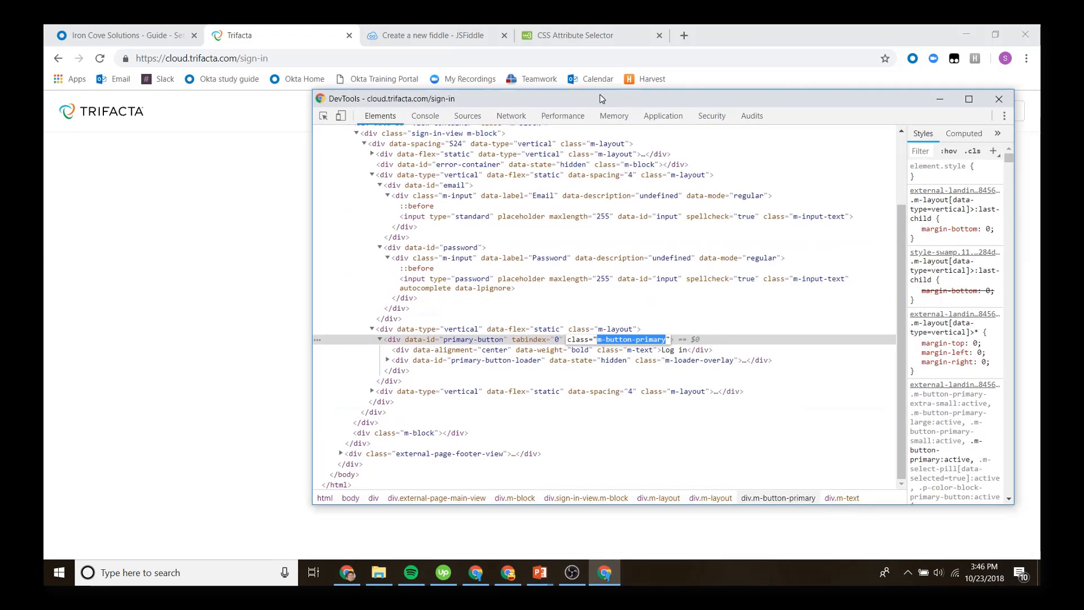
key("Ctrl+f")
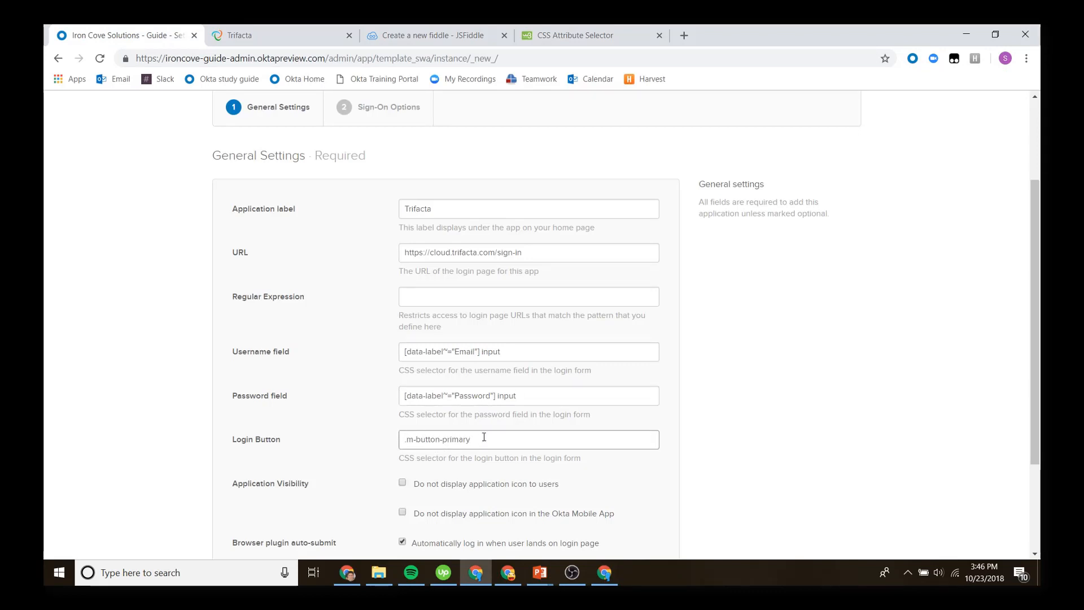
- Finish the selector page and create Trifacta keeping the default SWA sign-on options
scroll("down", 3)
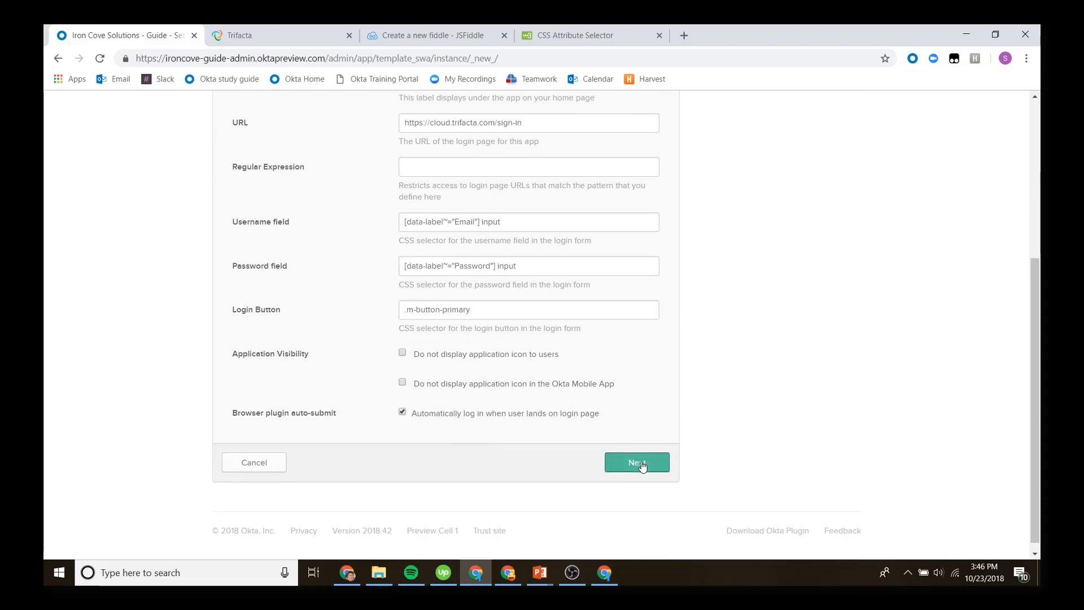
left_click(635, 462)
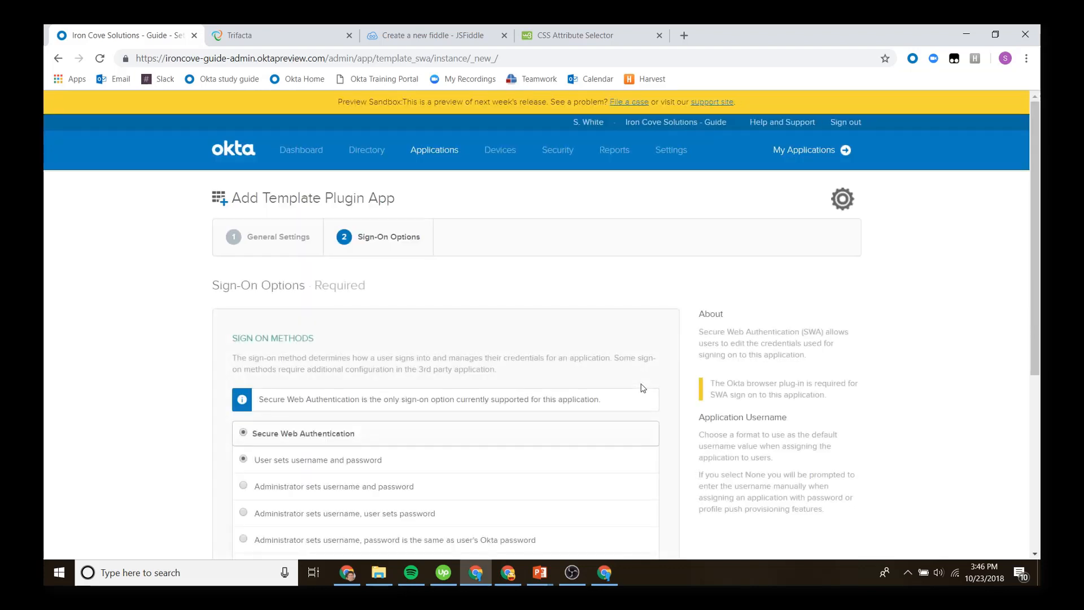
scroll("down", 3)
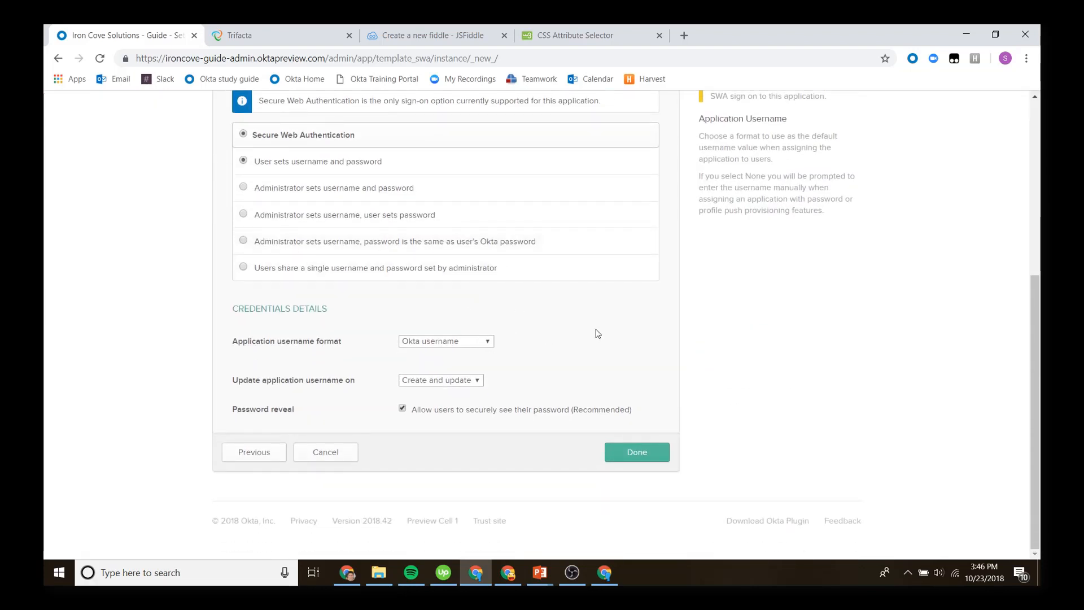
mouse_move(629, 428)
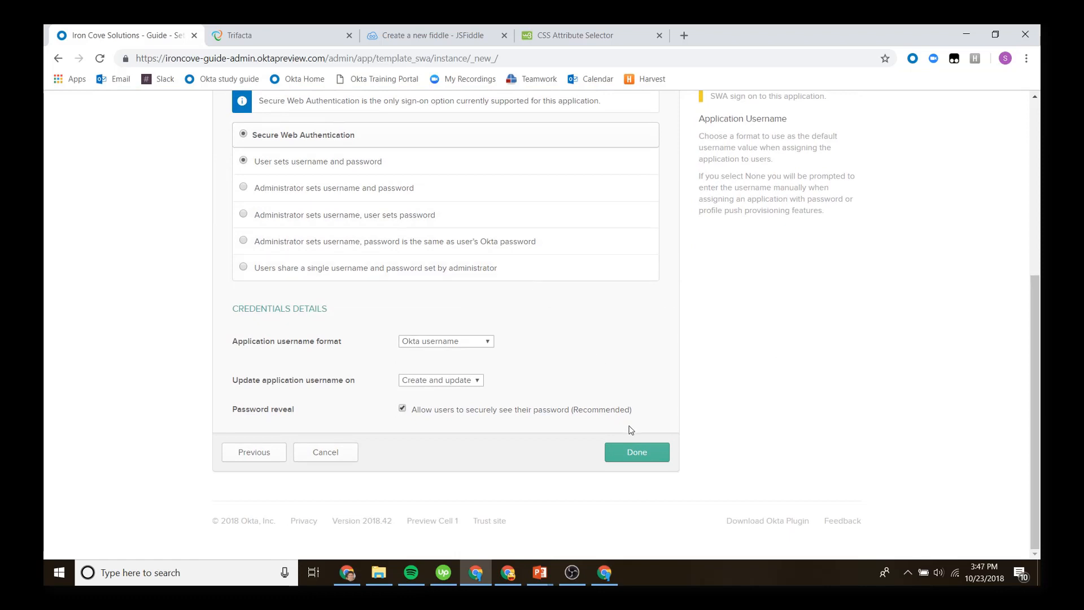
left_click(635, 452)
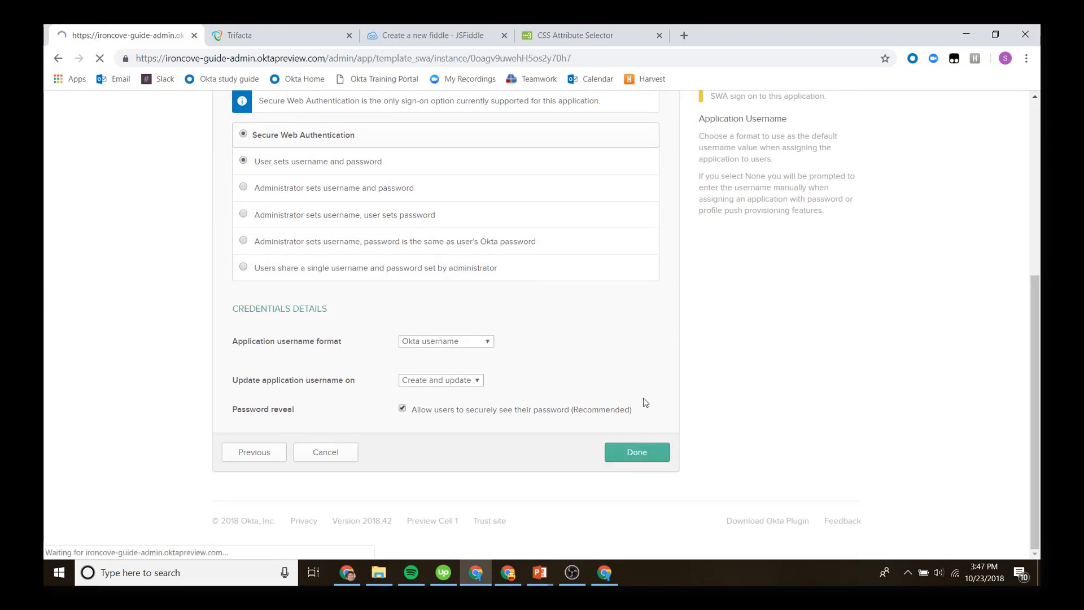
left_click(635, 452)
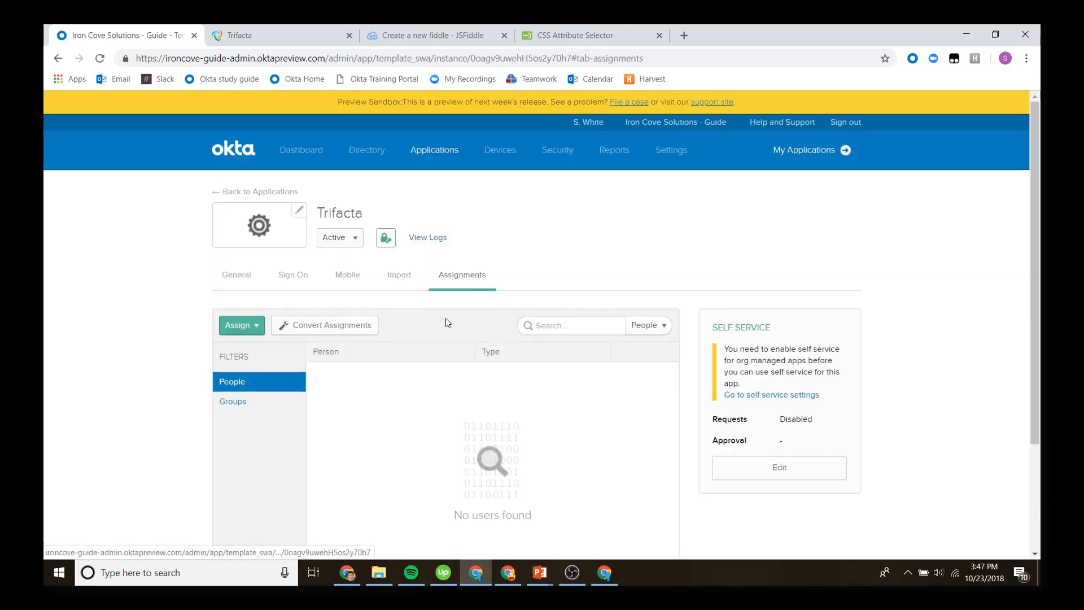
left_click(241, 325)
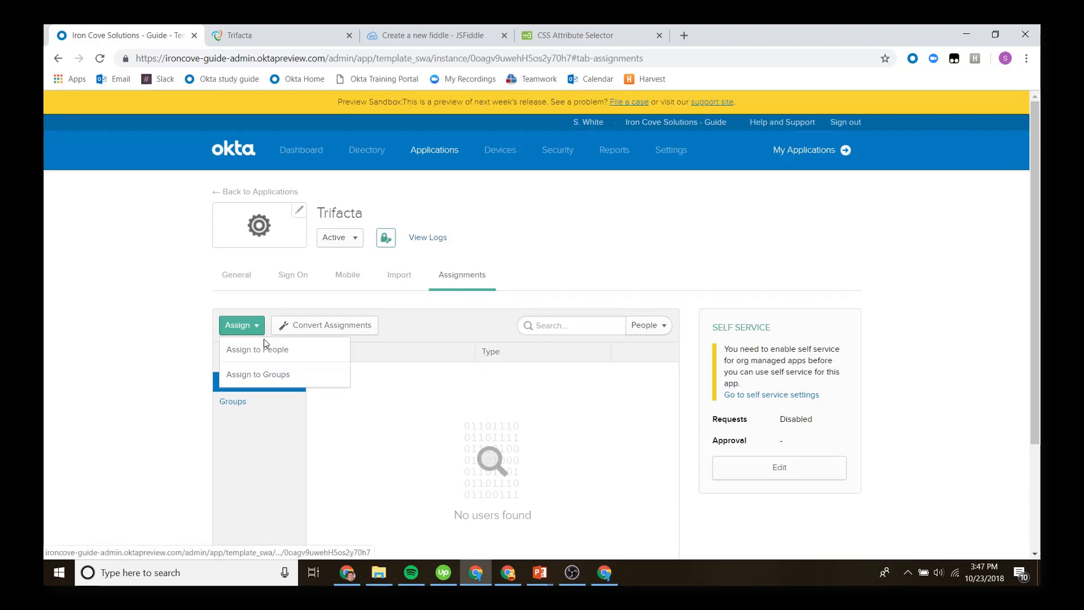
left_click(257, 349)
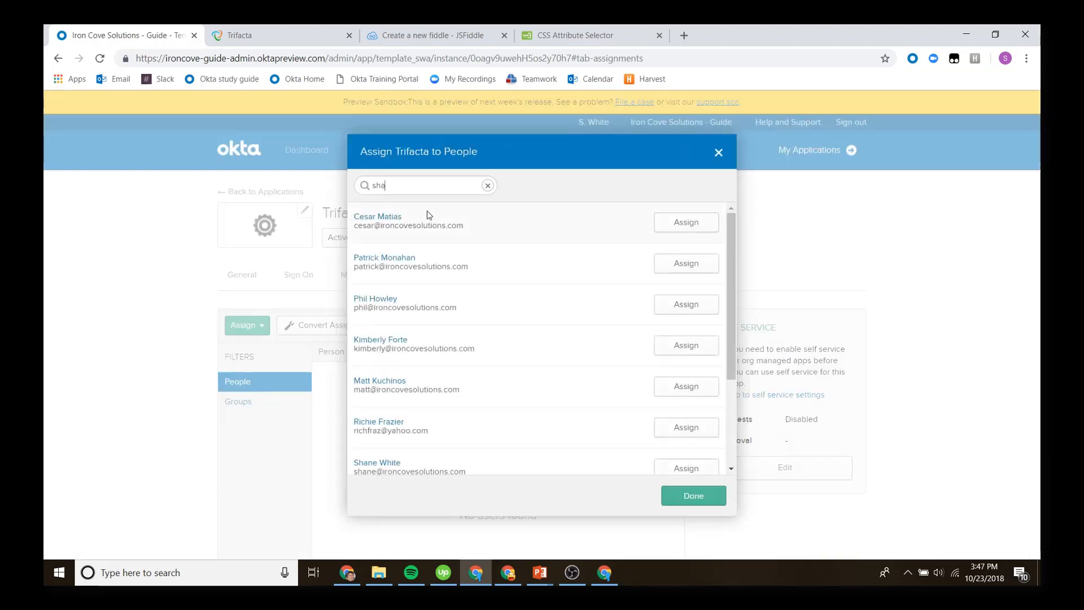
type("sha")
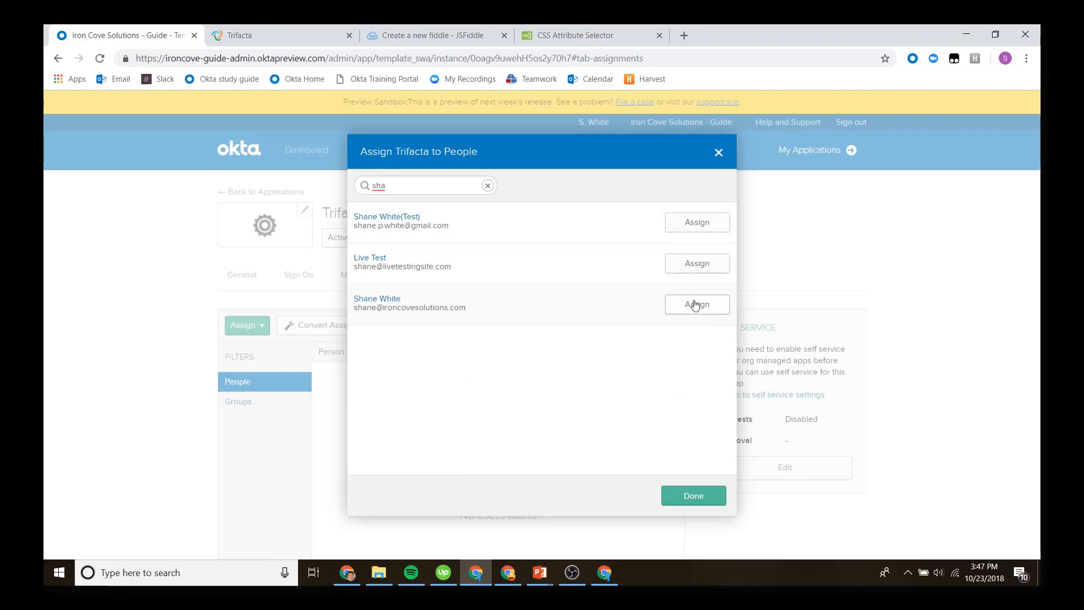
left_click(696, 305)
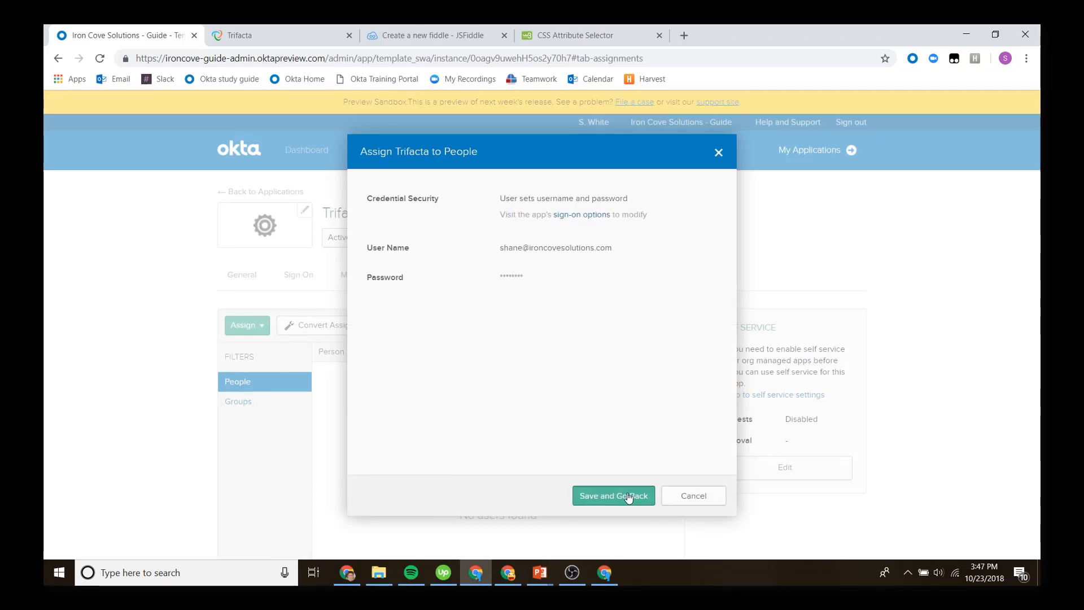
left_click(613, 496)
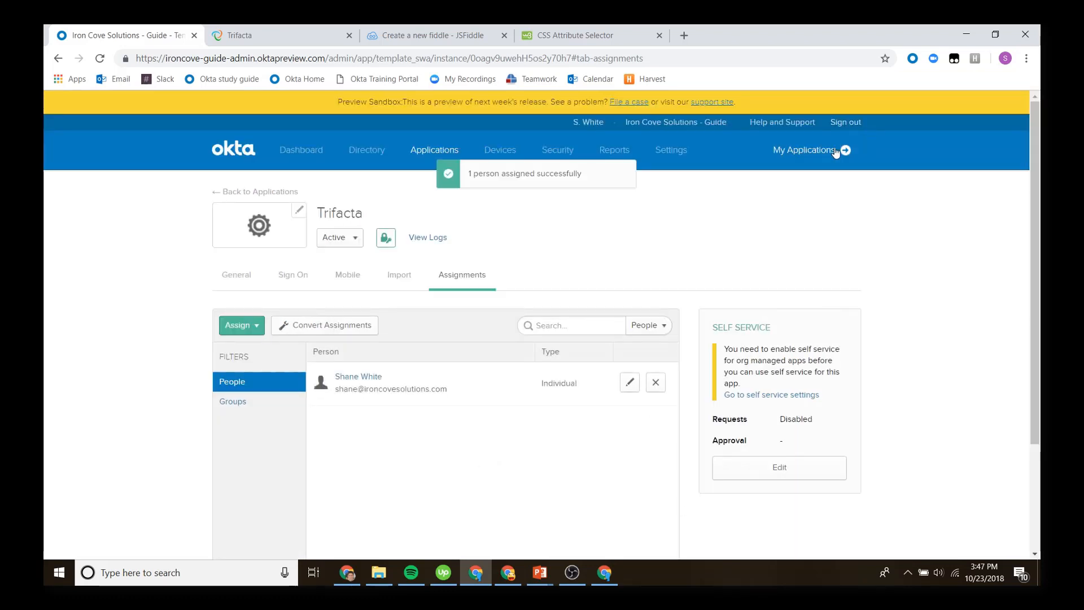
left_click(810, 150)
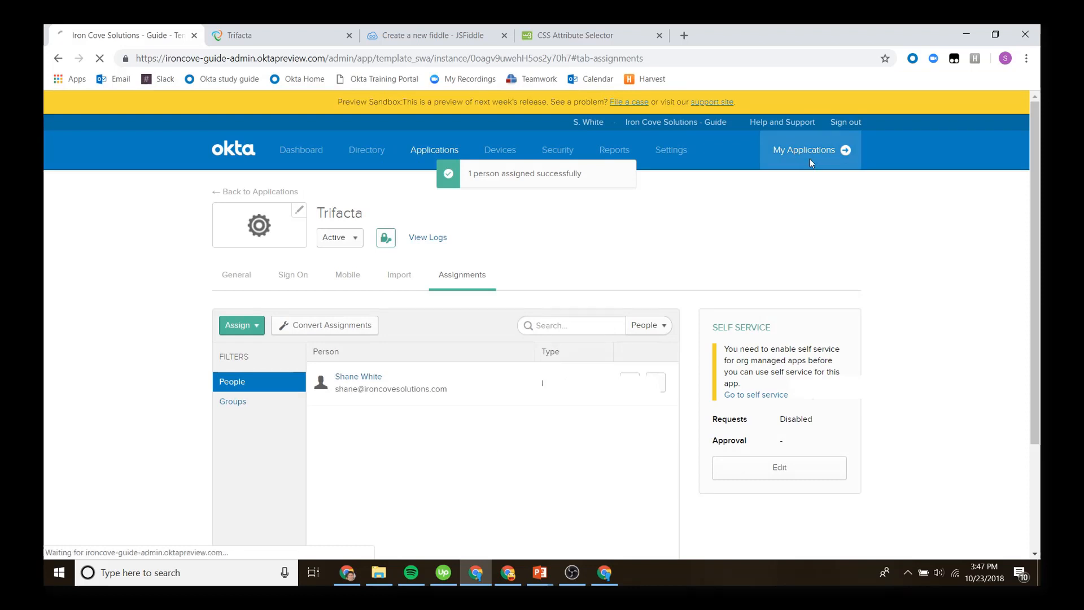
- Launch the Trifacta tile from My Applications and sign in with the saved credentials
left_click(804, 151)
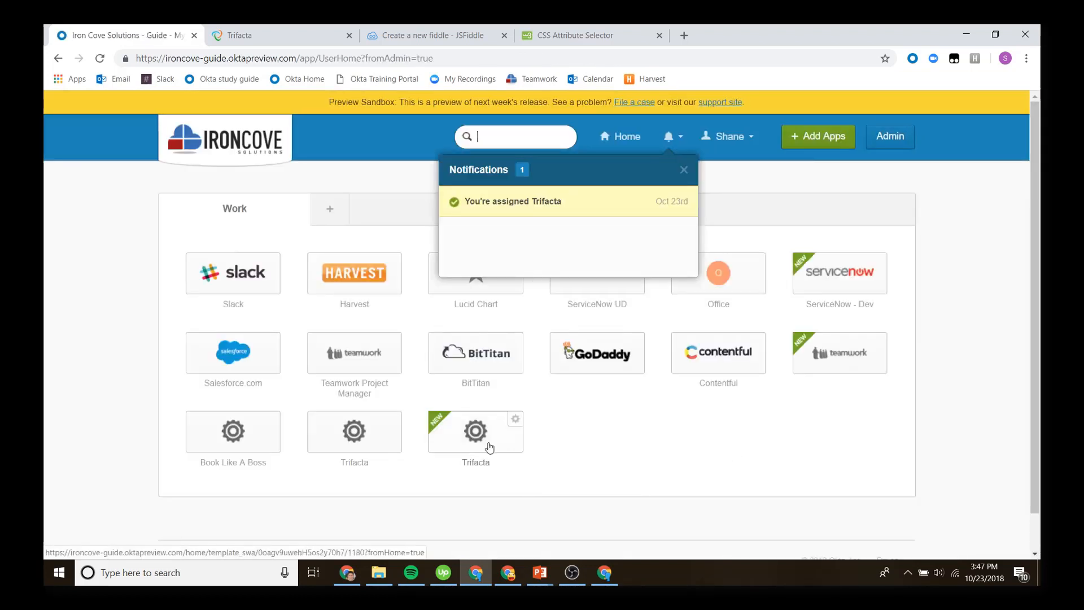
left_click(475, 431)
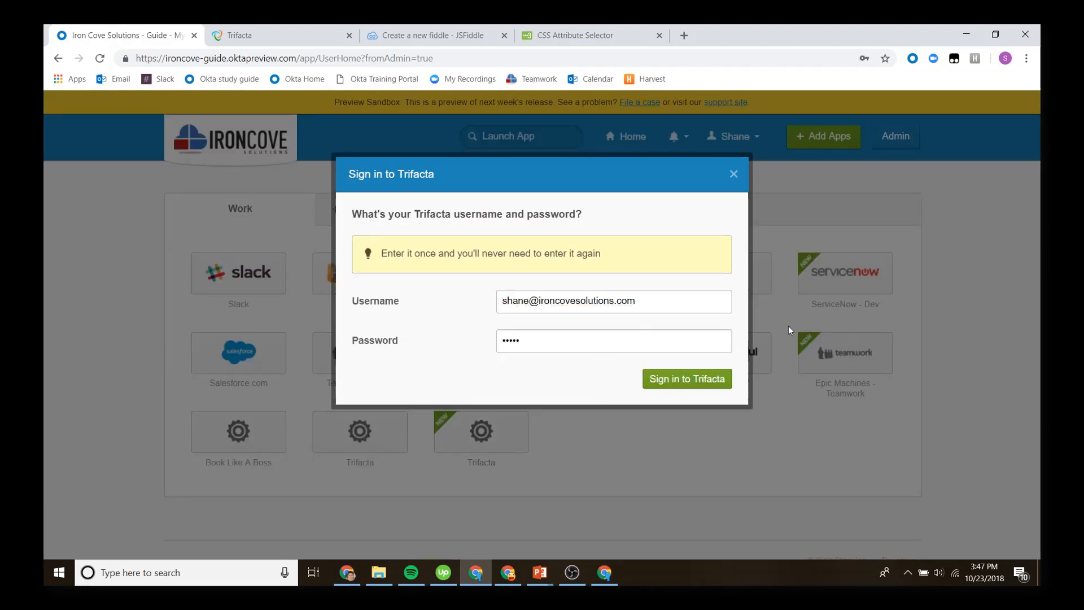
left_click(686, 379)
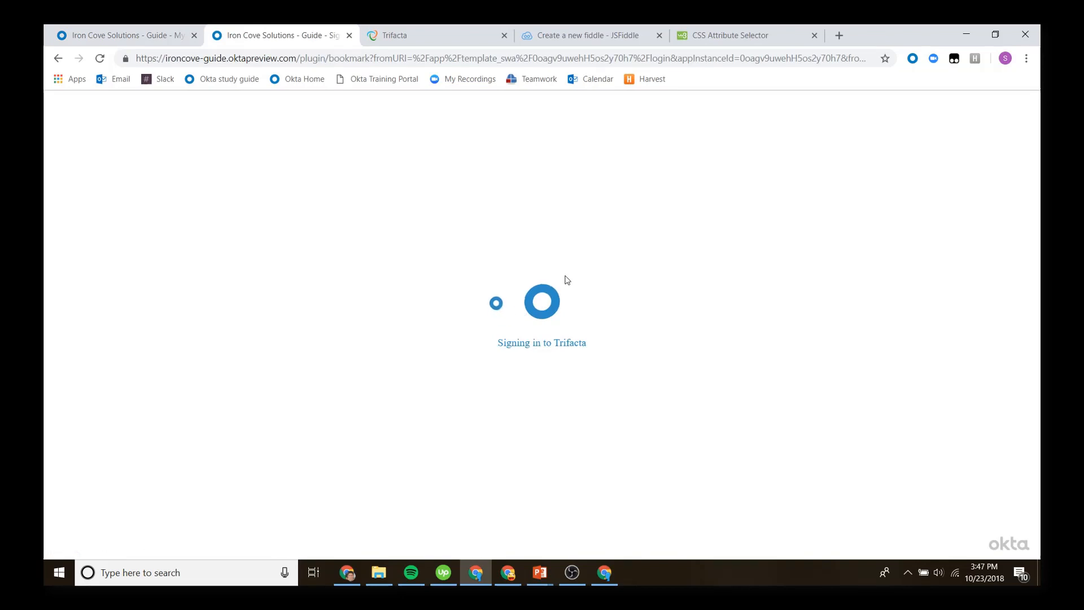